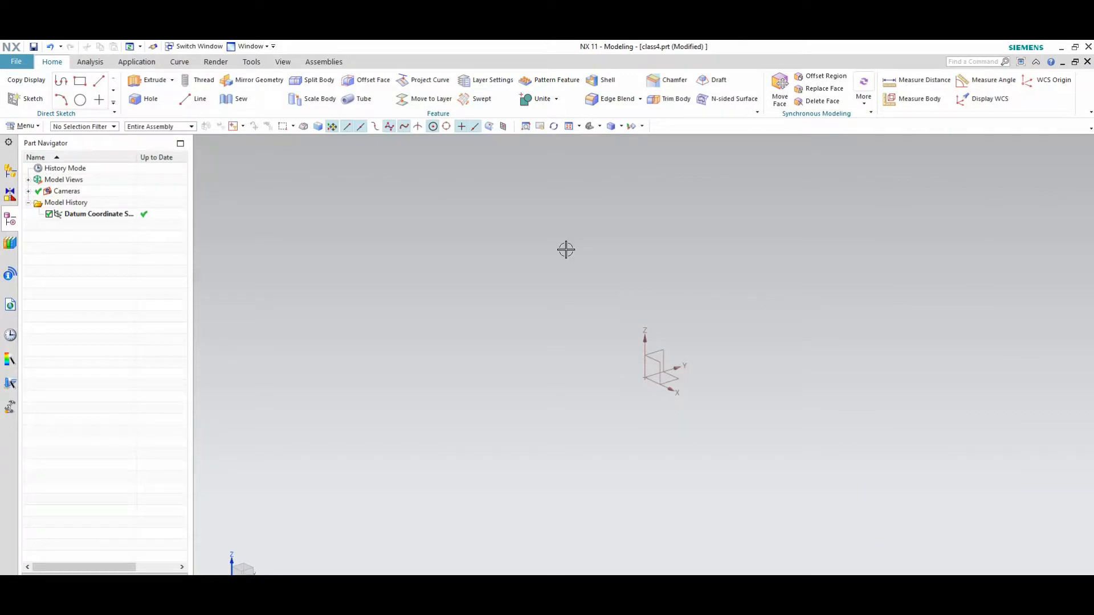
{"action": "mouse_move", "coordinate": [396, 243]}
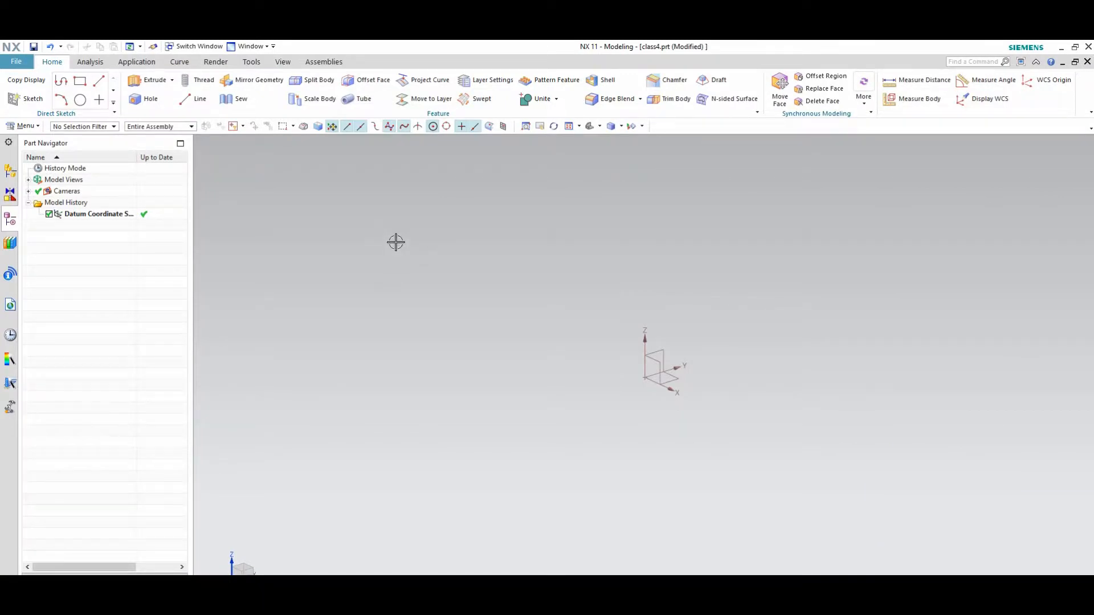
{"action": "mouse_move", "coordinate": [366, 221]}
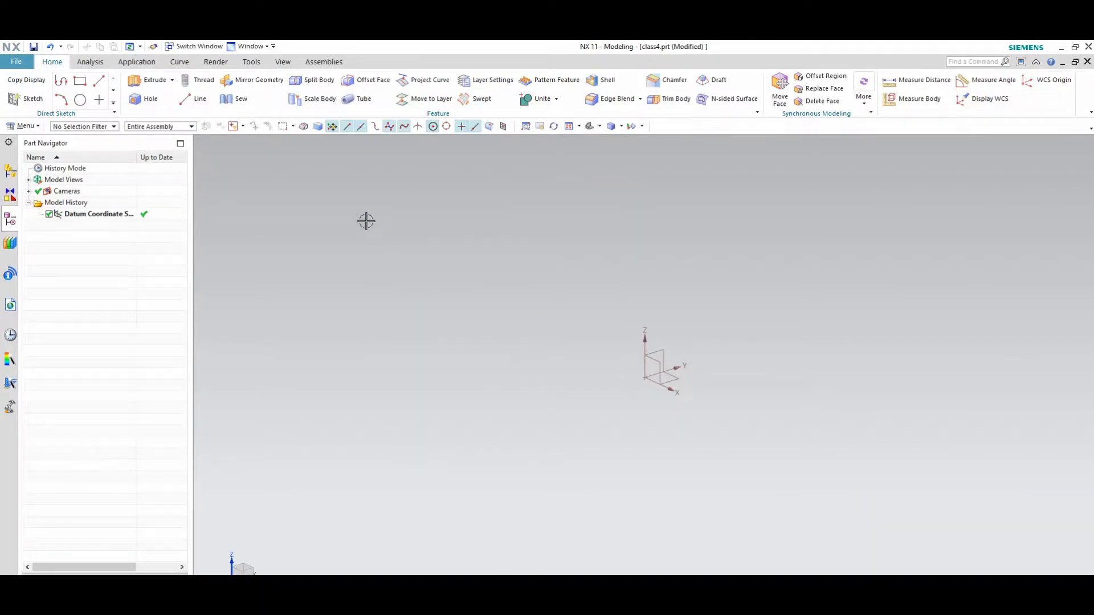
- Show the Design Feature commands (Extrude, Revolve, Block, Cylinder) for the blank class4 part
{"action": "left_click", "coordinate": [23, 126]}
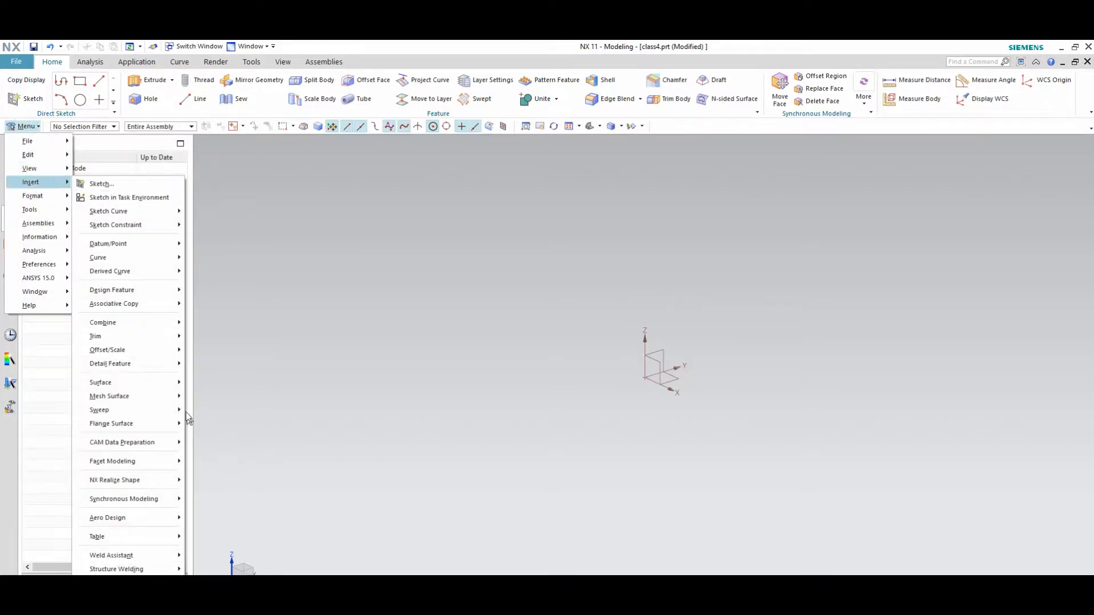
{"action": "left_click", "coordinate": [111, 290]}
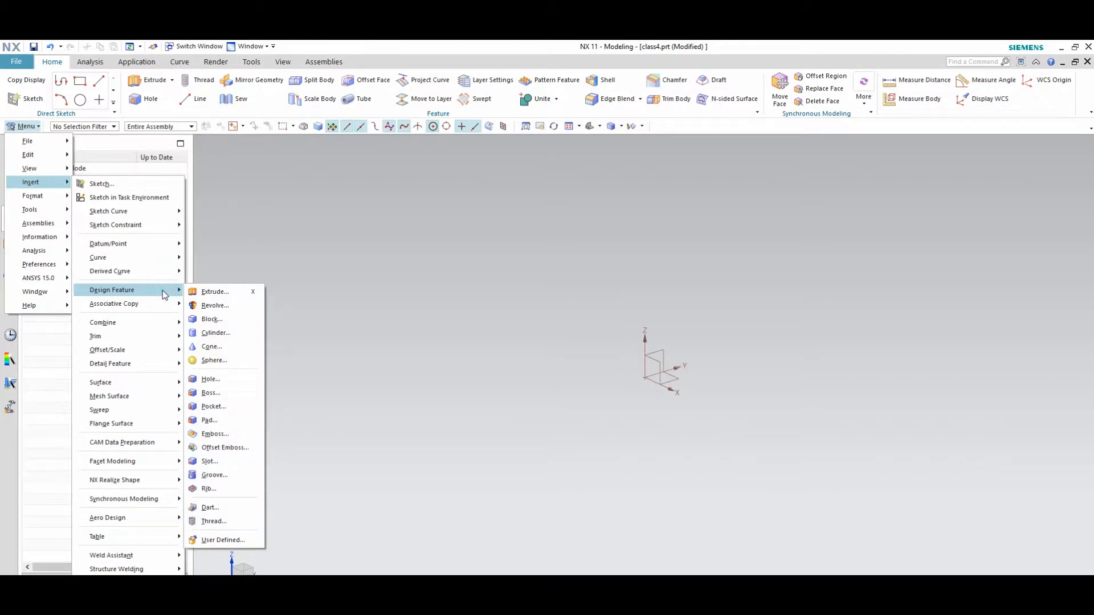
{"action": "mouse_move", "coordinate": [233, 294]}
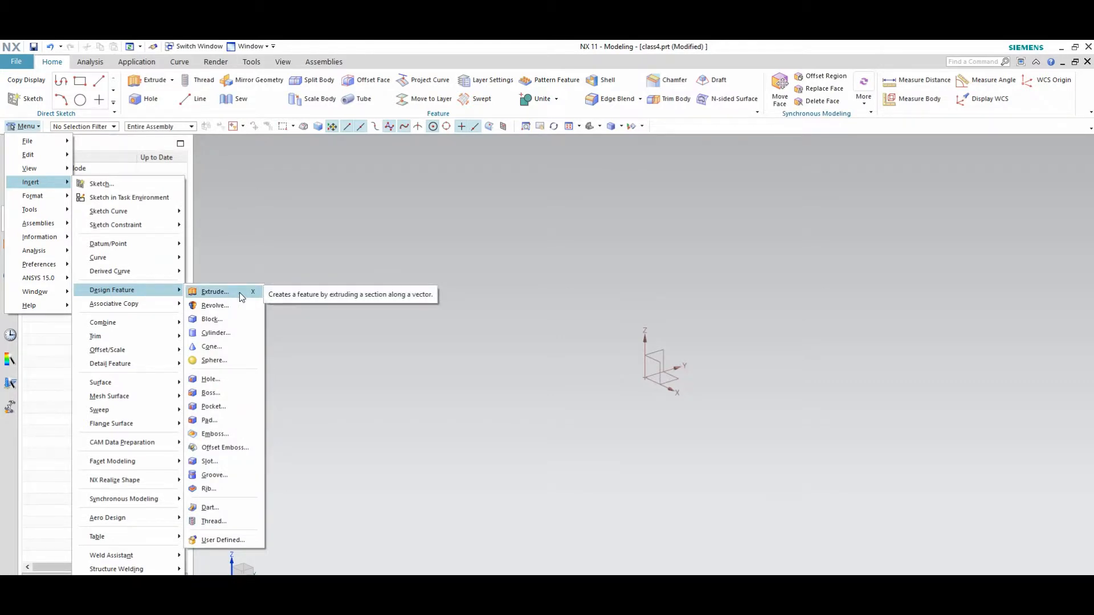
{"action": "mouse_move", "coordinate": [227, 319]}
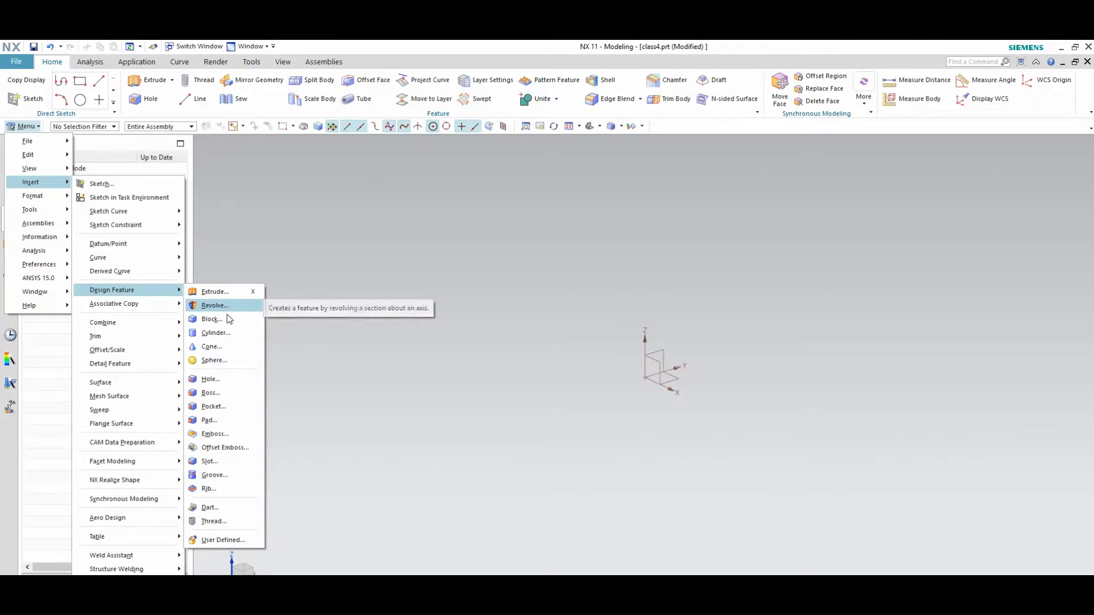
{"action": "mouse_move", "coordinate": [225, 320]}
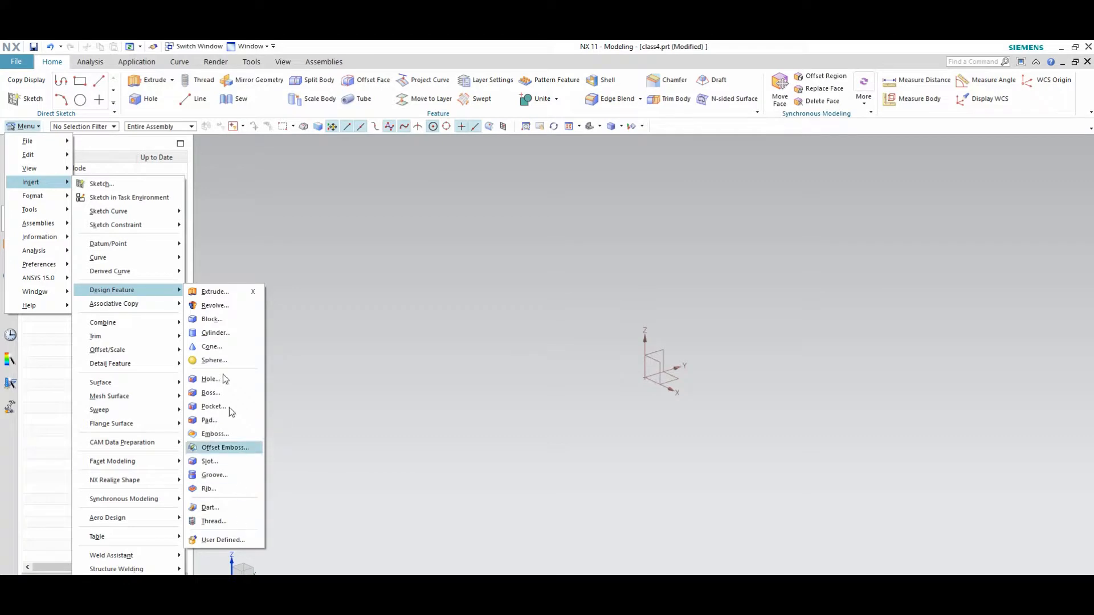
{"action": "mouse_move", "coordinate": [215, 305]}
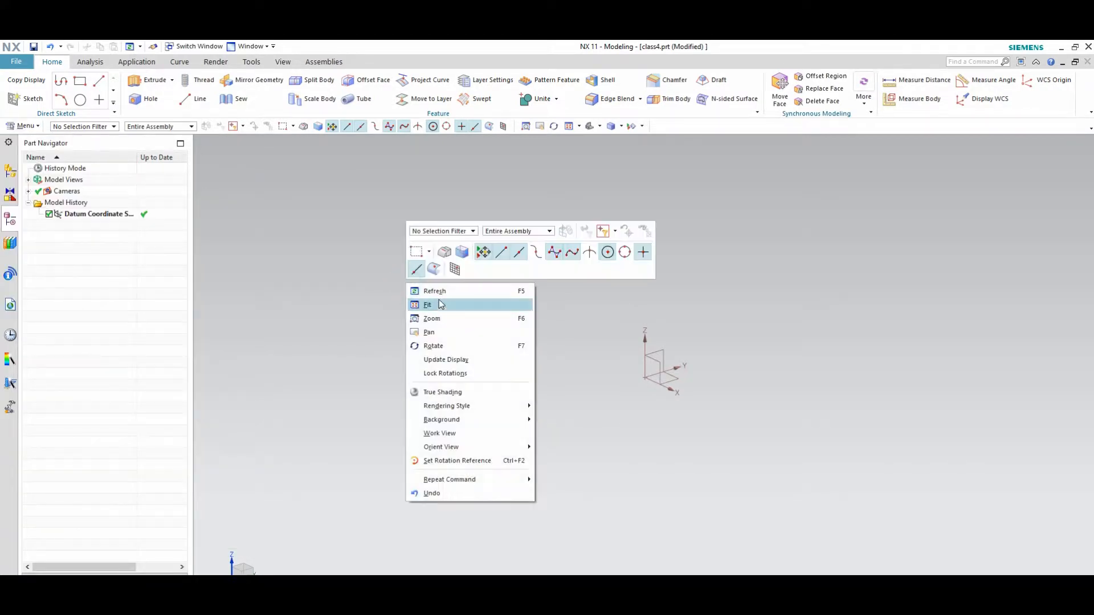
{"action": "left_click", "coordinate": [17, 62]}
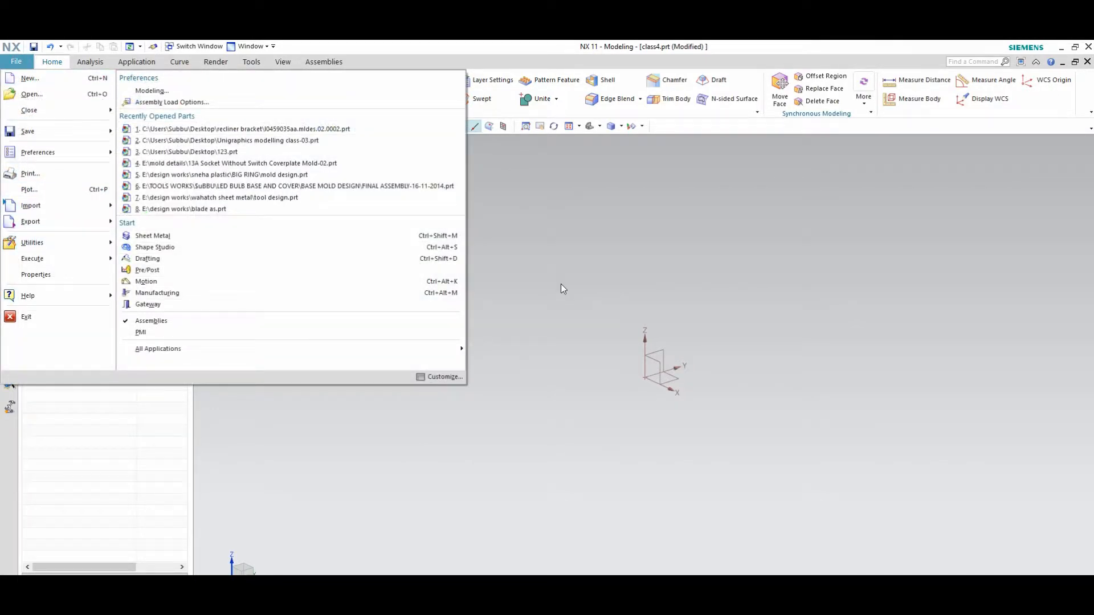
{"action": "left_click", "coordinate": [22, 126]}
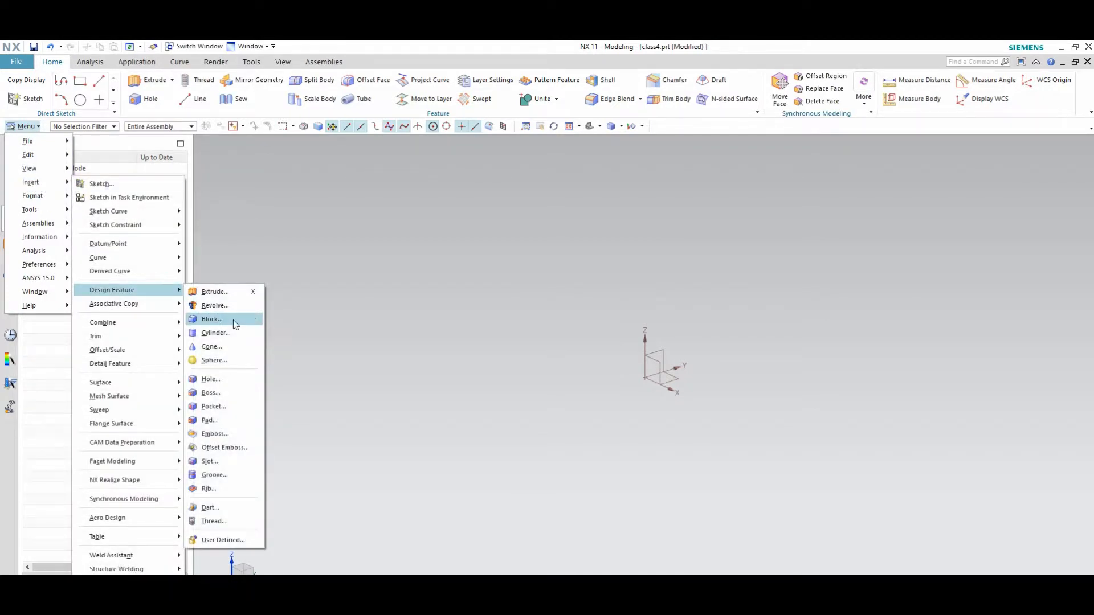
- Create a 20×30×20 mm origin-and-edge-lengths block, then delete it
{"action": "left_click", "coordinate": [211, 319]}
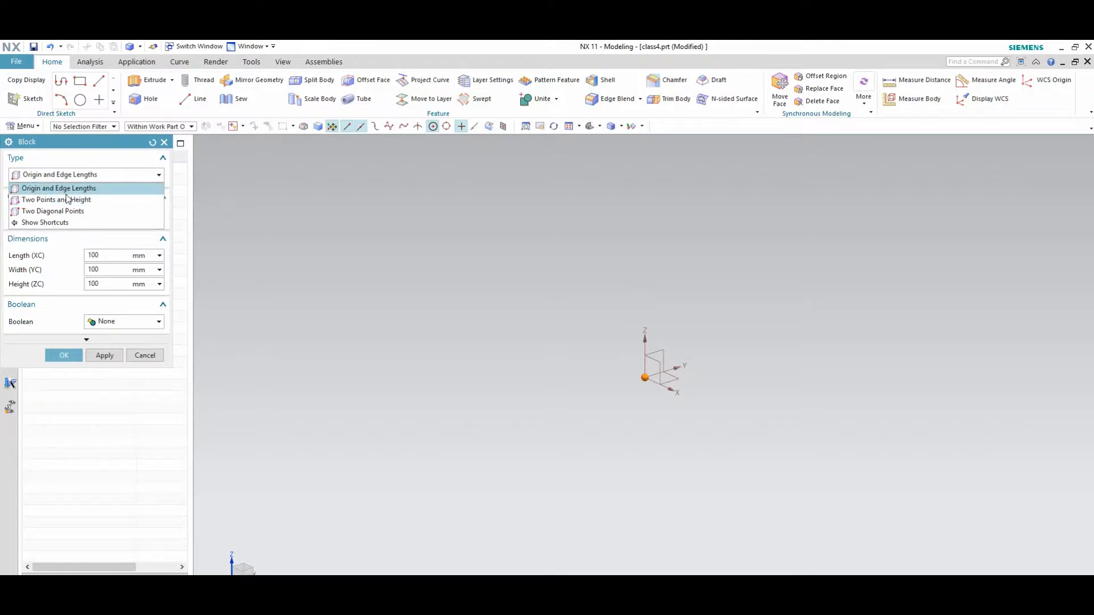
{"action": "left_click", "coordinate": [59, 188]}
{"action": "type", "text": "20"}
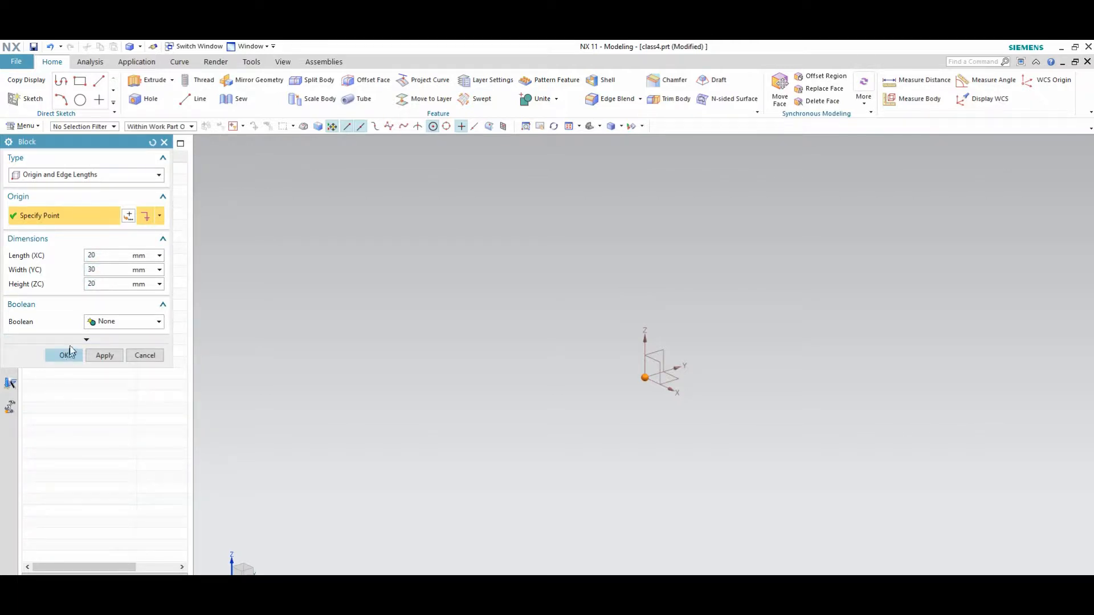
{"action": "left_click", "coordinate": [64, 355]}
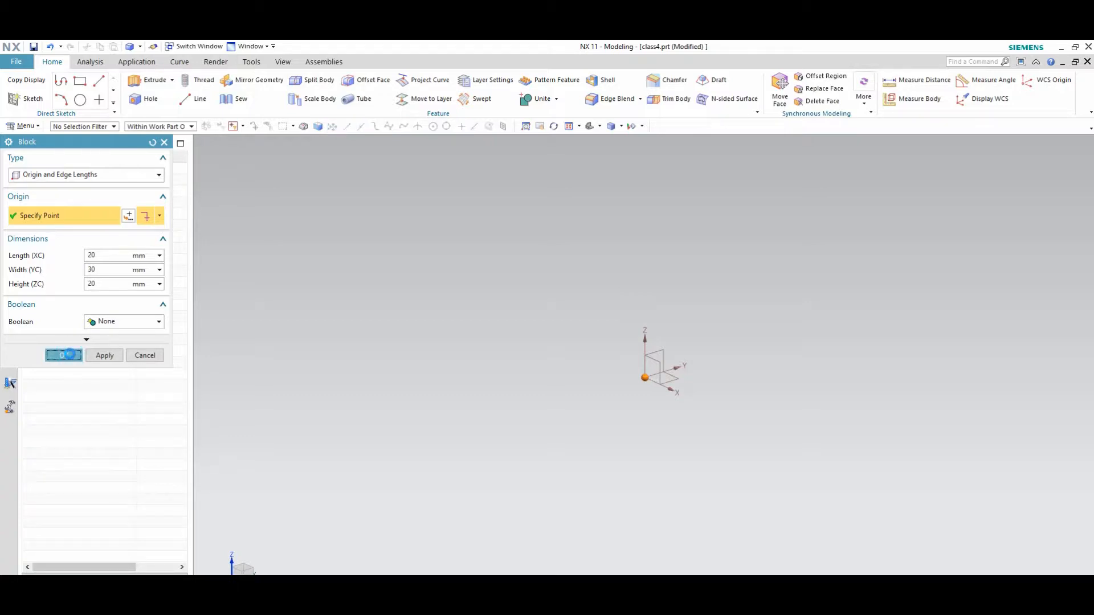
{"action": "left_click", "coordinate": [64, 355]}
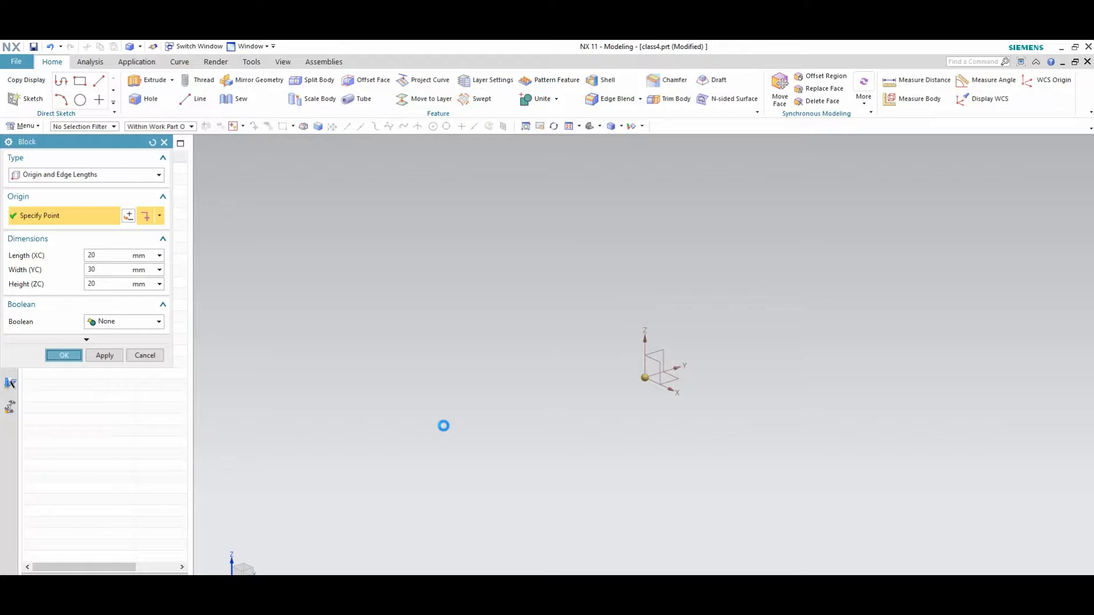
{"action": "left_click", "coordinate": [64, 354]}
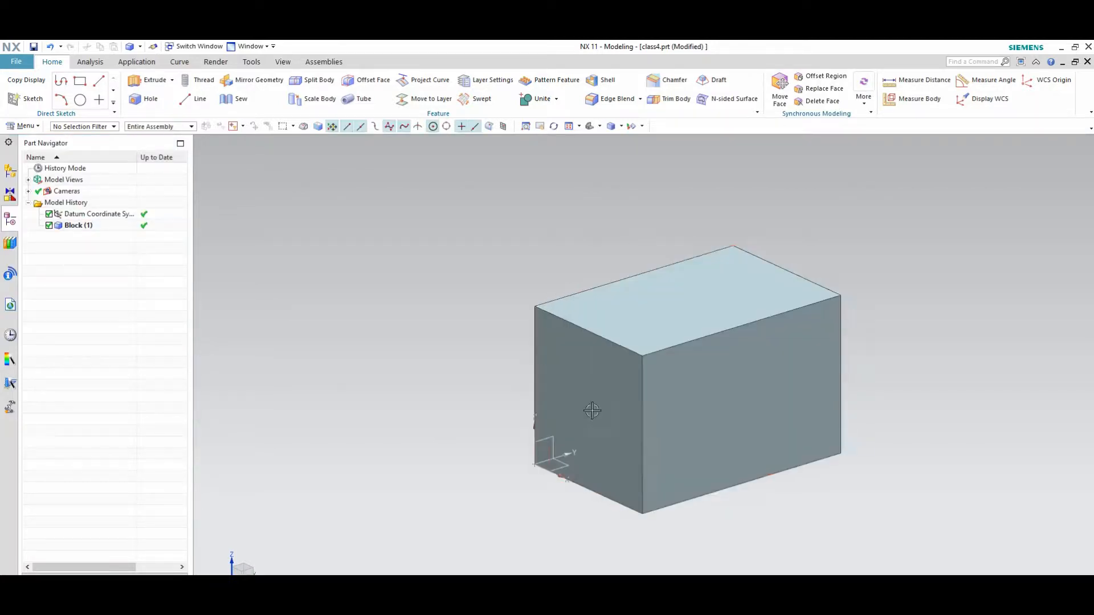
{"action": "left_click", "coordinate": [699, 422]}
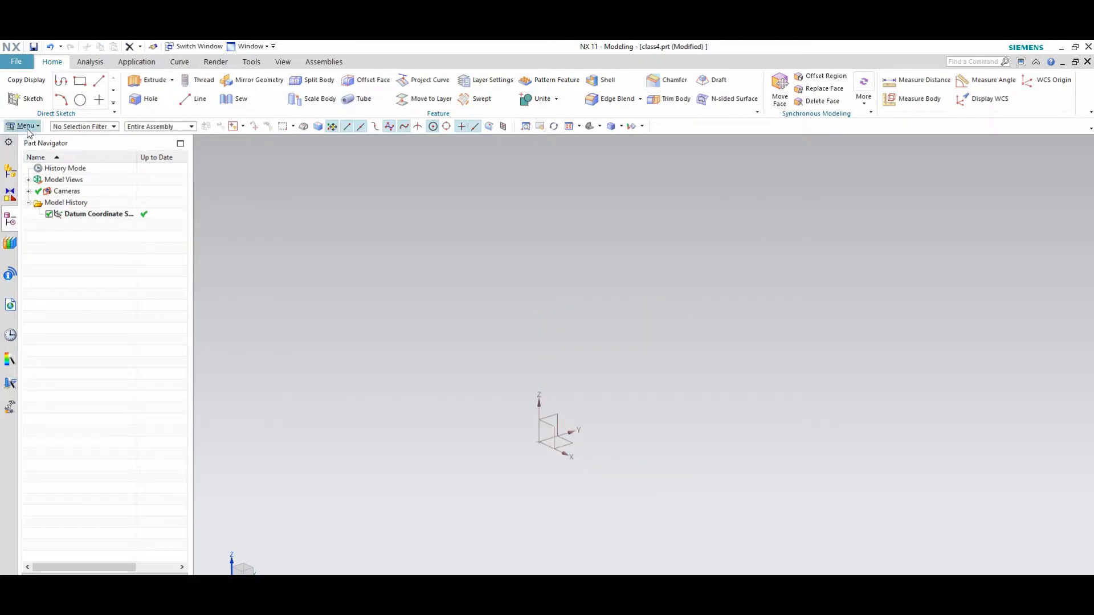
- Review the Cylinder type options, cancel without creating it, and return to Design Feature
{"action": "left_click", "coordinate": [21, 126]}
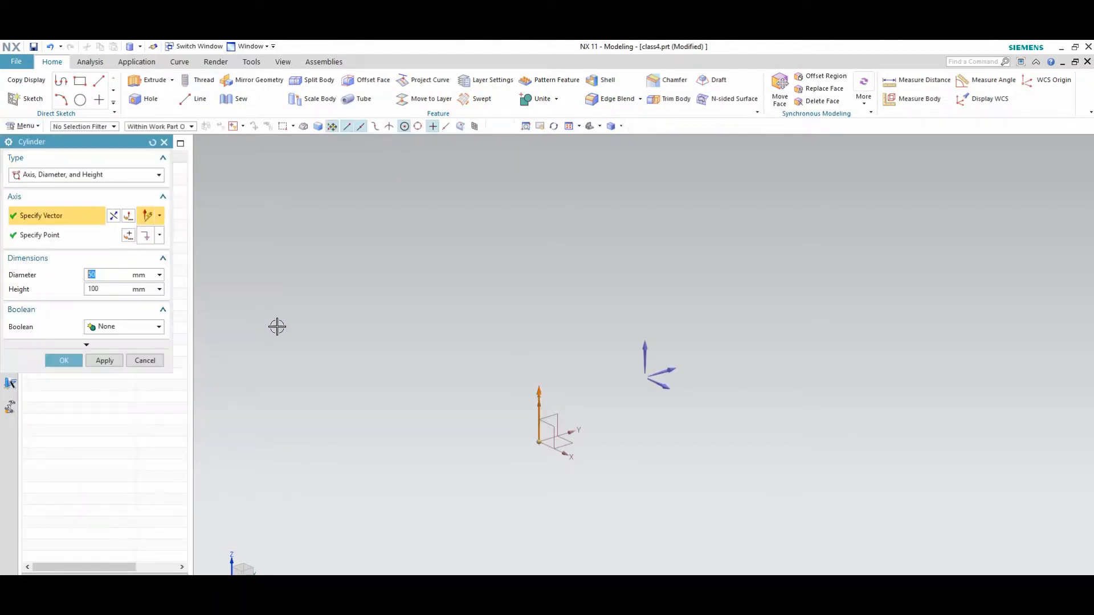
{"action": "left_click", "coordinate": [158, 175]}
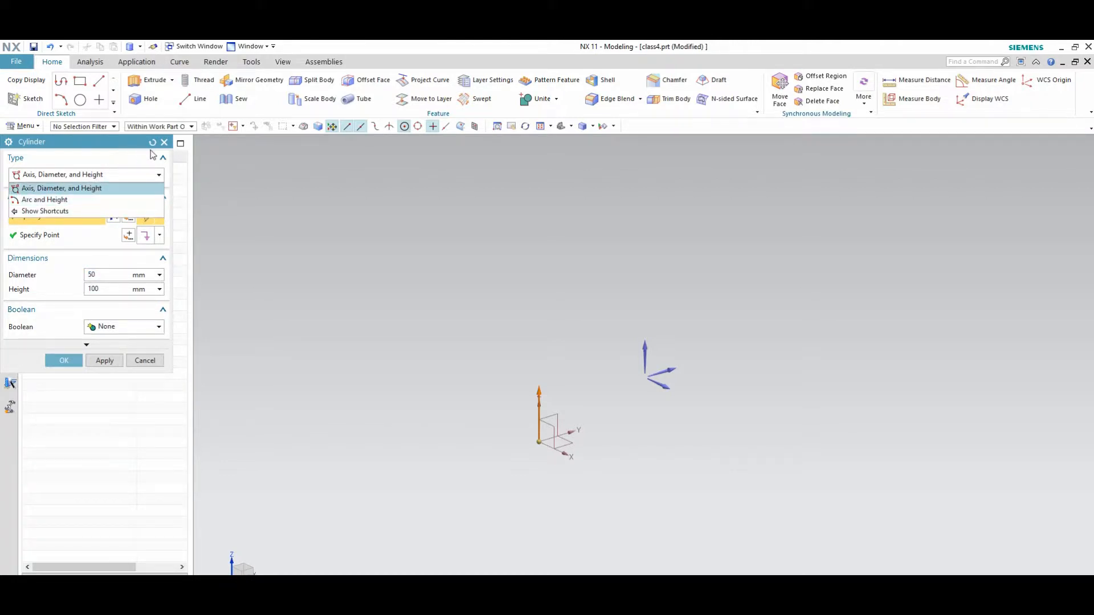
{"action": "left_click", "coordinate": [23, 125]}
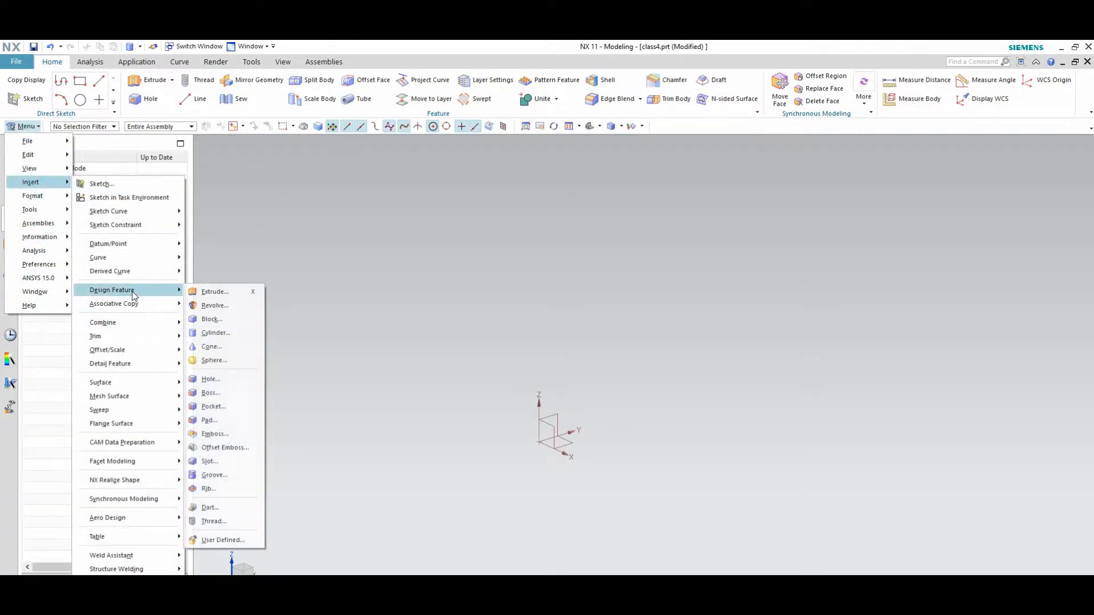
- Create a Two Points and Height block 20 mm high, then delete it
{"action": "left_click", "coordinate": [211, 319]}
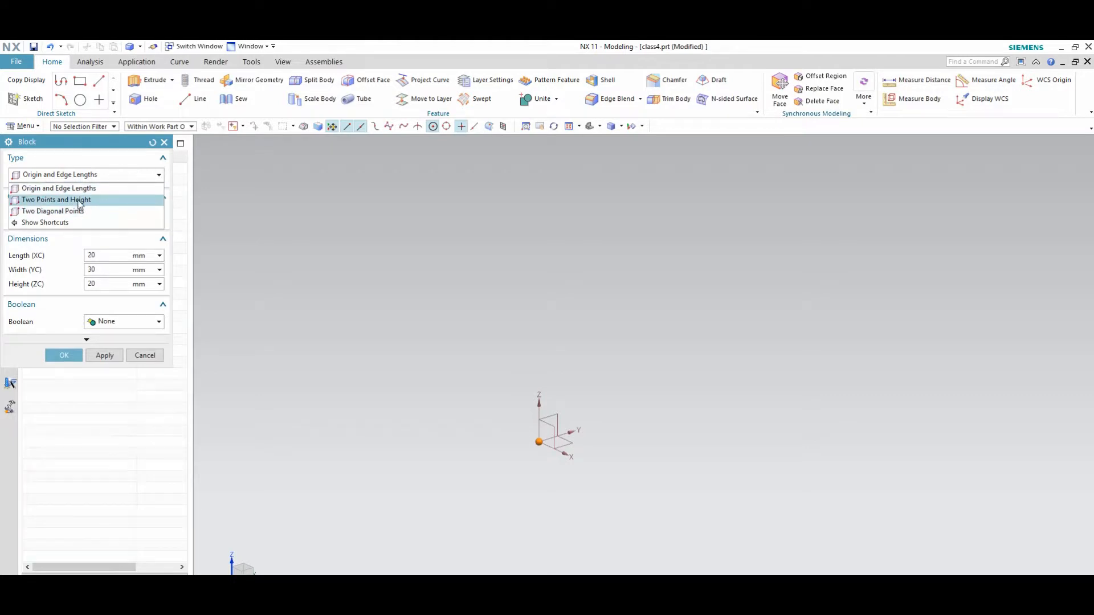
{"action": "left_click", "coordinate": [56, 199]}
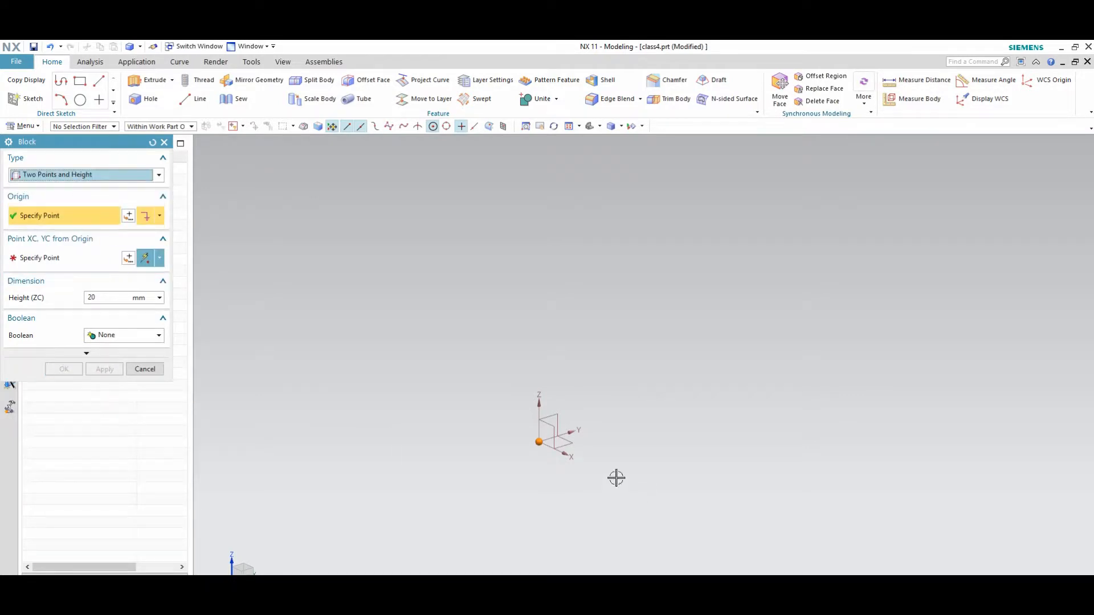
{"action": "mouse_move", "coordinate": [756, 288]}
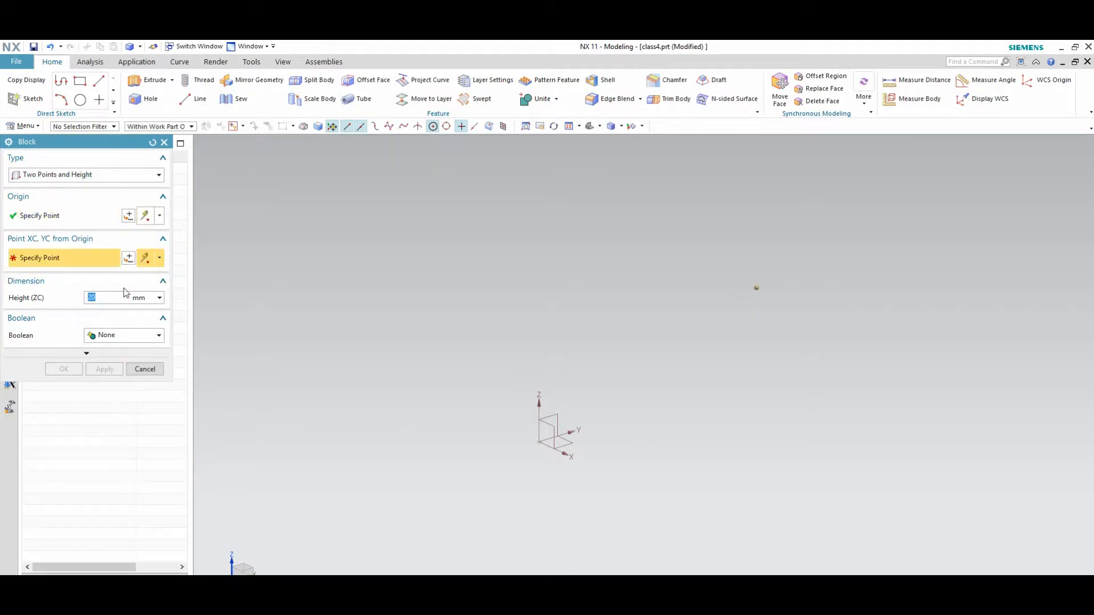
{"action": "left_click", "coordinate": [159, 257]}
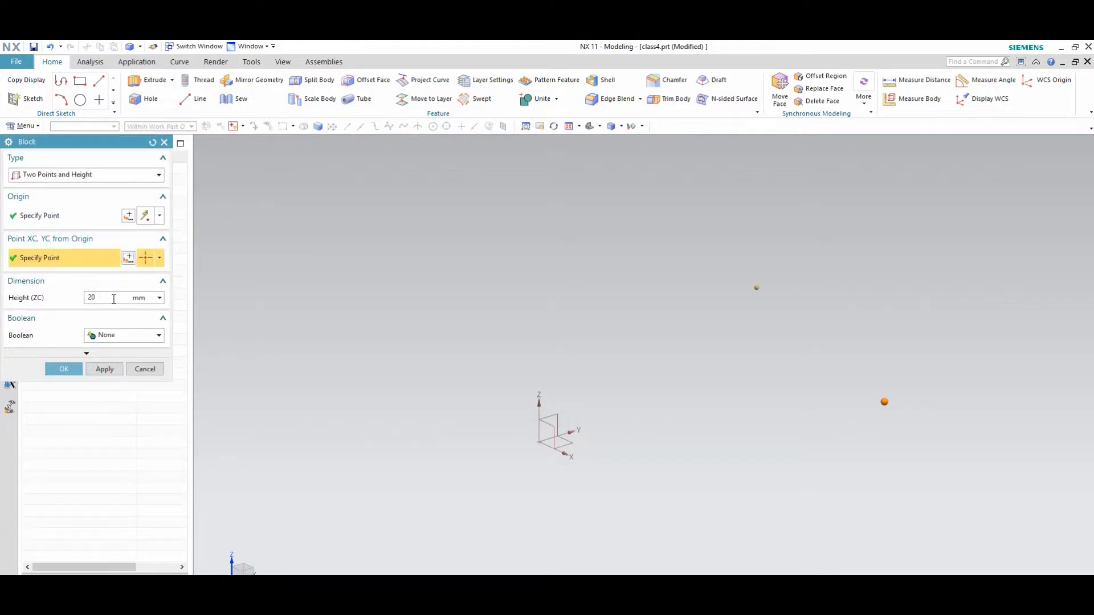
{"action": "left_click", "coordinate": [64, 368]}
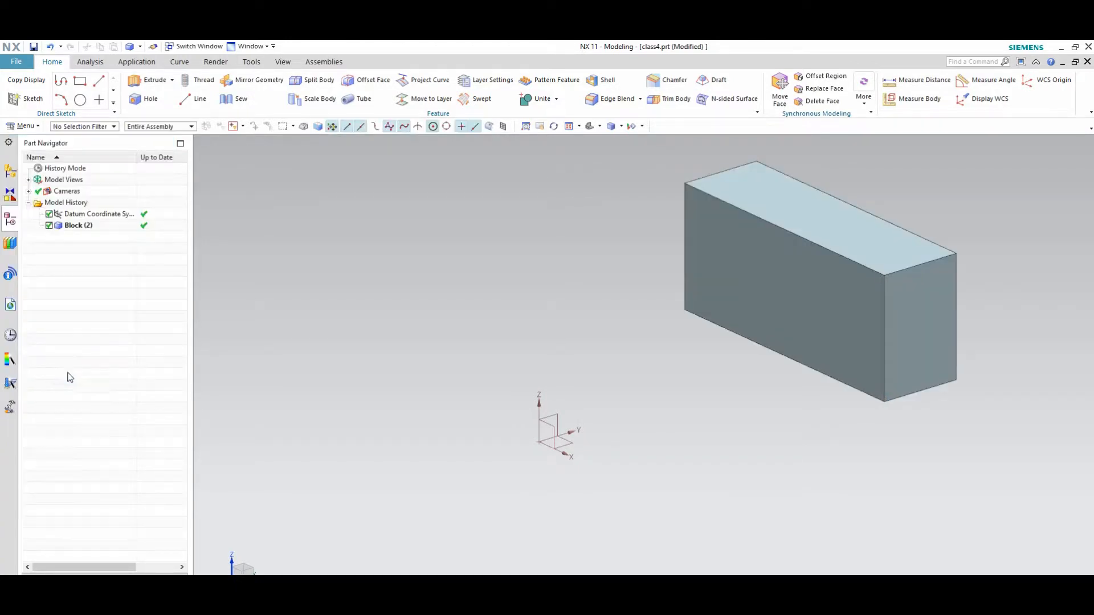
{"action": "left_click", "coordinate": [815, 334]}
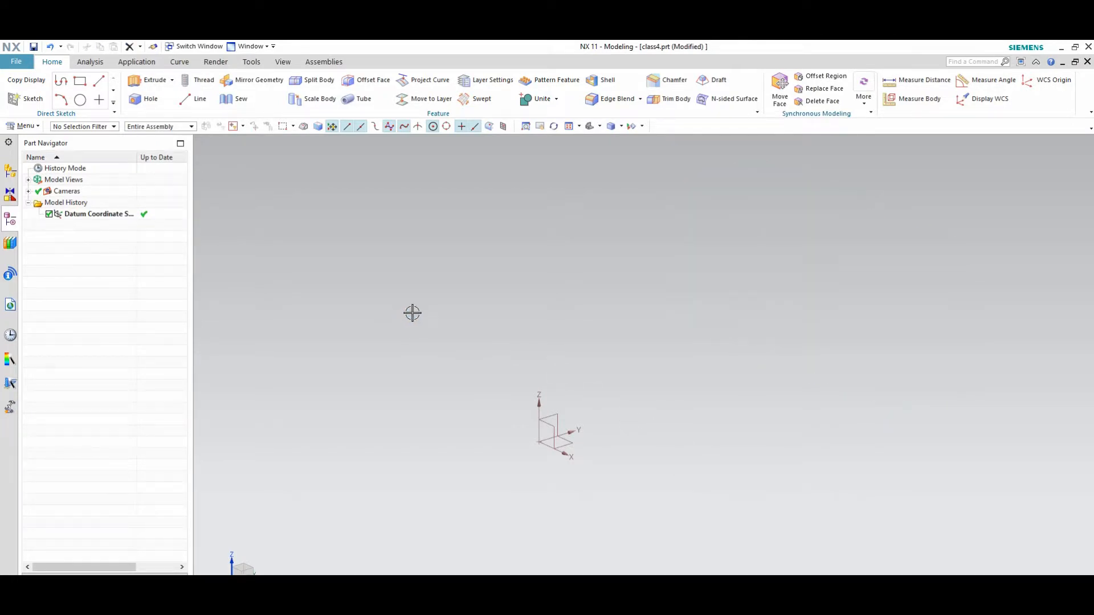
{"action": "mouse_move", "coordinate": [710, 338]}
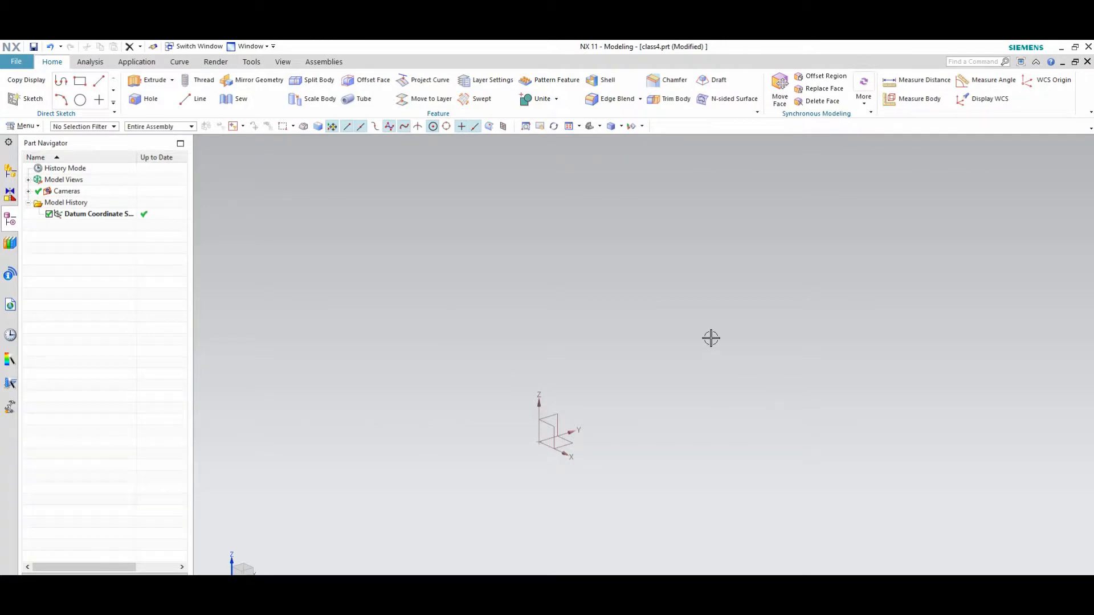
- Attempt a Two Diagonal Points block from the datum origin to an opposite corner
{"action": "left_click", "coordinate": [23, 126]}
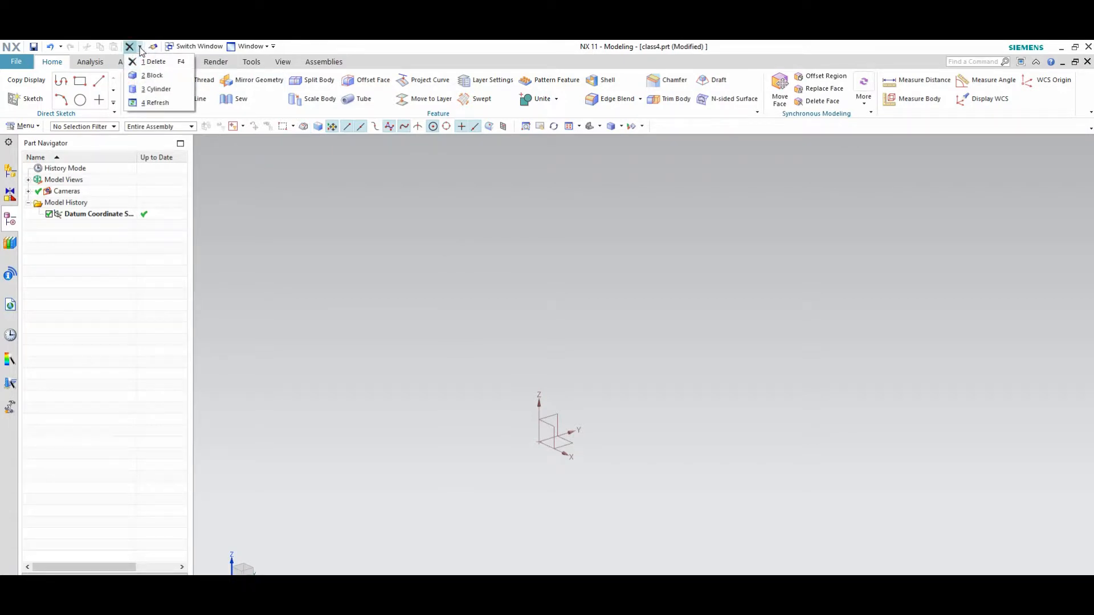
{"action": "left_click", "coordinate": [155, 74]}
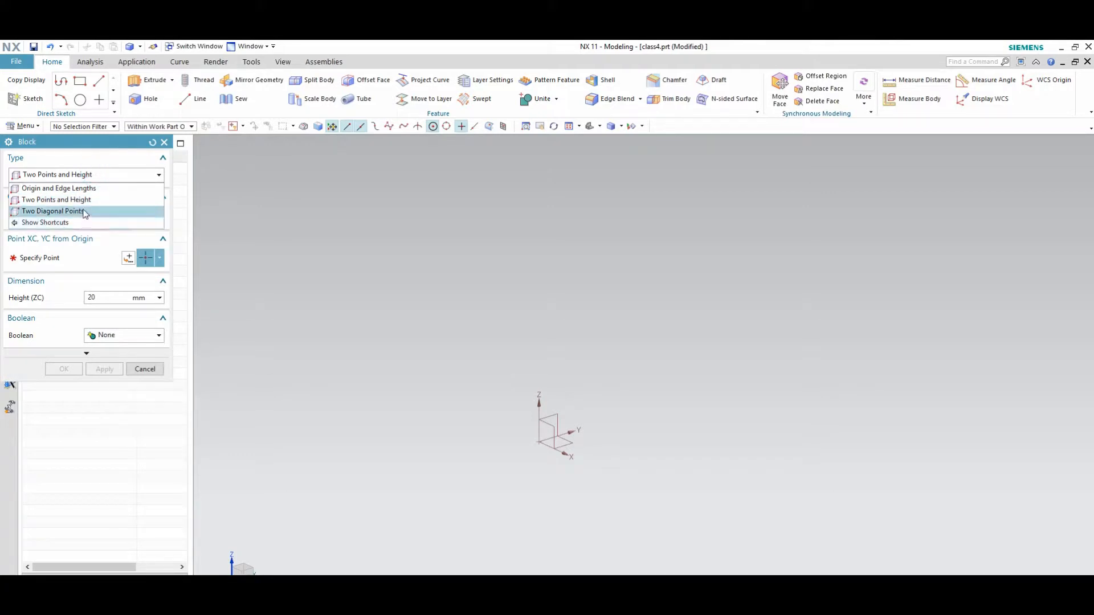
{"action": "left_click", "coordinate": [53, 211]}
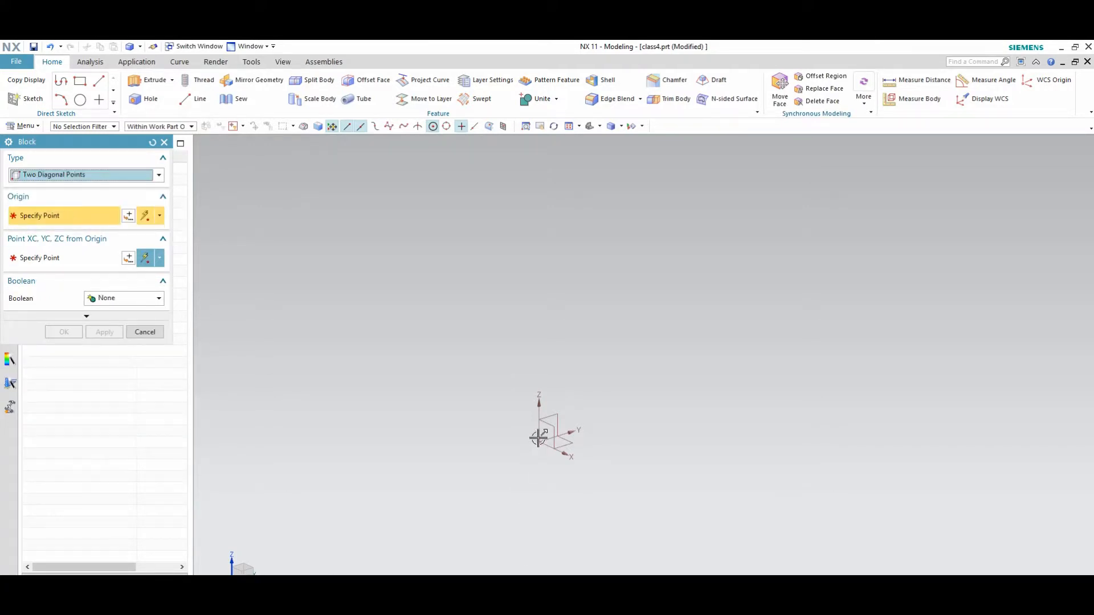
{"action": "left_click", "coordinate": [538, 445]}
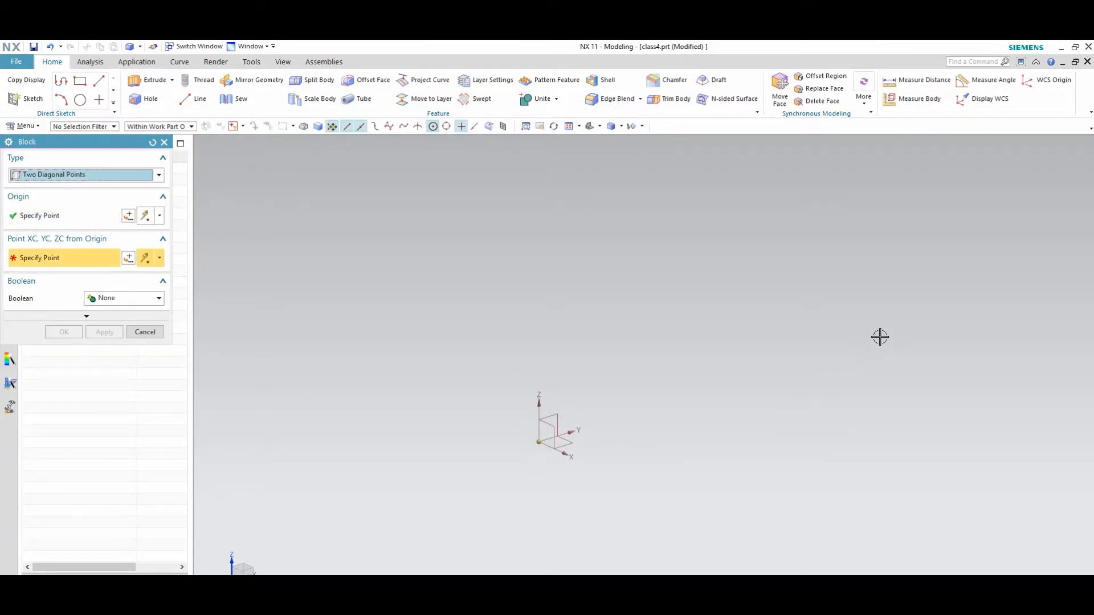
{"action": "left_click", "coordinate": [880, 336]}
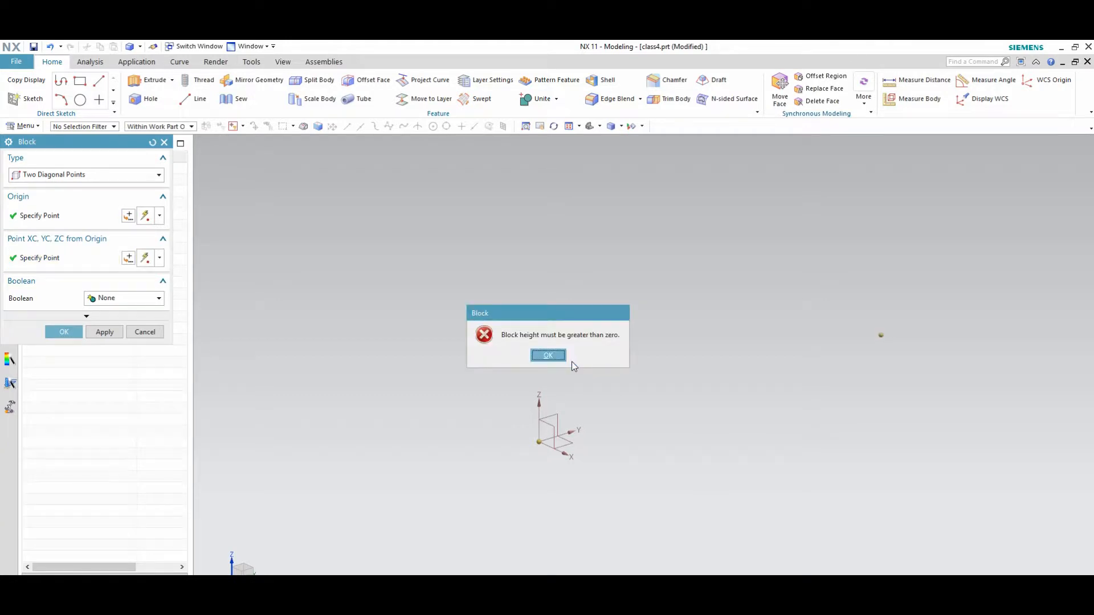
- Dismiss the zero block height error and cancel the Block dialog
{"action": "left_click", "coordinate": [547, 355]}
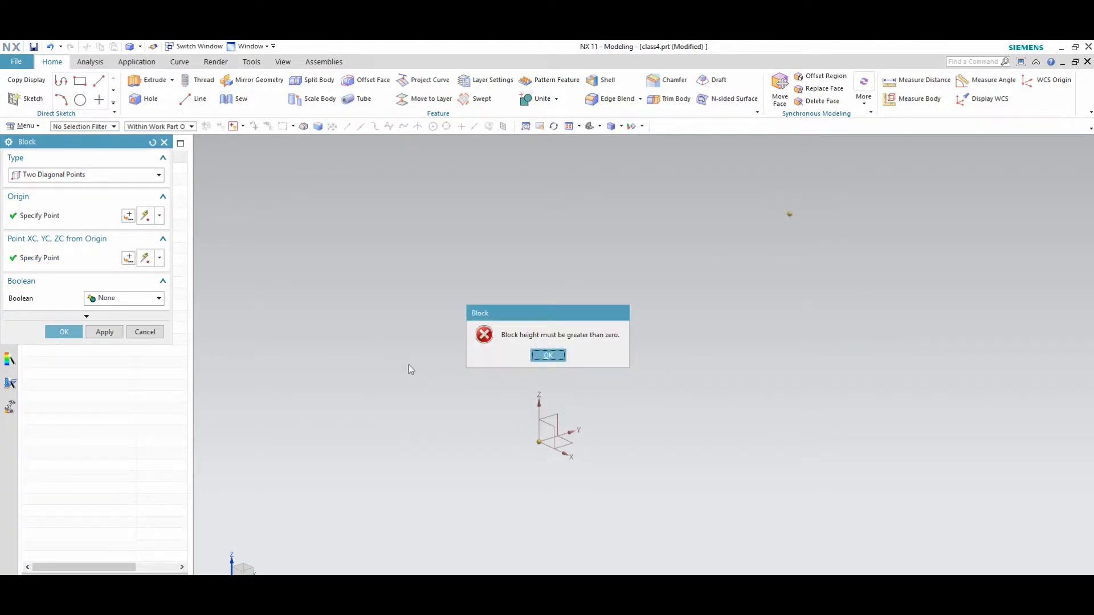
{"action": "left_click", "coordinate": [547, 355]}
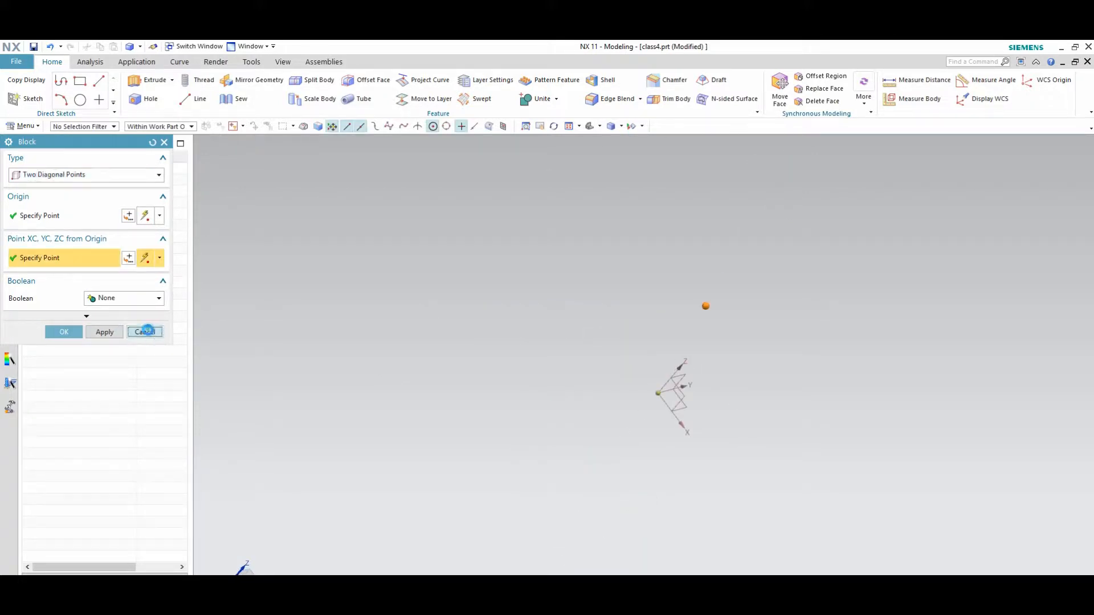
{"action": "left_click", "coordinate": [144, 331]}
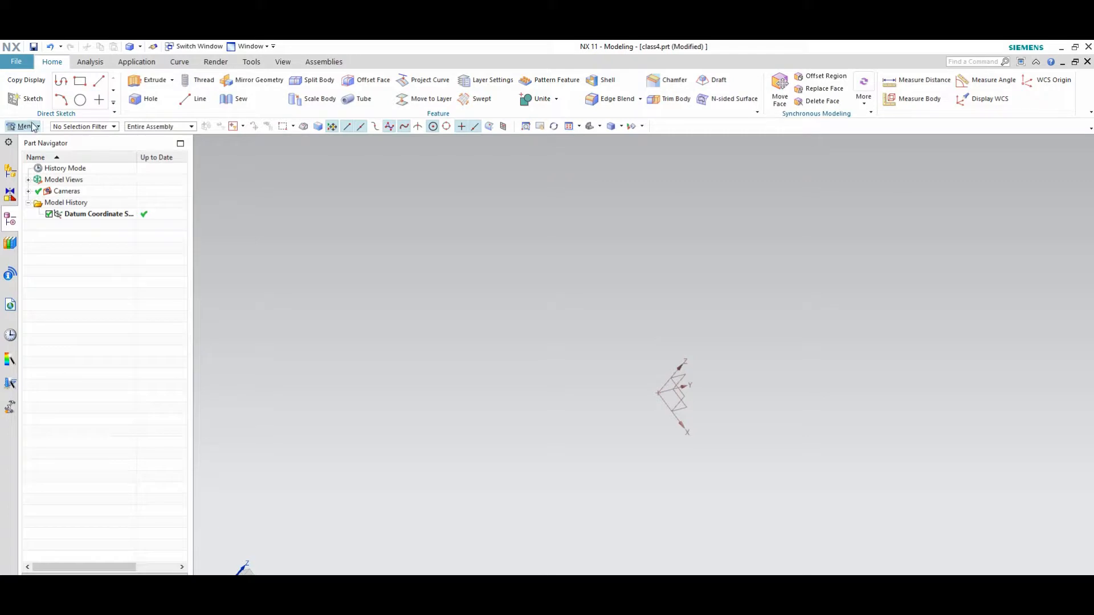
{"action": "left_click", "coordinate": [22, 125]}
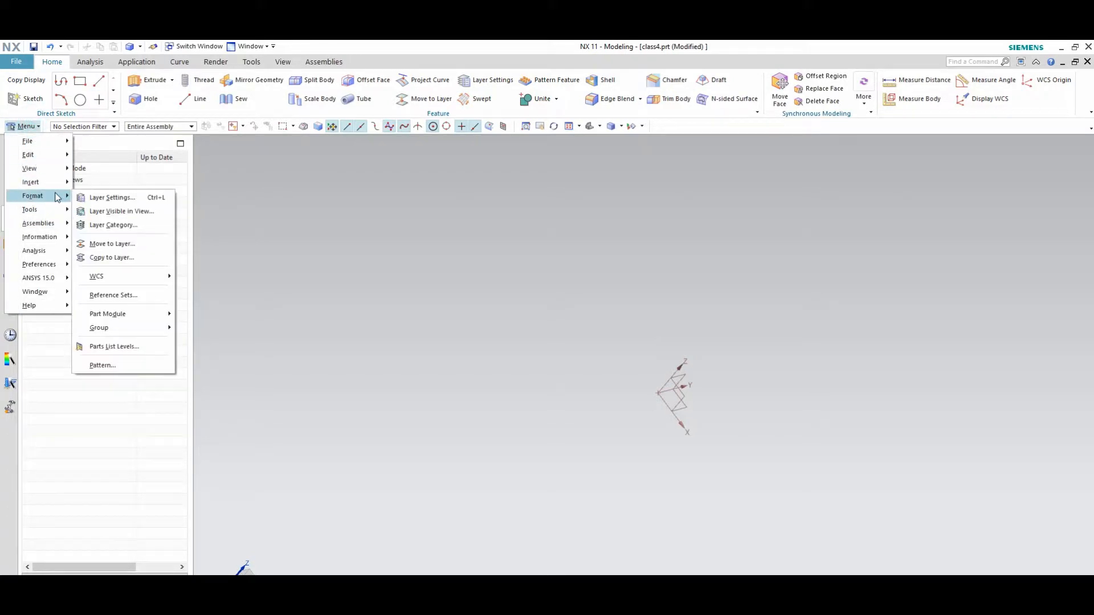
{"action": "left_click", "coordinate": [31, 182]}
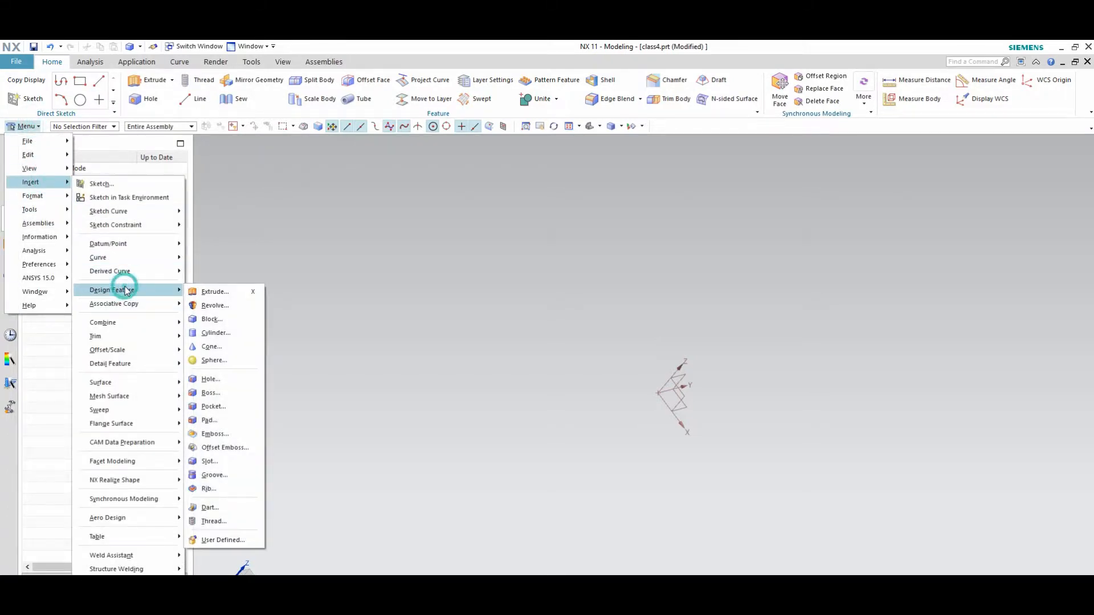
{"action": "left_click", "coordinate": [216, 333]}
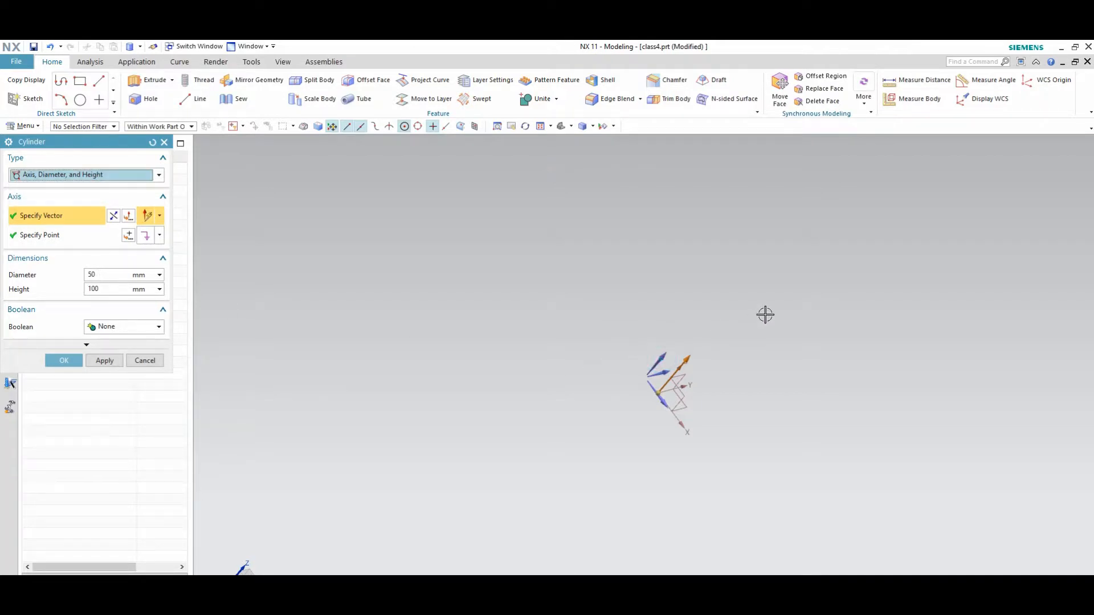
{"action": "left_click", "coordinate": [64, 360]}
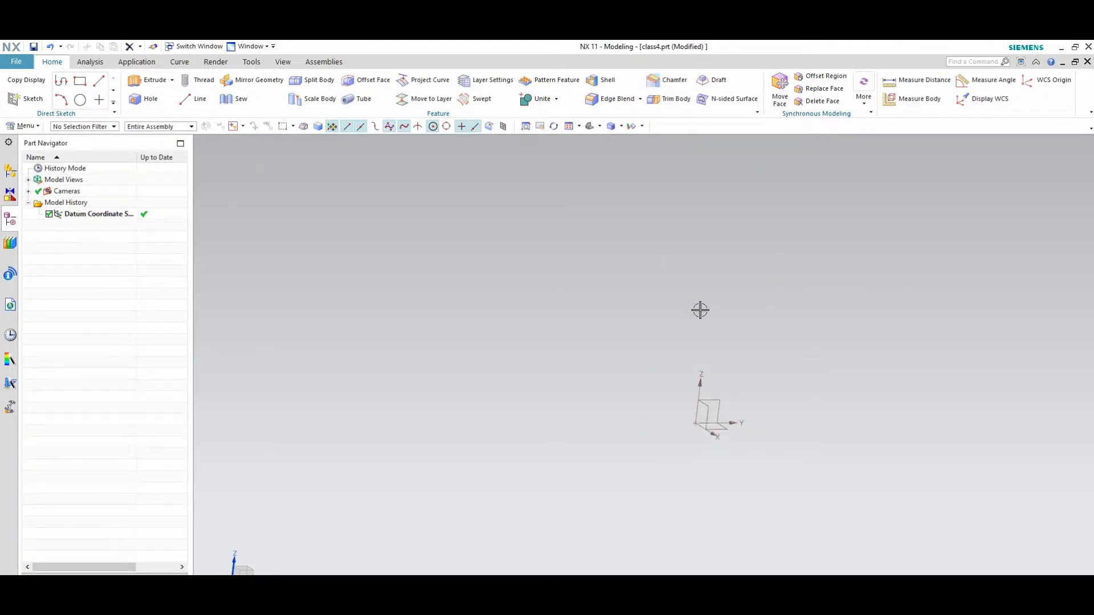
{"action": "left_click", "coordinate": [23, 125]}
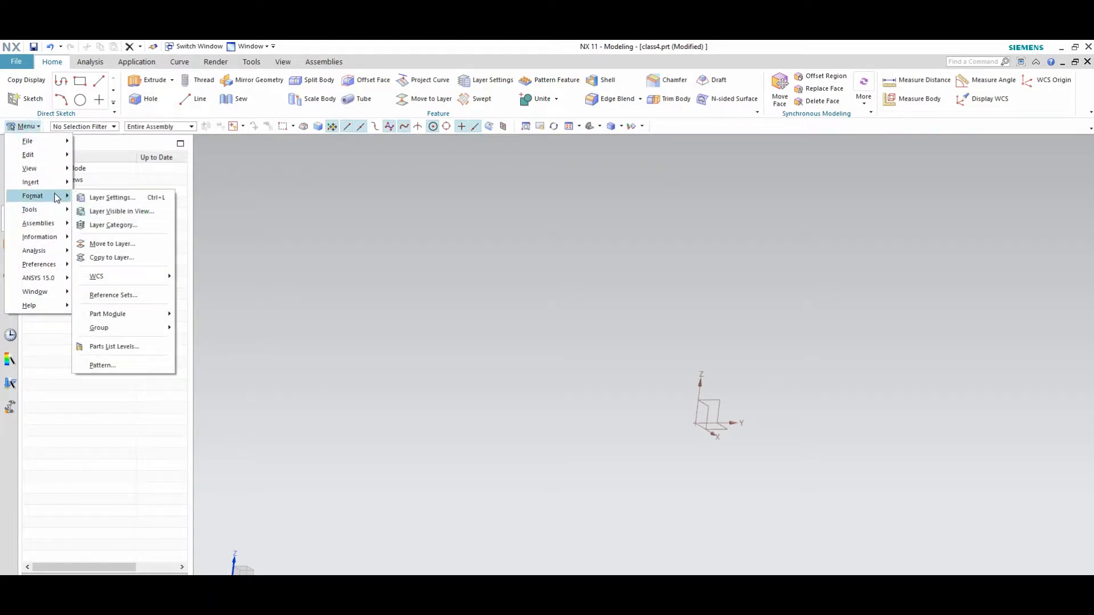
- Create a cone at the origin with base diameter 50, top diameter 10, height 25
{"action": "left_click", "coordinate": [30, 182]}
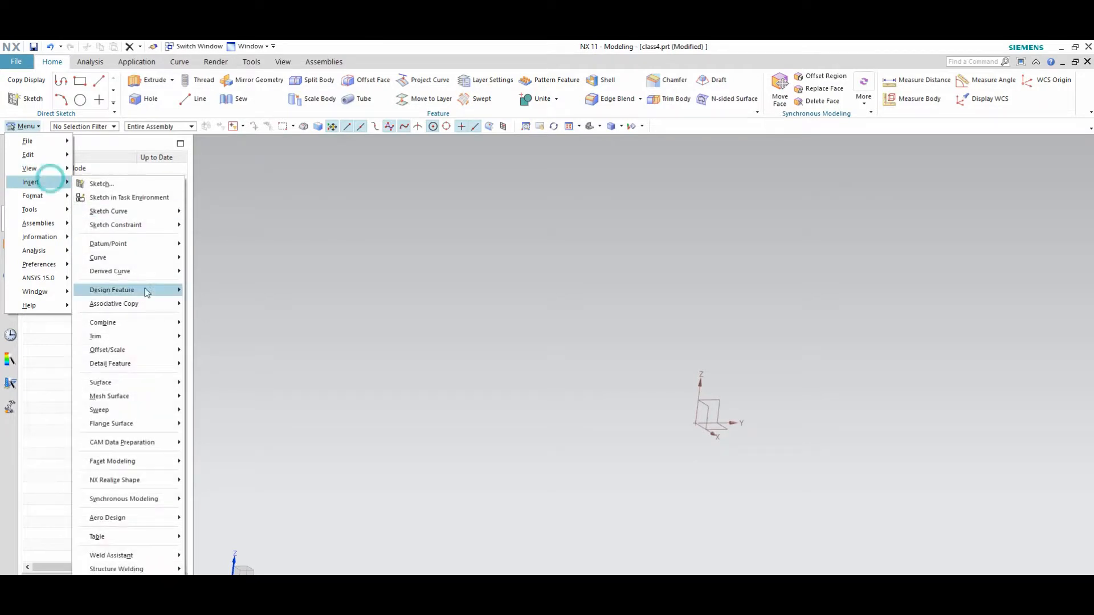
{"action": "left_click", "coordinate": [112, 290]}
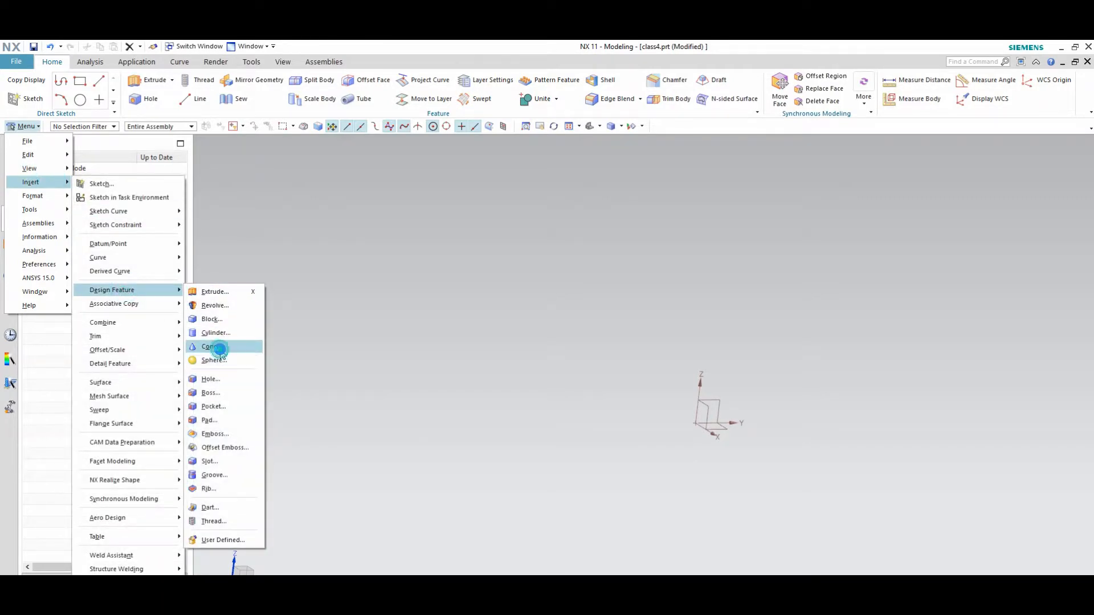
{"action": "left_click", "coordinate": [211, 347]}
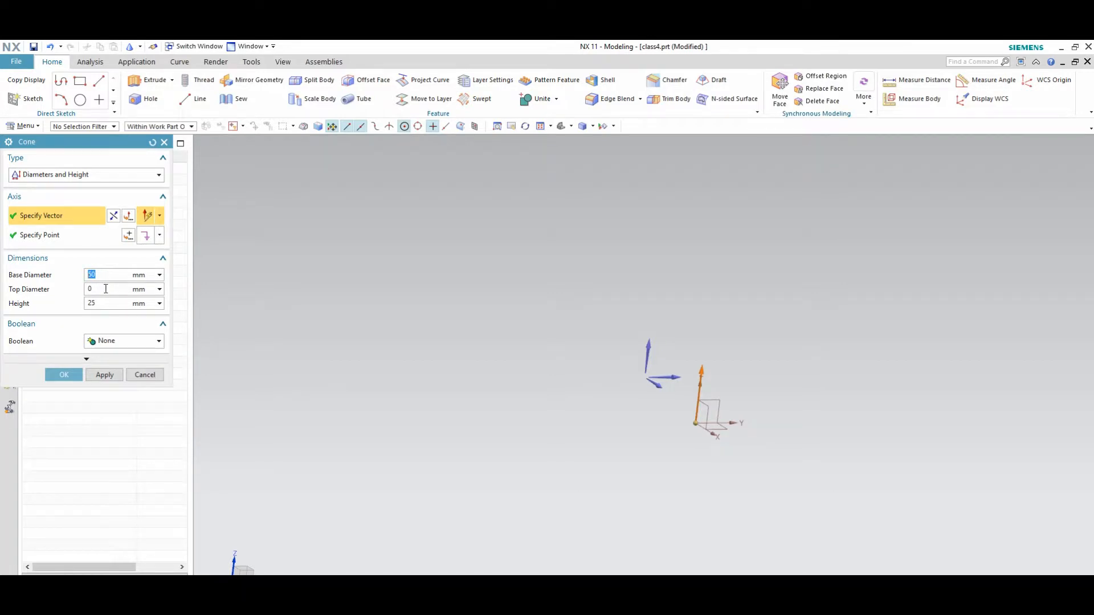
{"action": "type", "text": "10"}
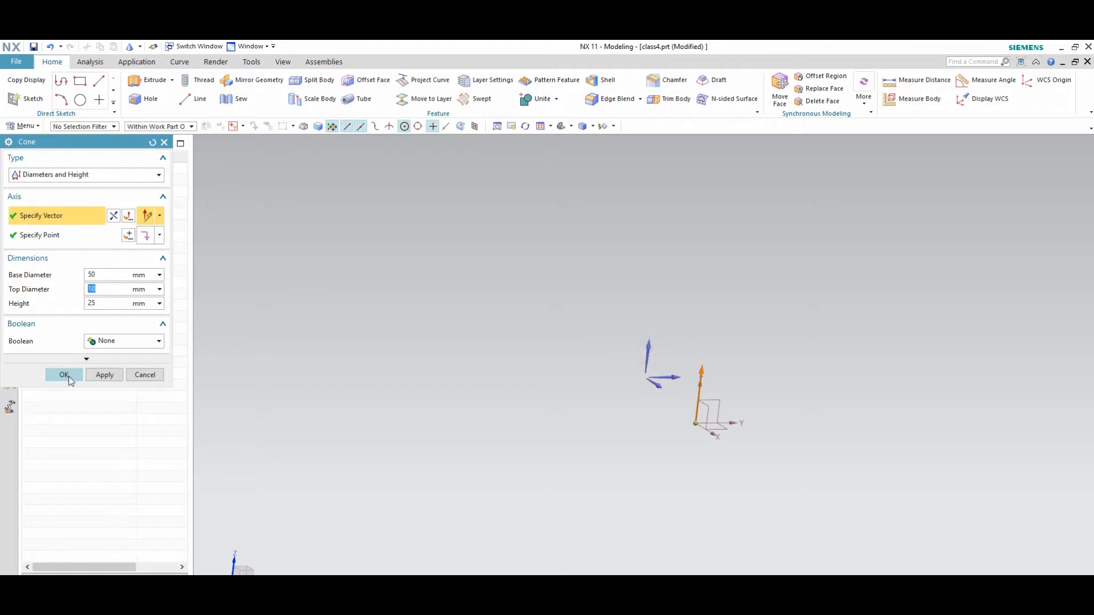
{"action": "left_click", "coordinate": [63, 375]}
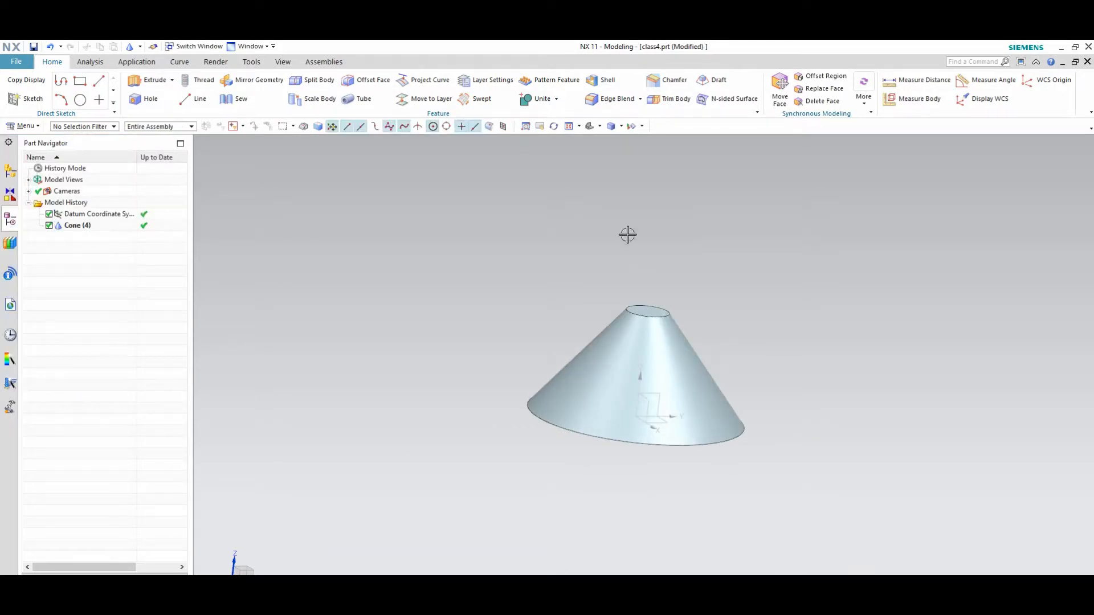
{"action": "mouse_move", "coordinate": [27, 126]}
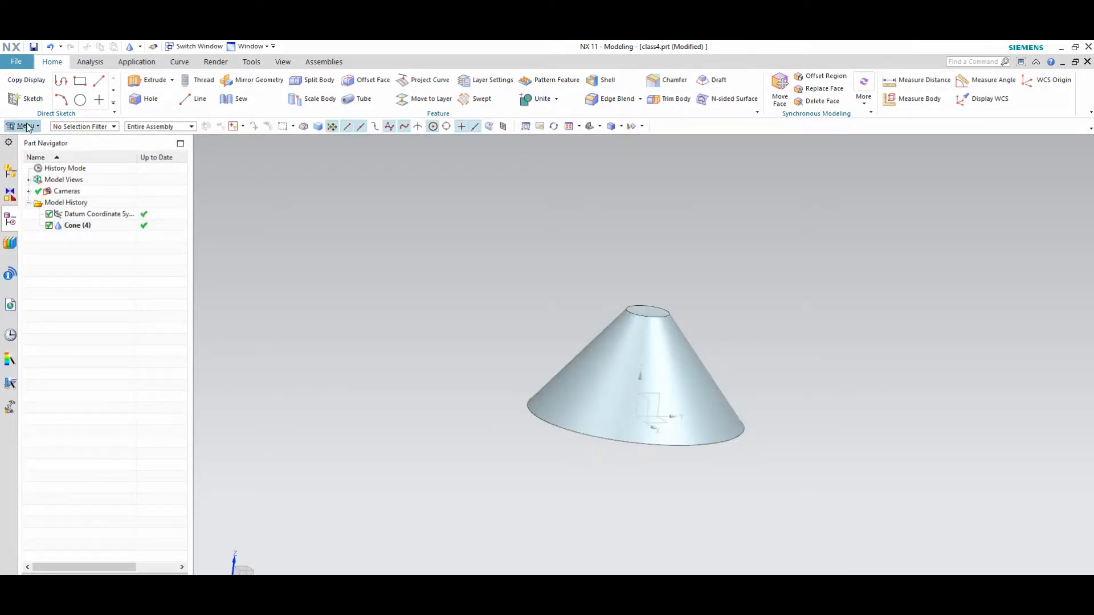
- Add a 25 mm diameter sphere centred on the cone's top circle
{"action": "left_click", "coordinate": [21, 125]}
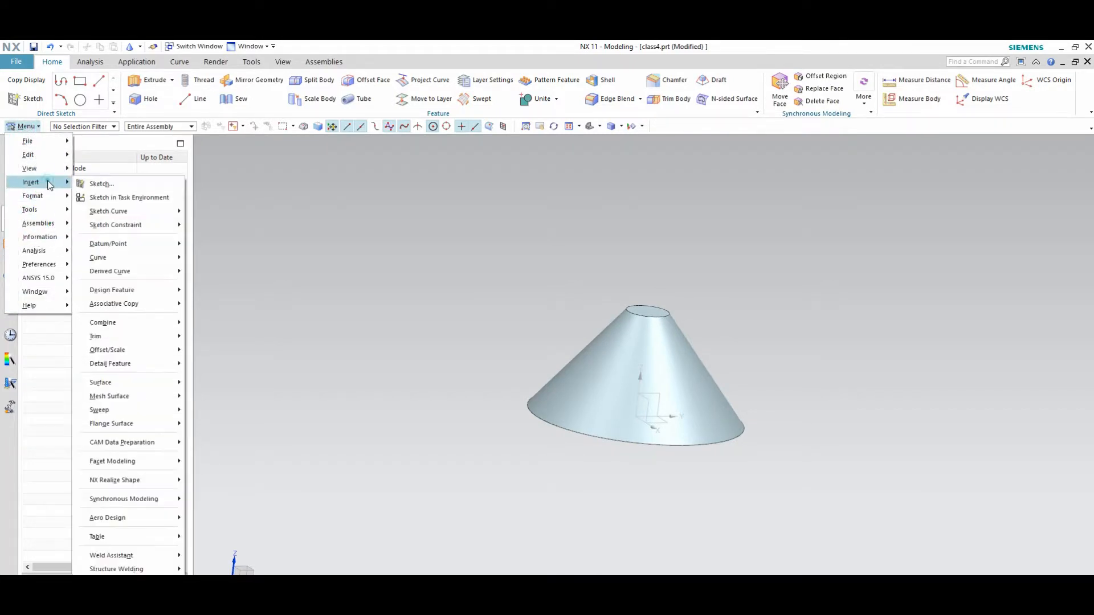
{"action": "left_click", "coordinate": [111, 290]}
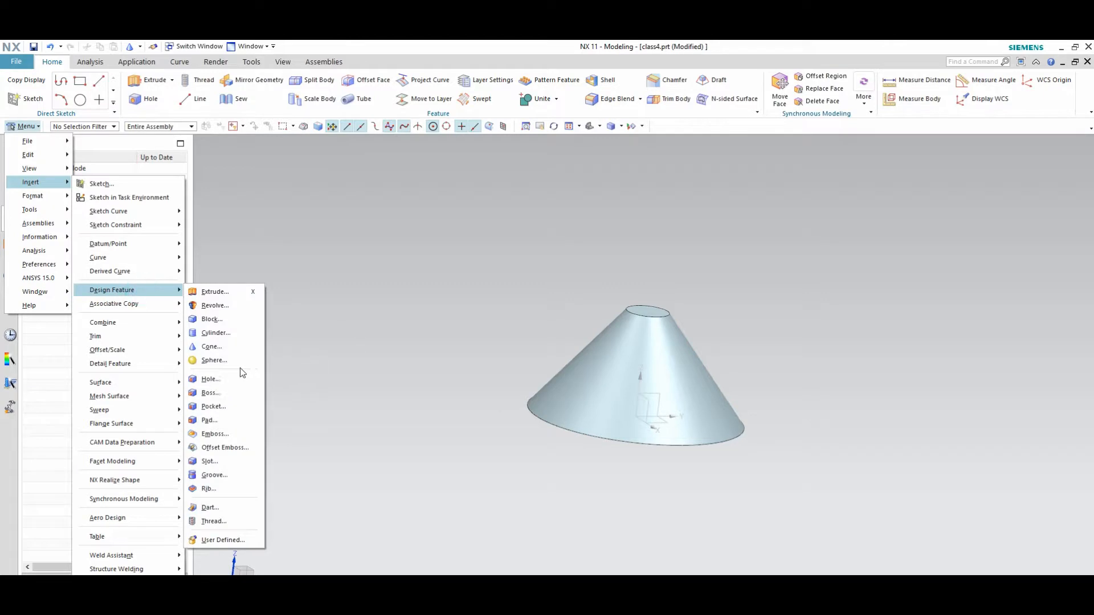
{"action": "left_click", "coordinate": [214, 360]}
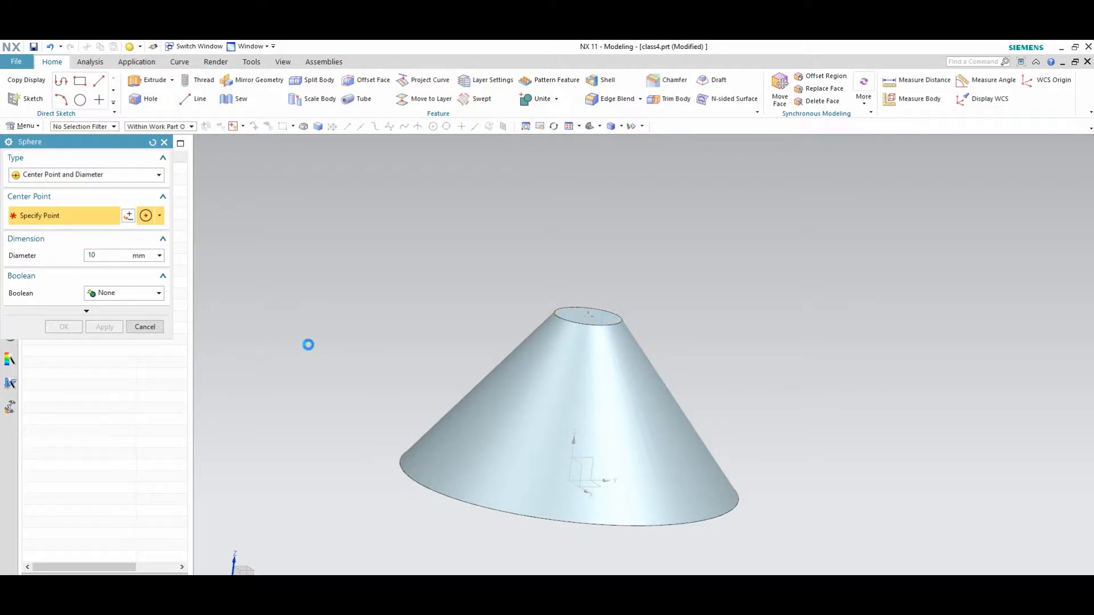
{"action": "left_click", "coordinate": [584, 328]}
{"action": "type", "text": "25"}
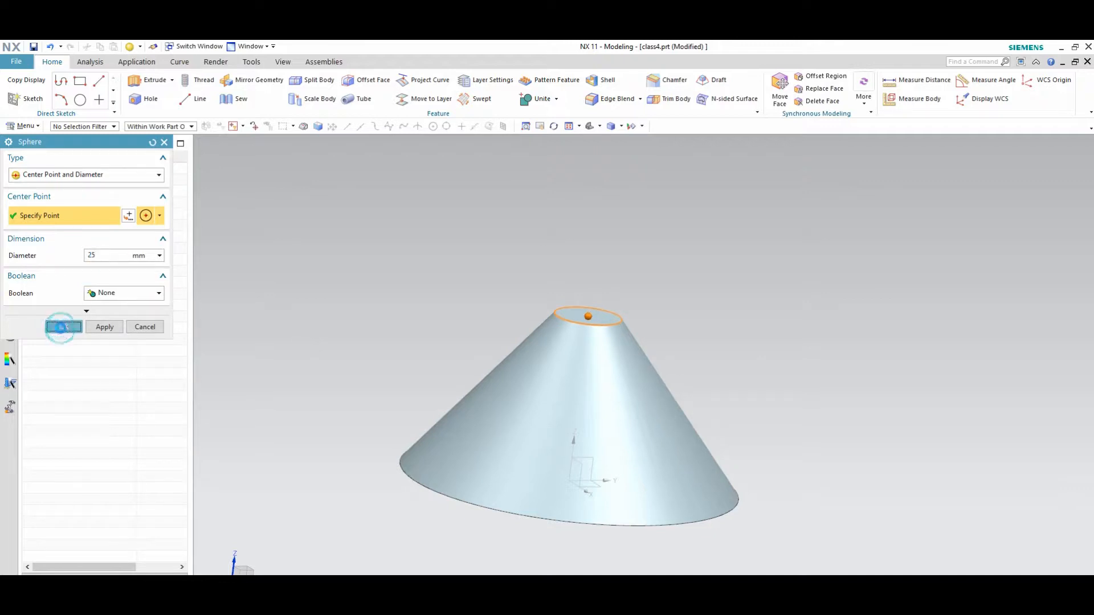
{"action": "left_click", "coordinate": [64, 327]}
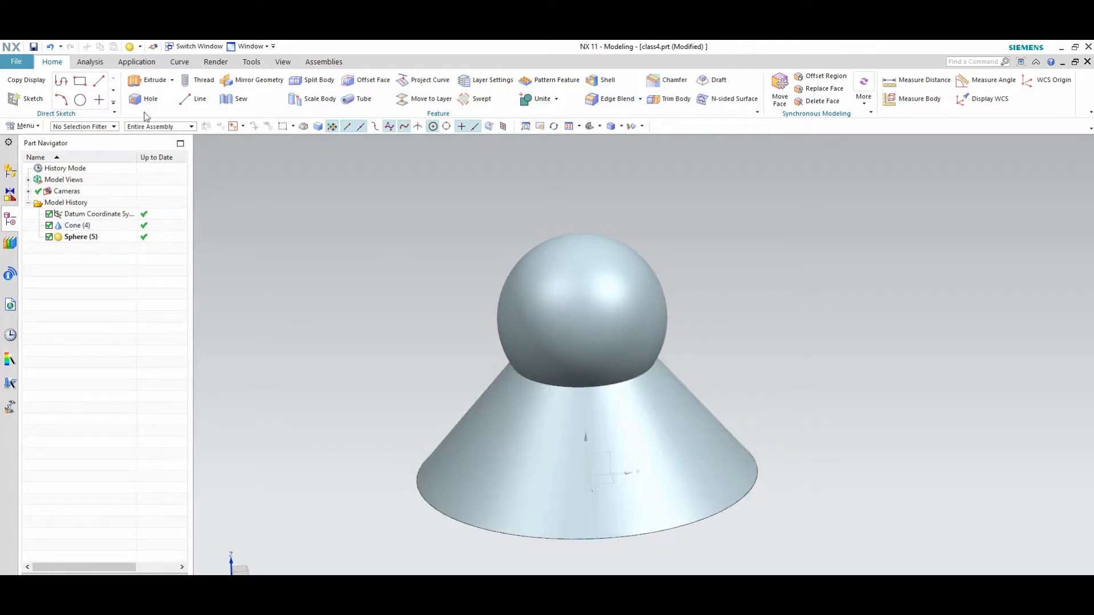
- Open the main command menu to show the design feature list again
{"action": "left_click", "coordinate": [23, 126]}
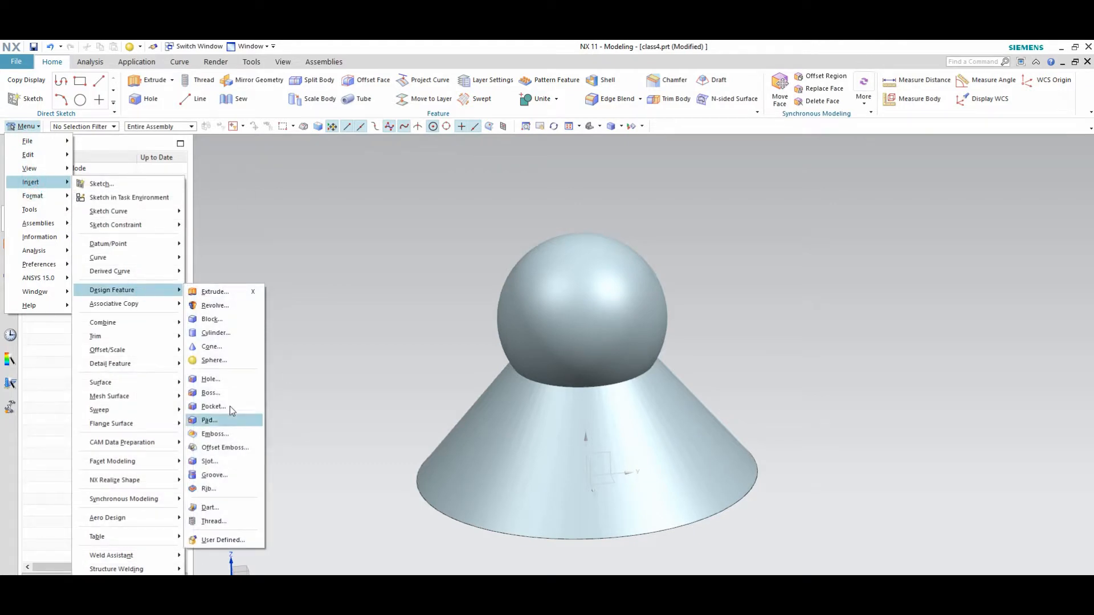
{"action": "mouse_move", "coordinate": [235, 379]}
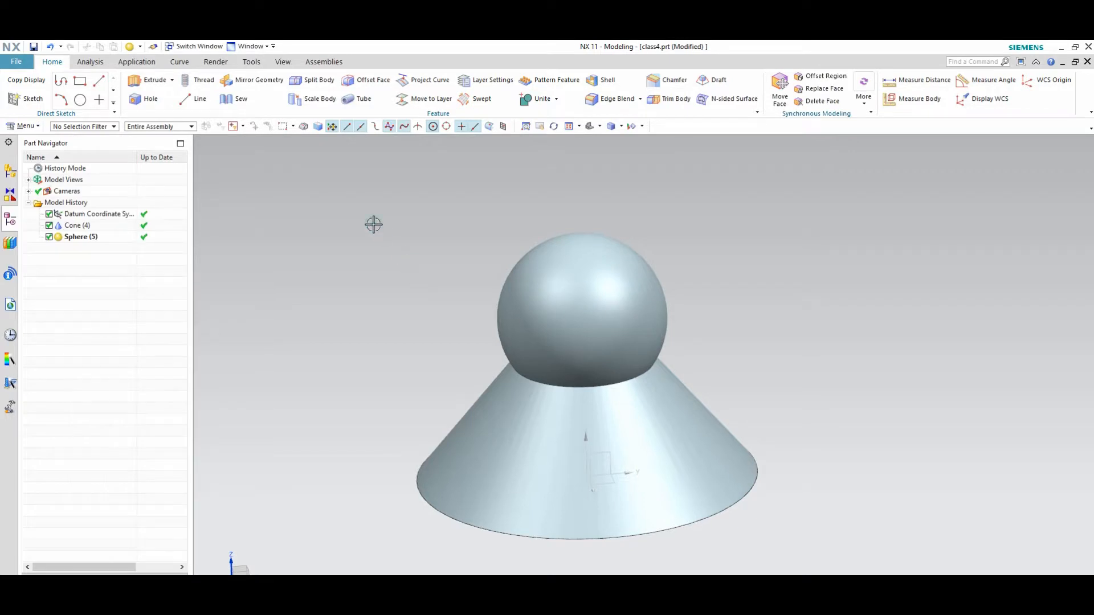
{"action": "mouse_move", "coordinate": [405, 235]}
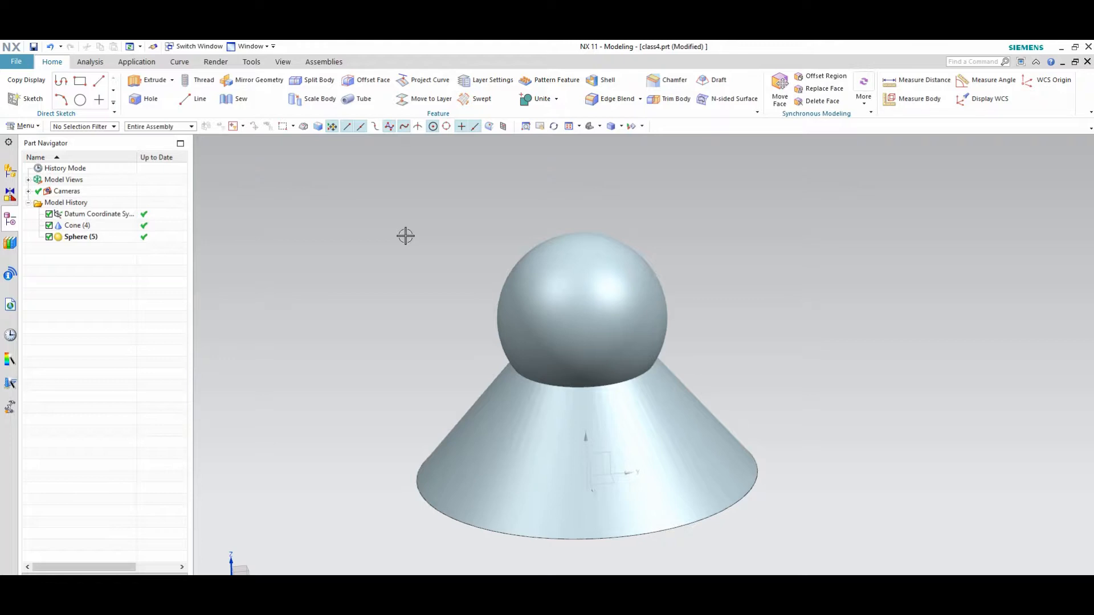
{"action": "mouse_move", "coordinate": [401, 242]}
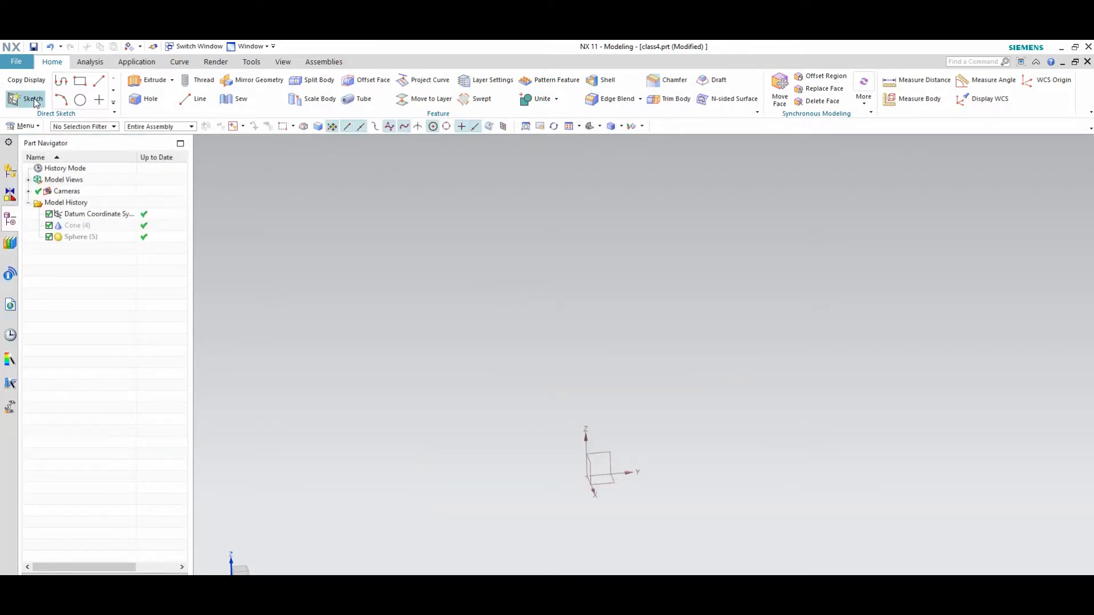
- Sketch a rectangle on the XY plane with an inner offset copy
{"action": "left_click", "coordinate": [27, 99]}
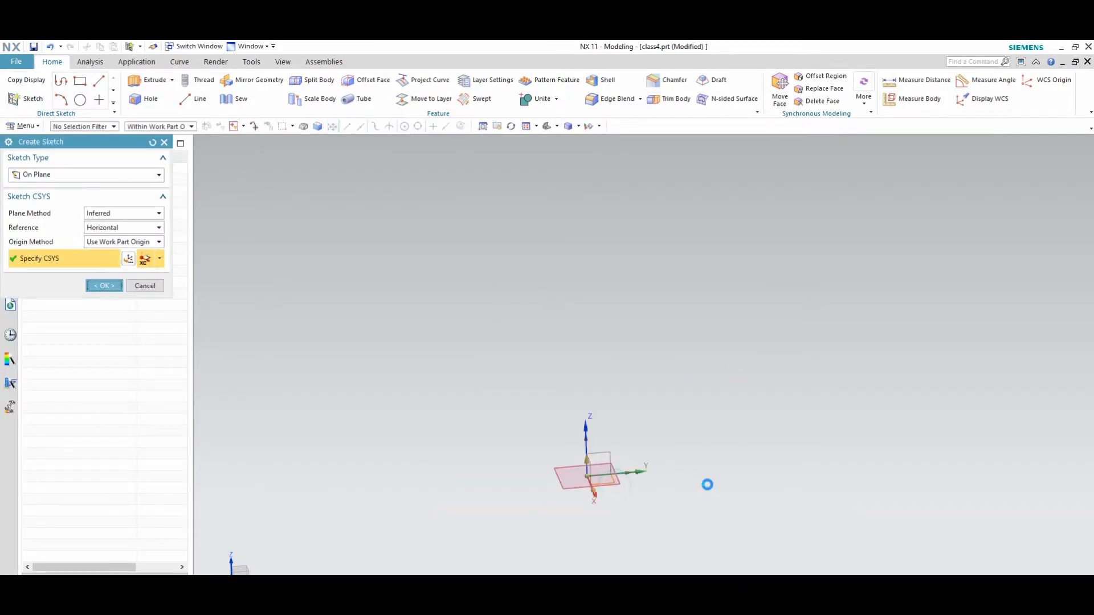
{"action": "left_click", "coordinate": [104, 286]}
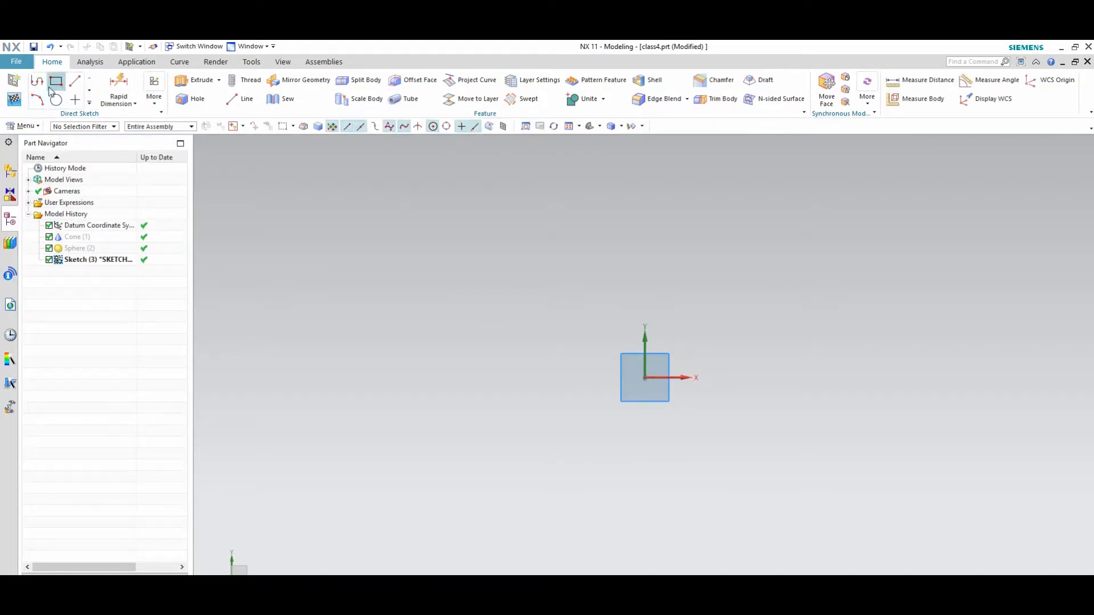
{"action": "left_click", "coordinate": [56, 81]}
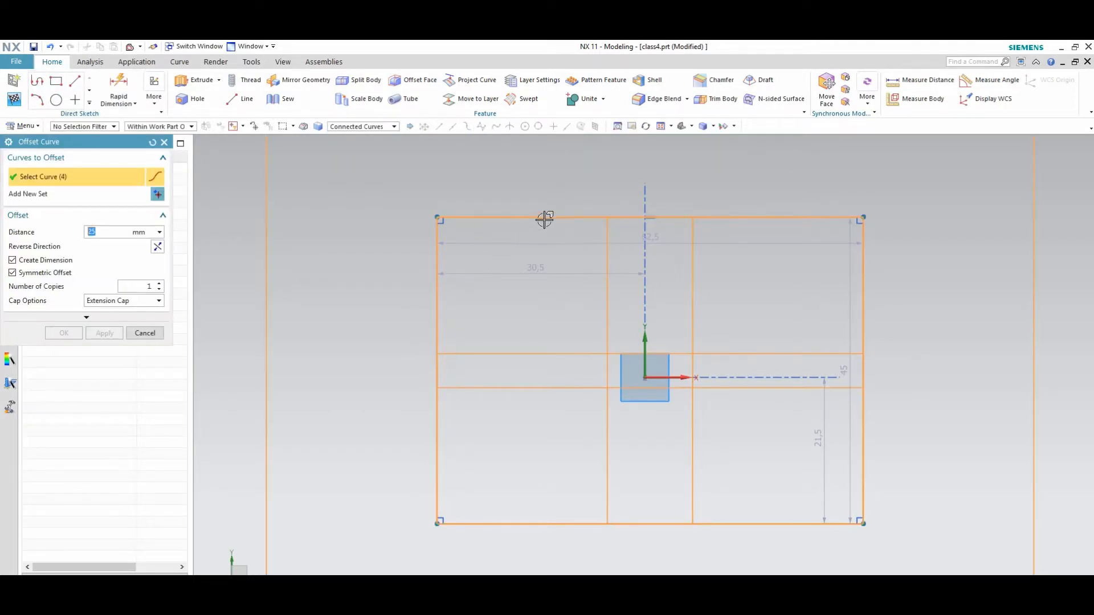
{"action": "left_click", "coordinate": [12, 273]}
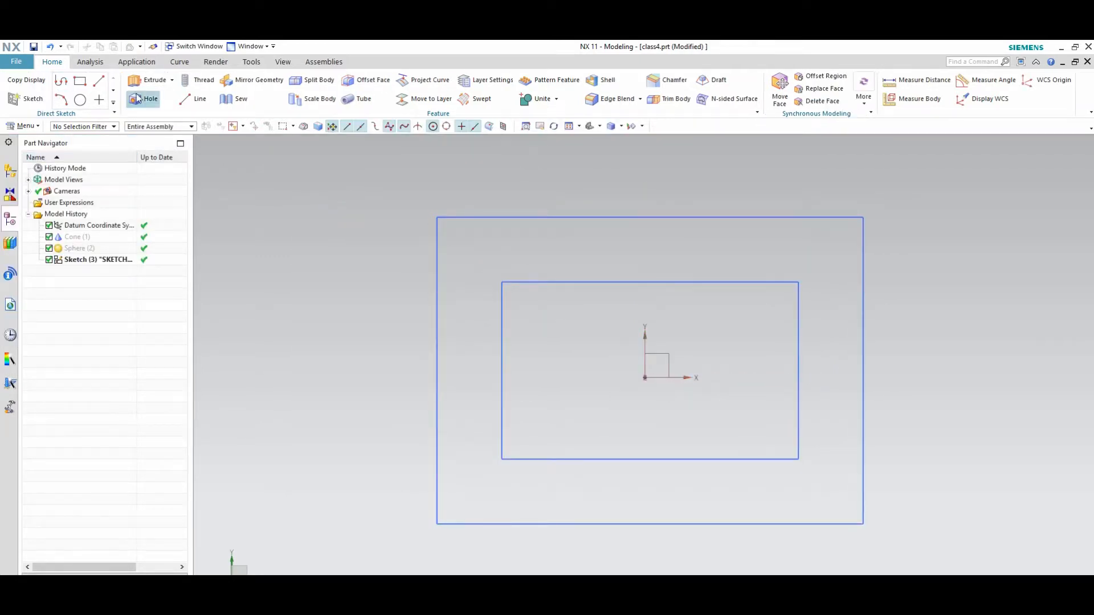
- Extrude the outer rectangle as connected curves from -3 to 18 mm
{"action": "left_click", "coordinate": [142, 80]}
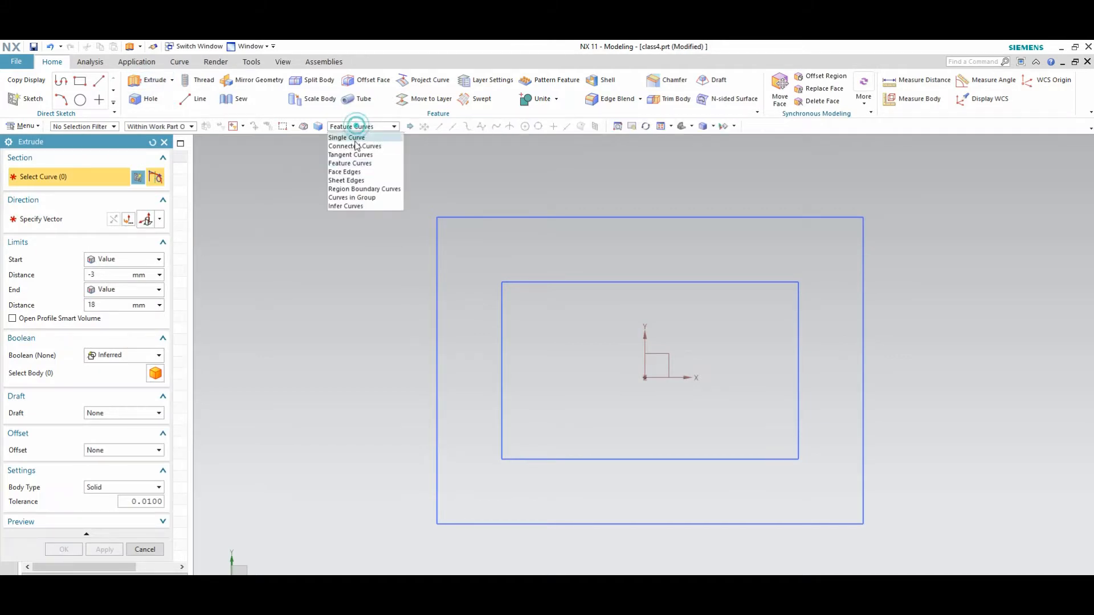
{"action": "left_click", "coordinate": [353, 146]}
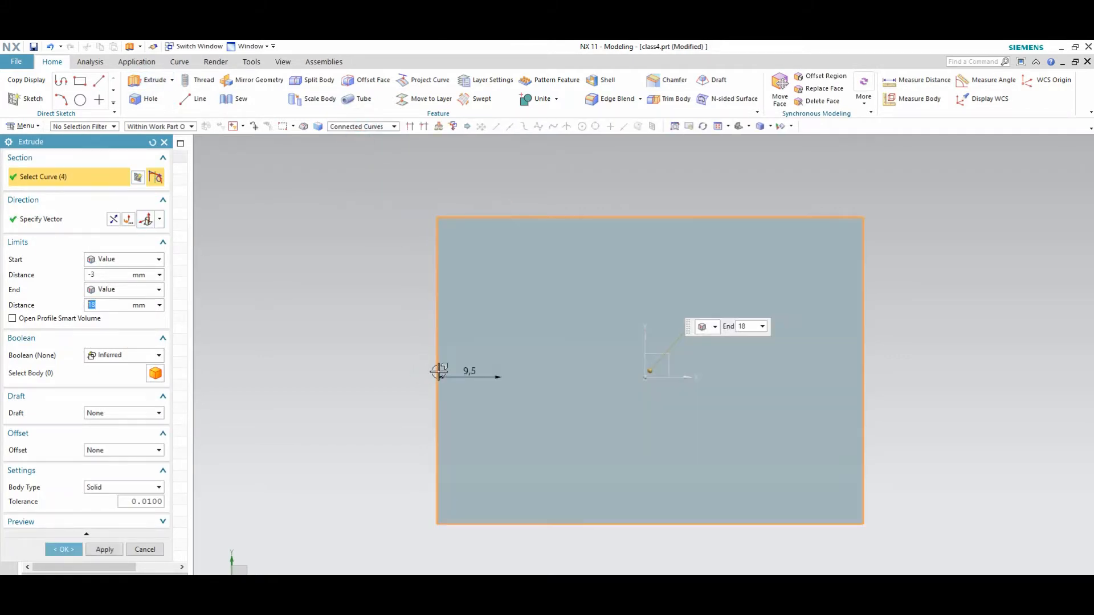
{"action": "left_click_drag", "start_coordinate": [649, 370], "coordinate": [656, 307]}
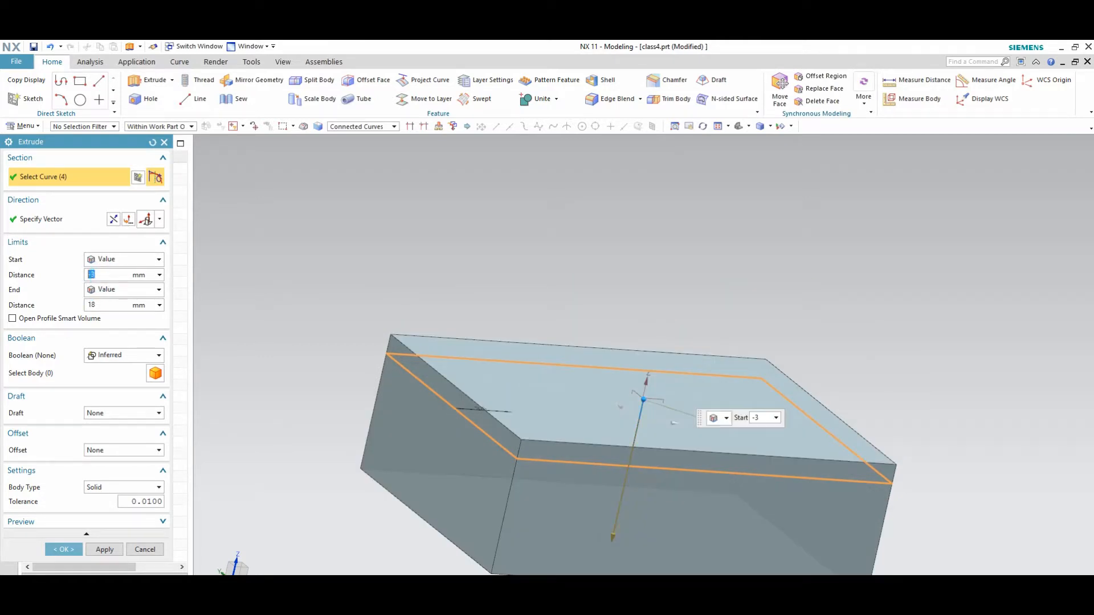
{"action": "left_click", "coordinate": [63, 550]}
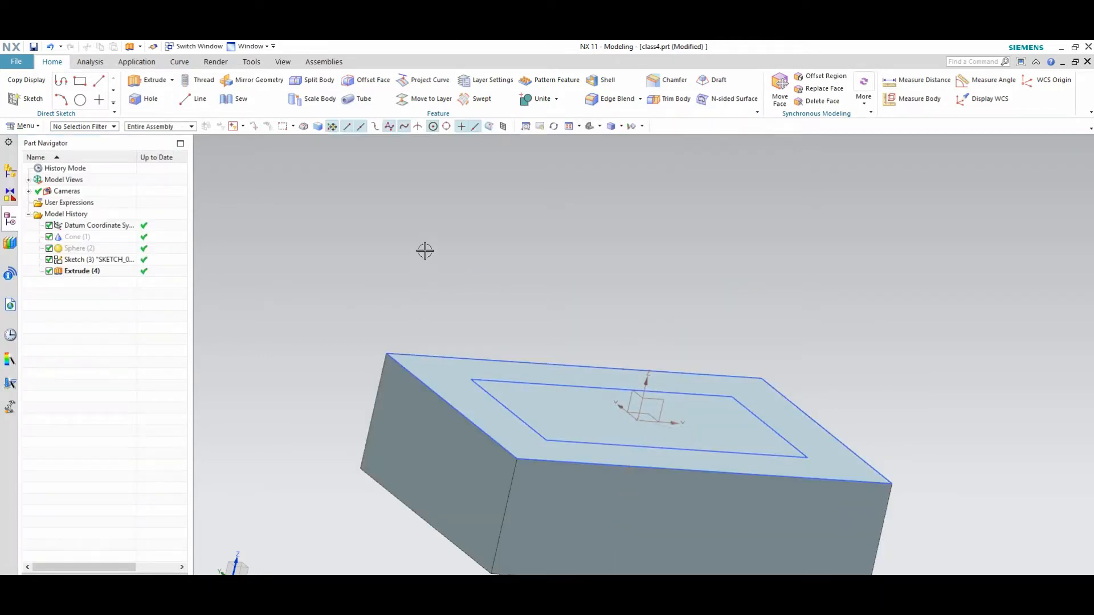
{"action": "left_click", "coordinate": [145, 99]}
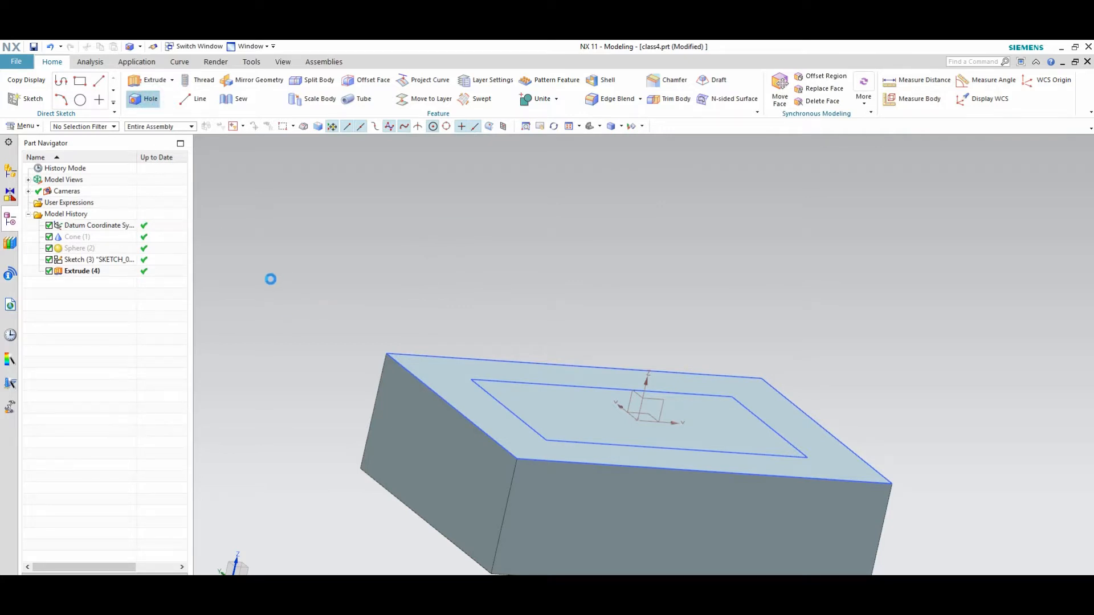
- Cut a 5 mm General Hole through the body at the rectangle's left corner
{"action": "left_click", "coordinate": [151, 98]}
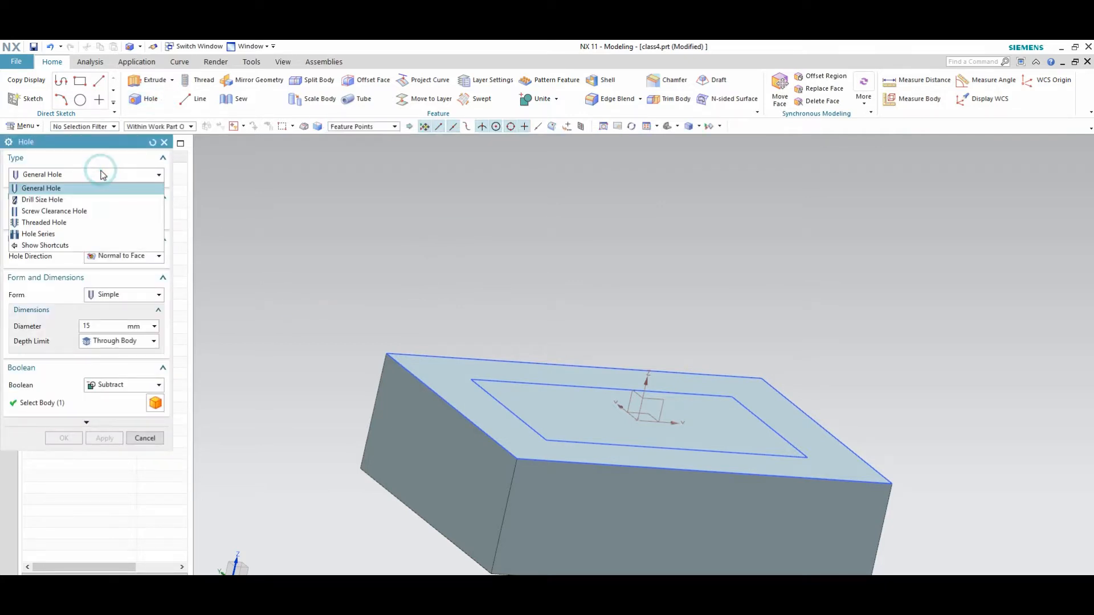
{"action": "left_click", "coordinate": [40, 188]}
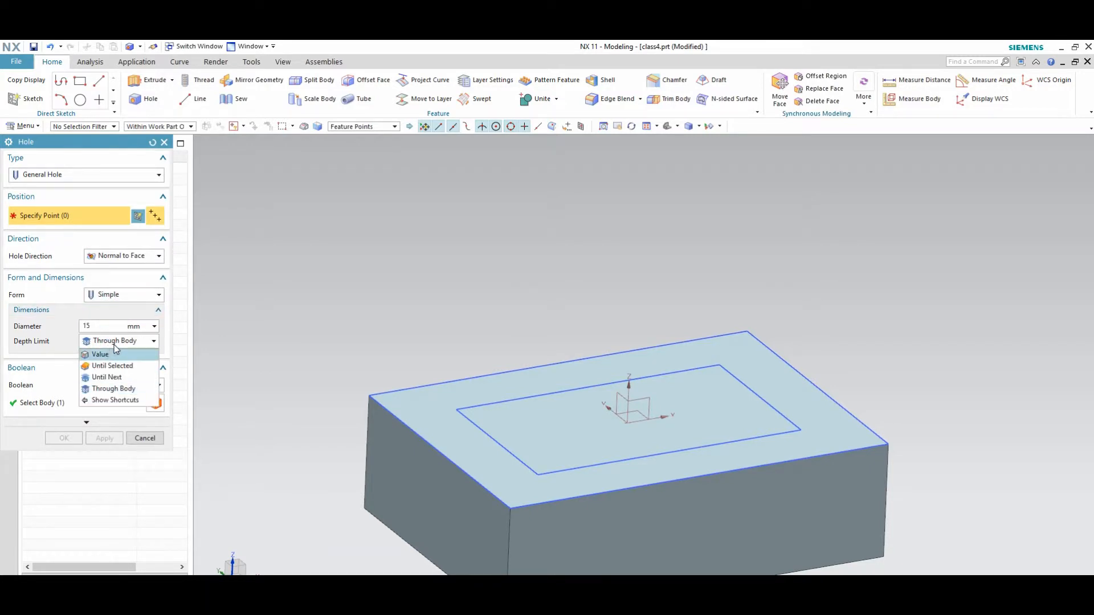
{"action": "mouse_move", "coordinate": [130, 388]}
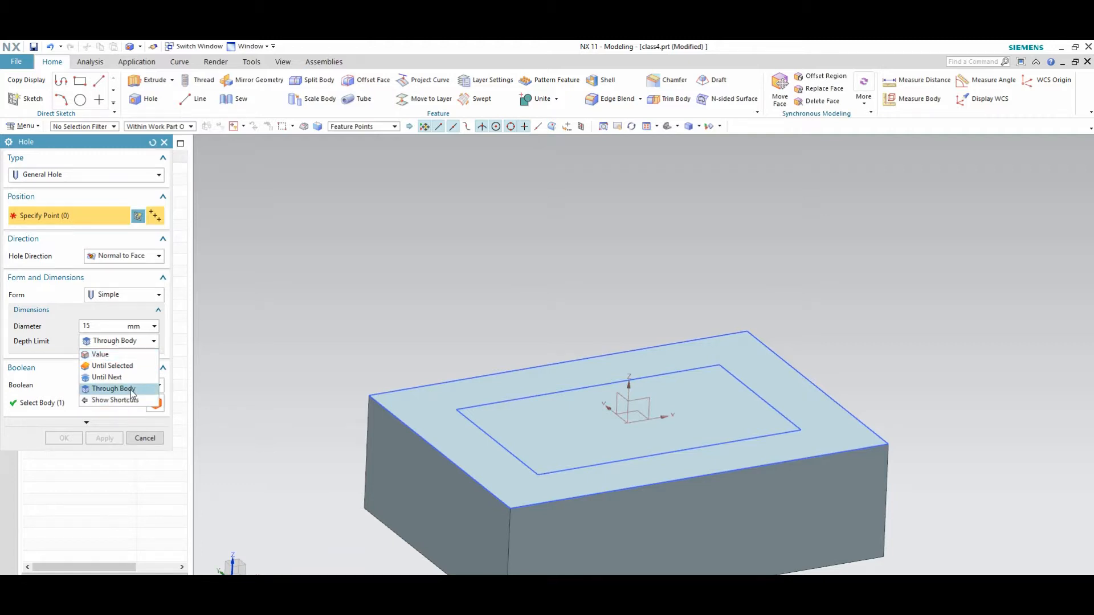
{"action": "mouse_move", "coordinate": [109, 354]}
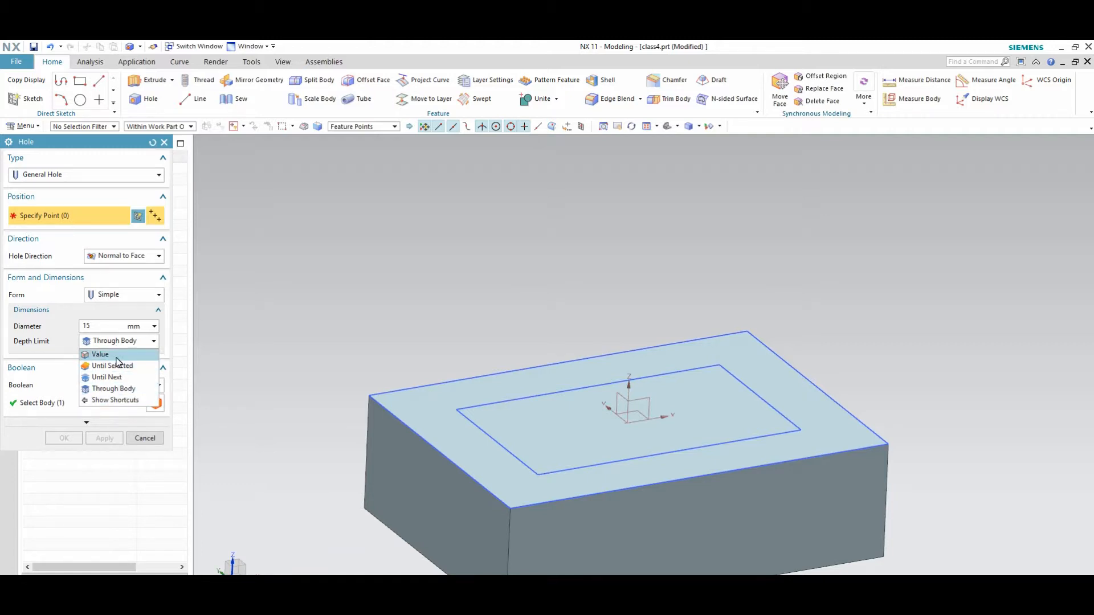
{"action": "mouse_move", "coordinate": [136, 369]}
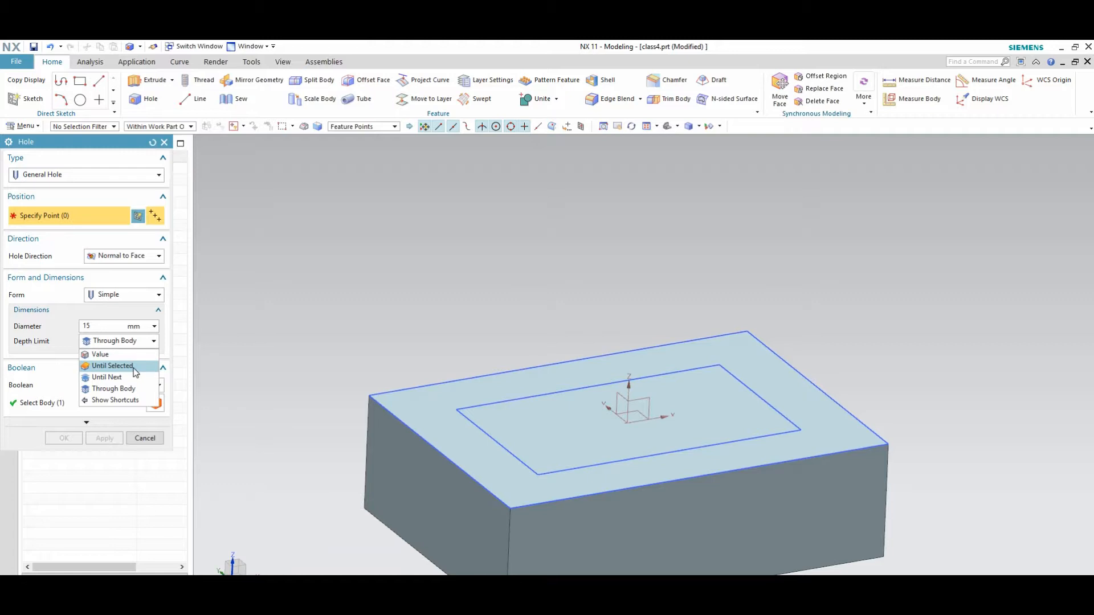
{"action": "mouse_move", "coordinate": [114, 355]}
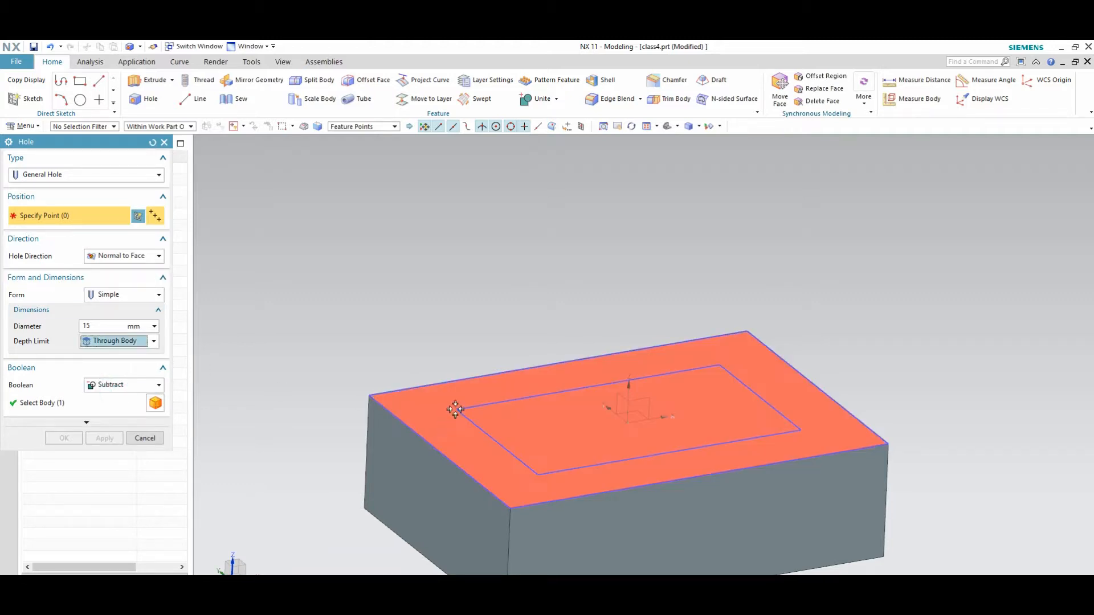
{"action": "left_click", "coordinate": [454, 412]}
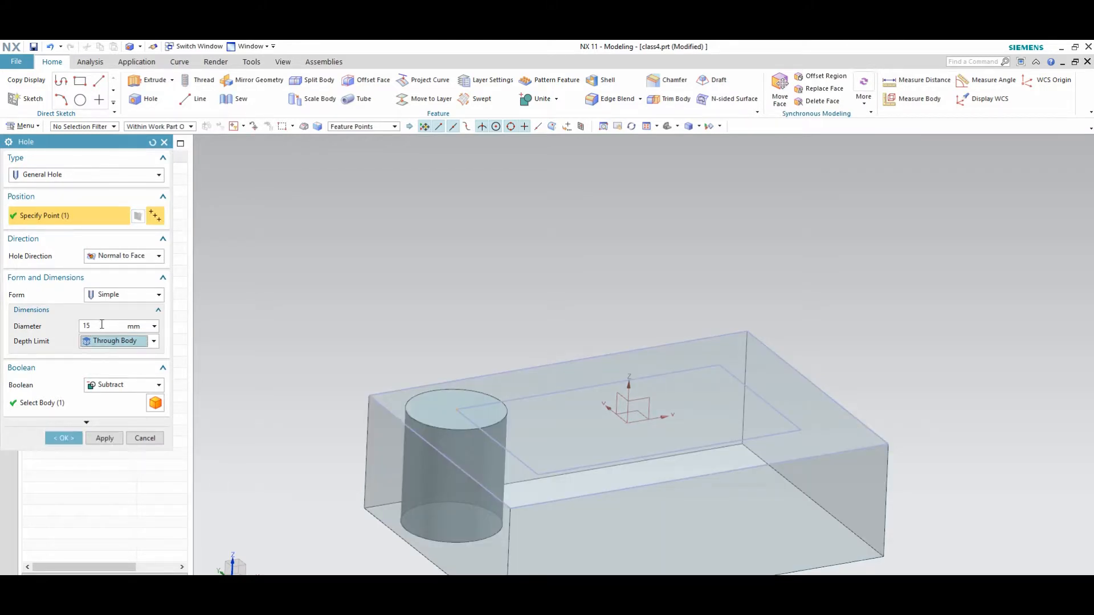
{"action": "type", "text": "10"}
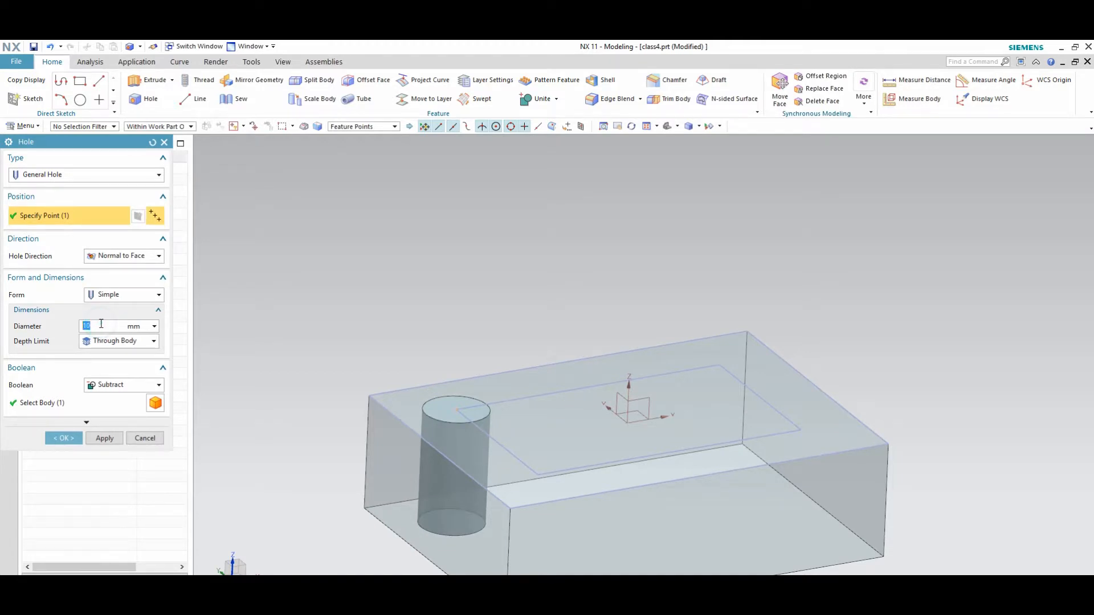
{"action": "type", "text": "5"}
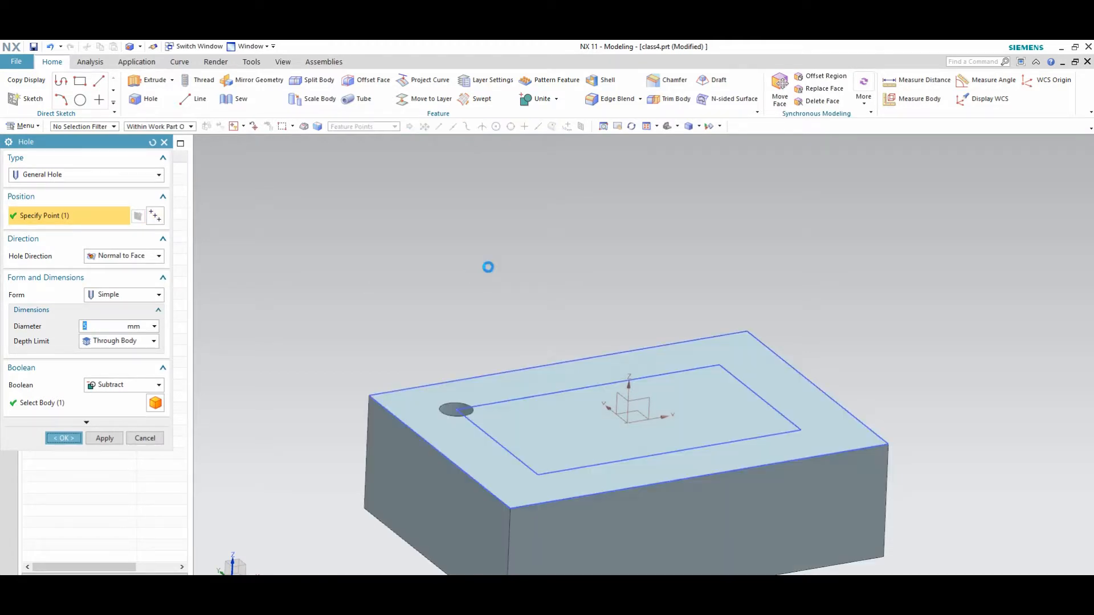
{"action": "left_click", "coordinate": [63, 438]}
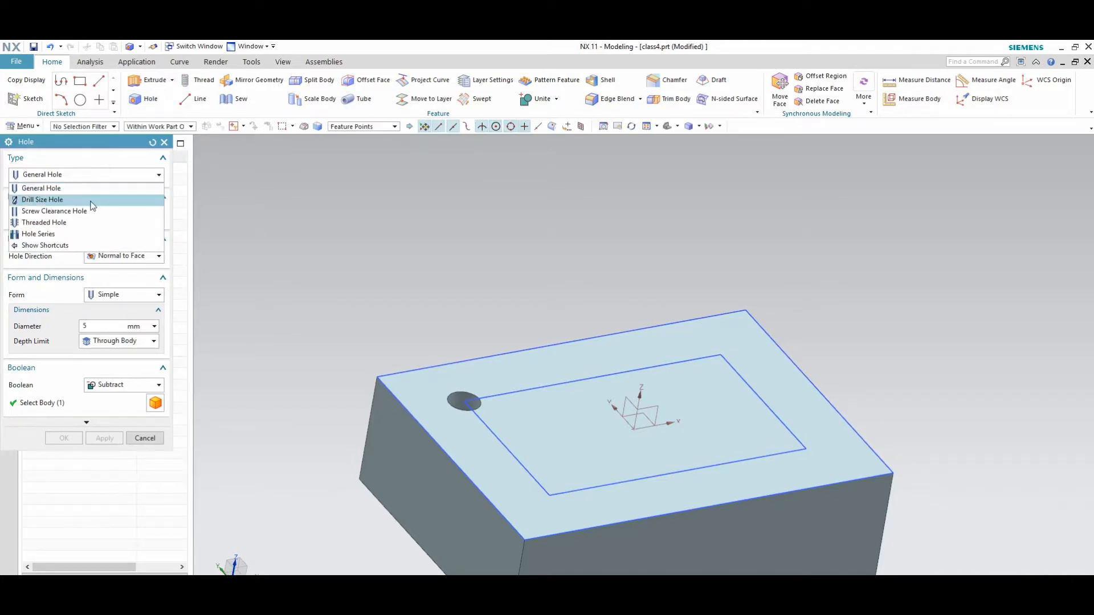
- Cut an 8.25 mm Drill Size Hole through the block at the rectangle's far corner
{"action": "left_click", "coordinate": [42, 200]}
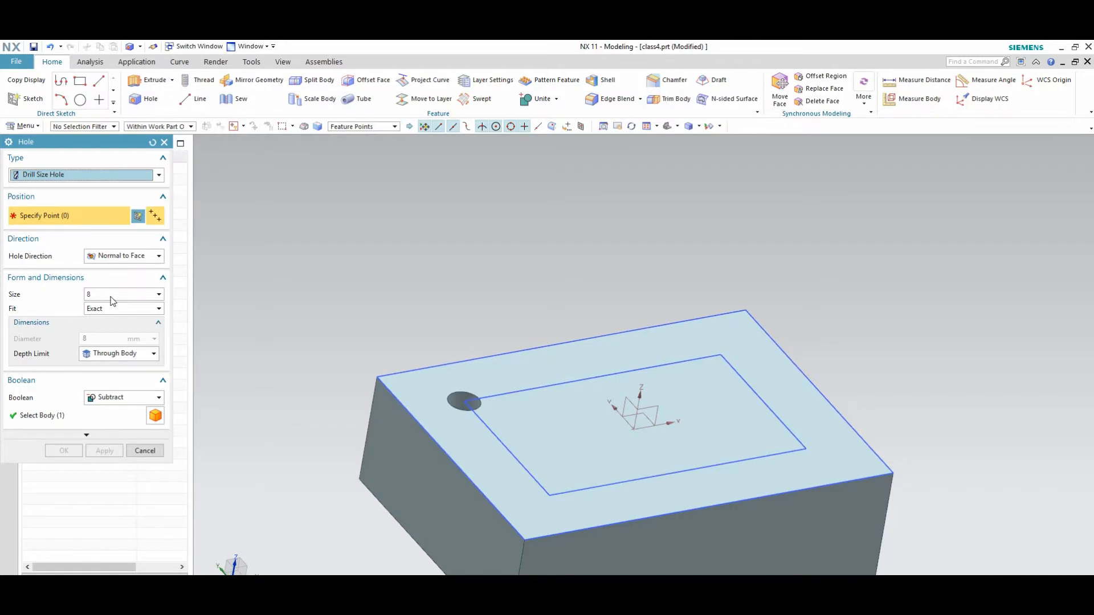
{"action": "left_click", "coordinate": [159, 294]}
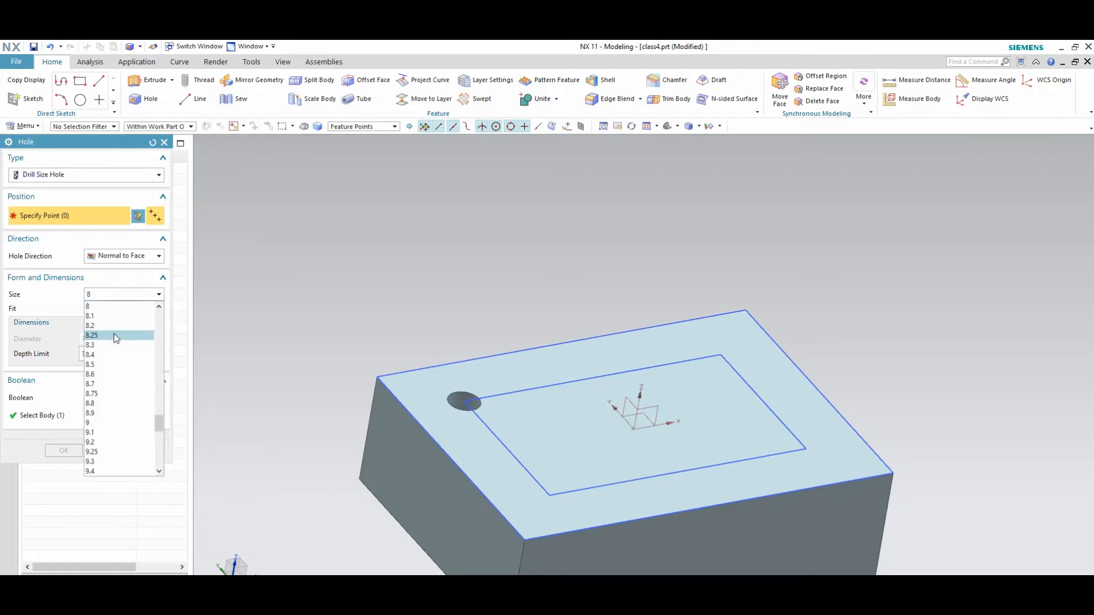
{"action": "left_click", "coordinate": [92, 335]}
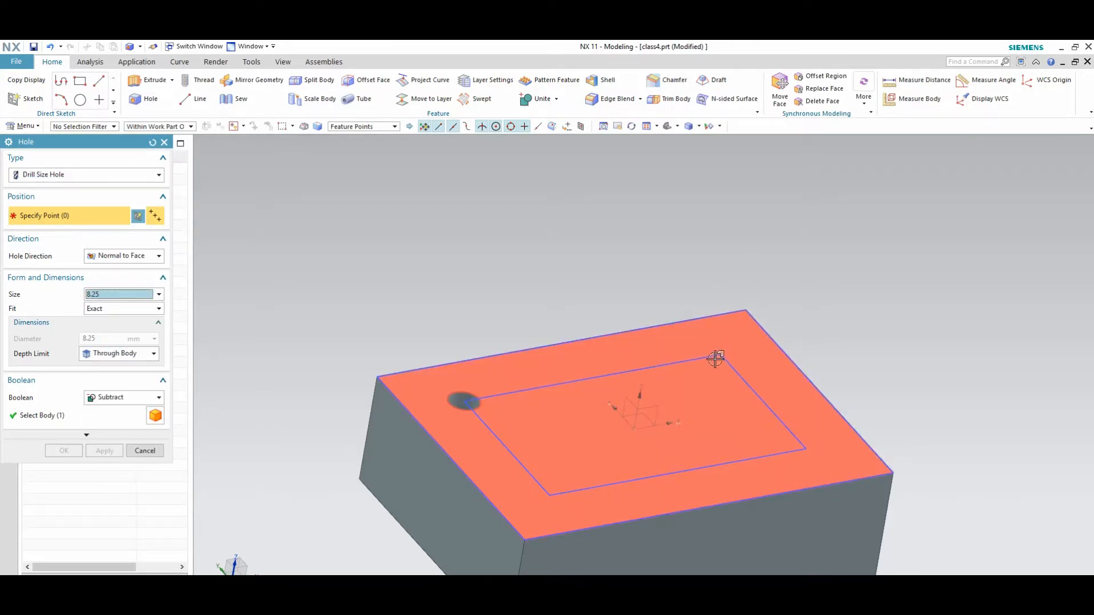
{"action": "left_click", "coordinate": [717, 361]}
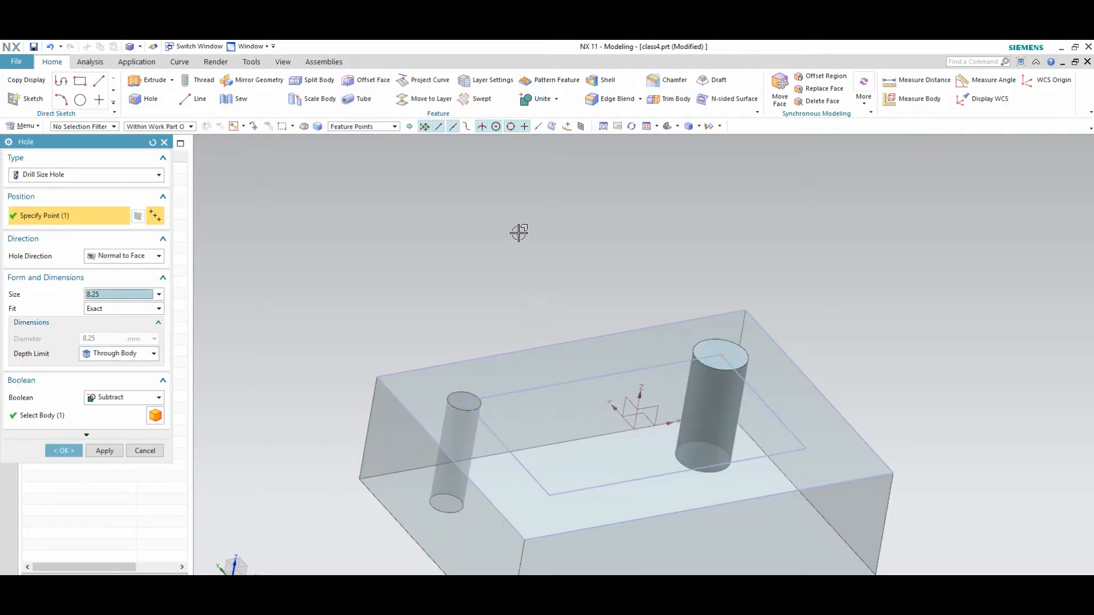
{"action": "left_click", "coordinate": [63, 451]}
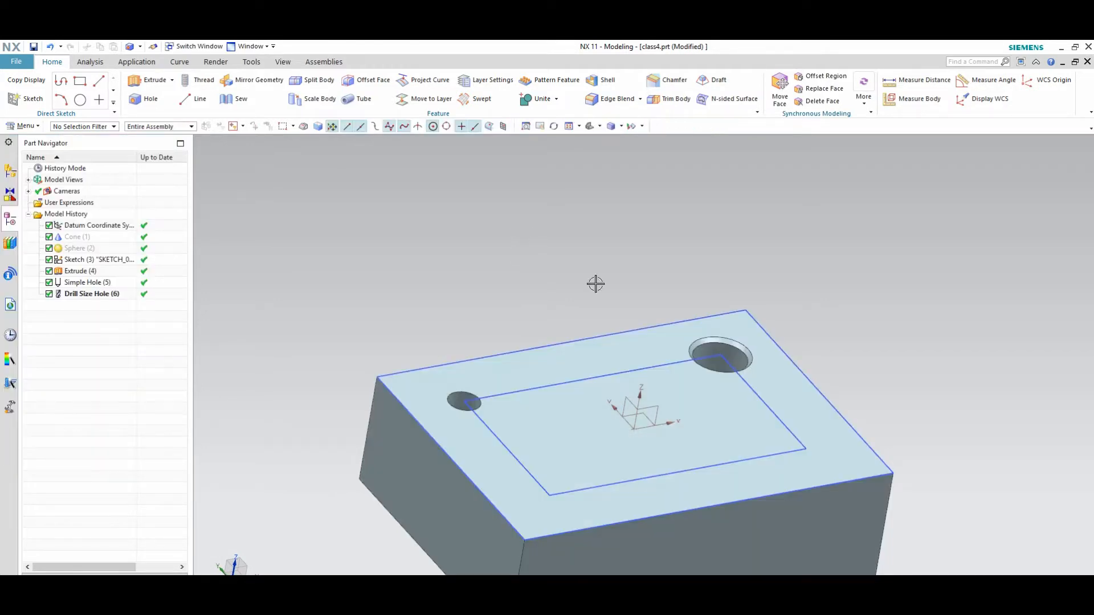
{"action": "left_click_drag", "start_coordinate": [595, 284], "coordinate": [849, 307]}
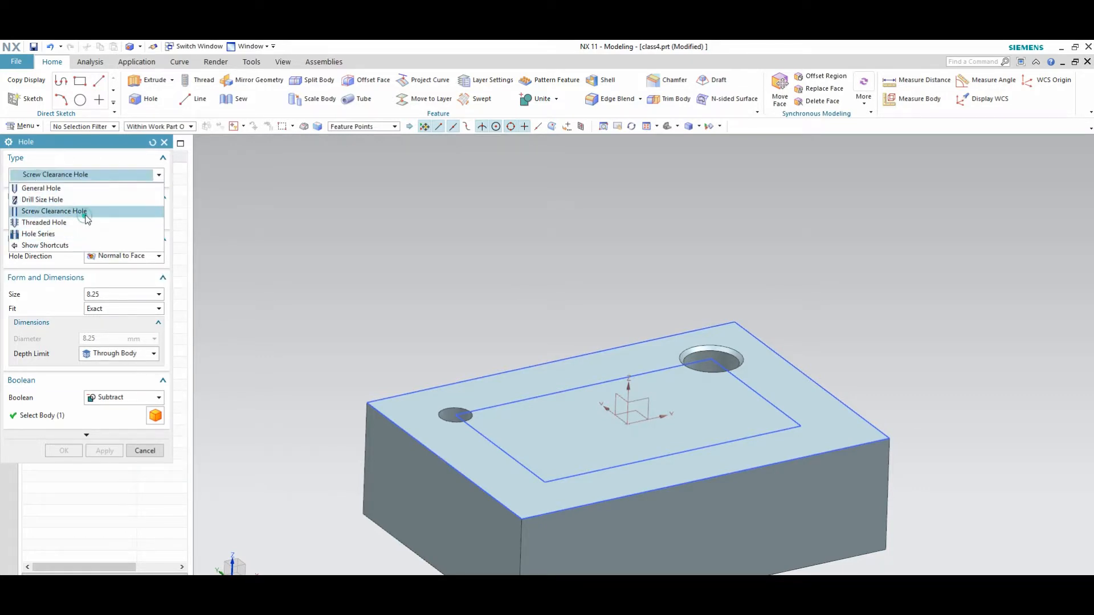
- Place an M2 Screw Clearance Hole through the block at the rectangle's front corner
{"action": "left_click", "coordinate": [53, 211]}
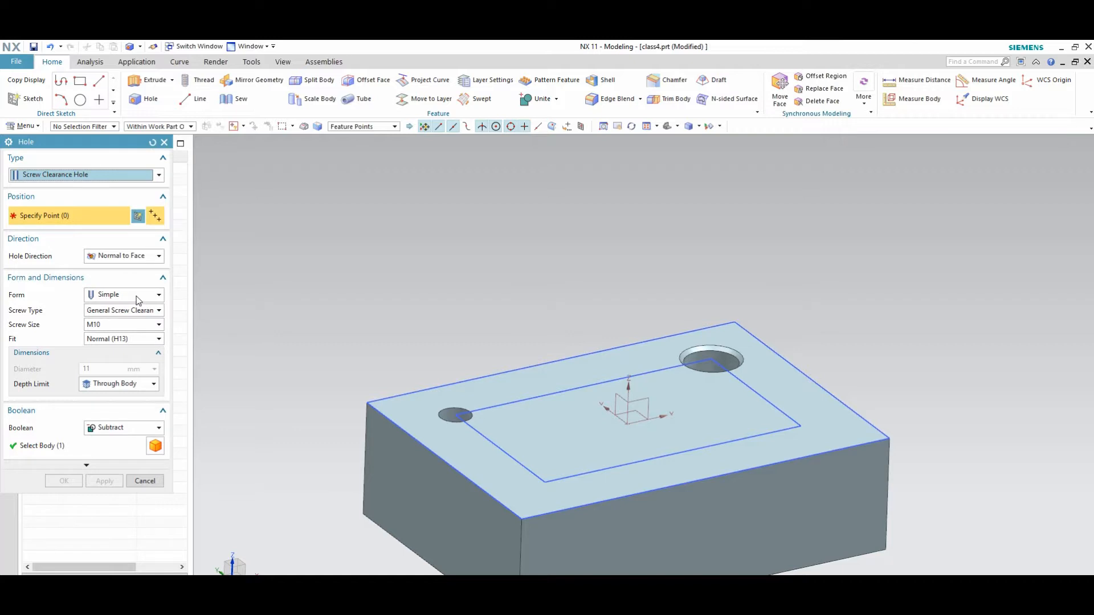
{"action": "left_click", "coordinate": [158, 325]}
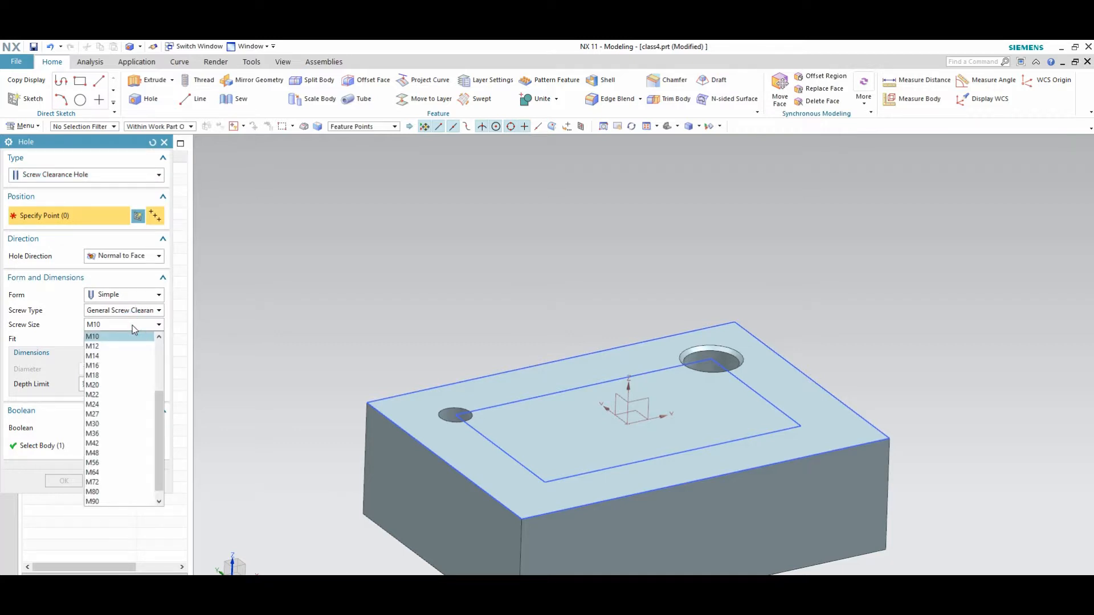
{"action": "left_click", "coordinate": [93, 336]}
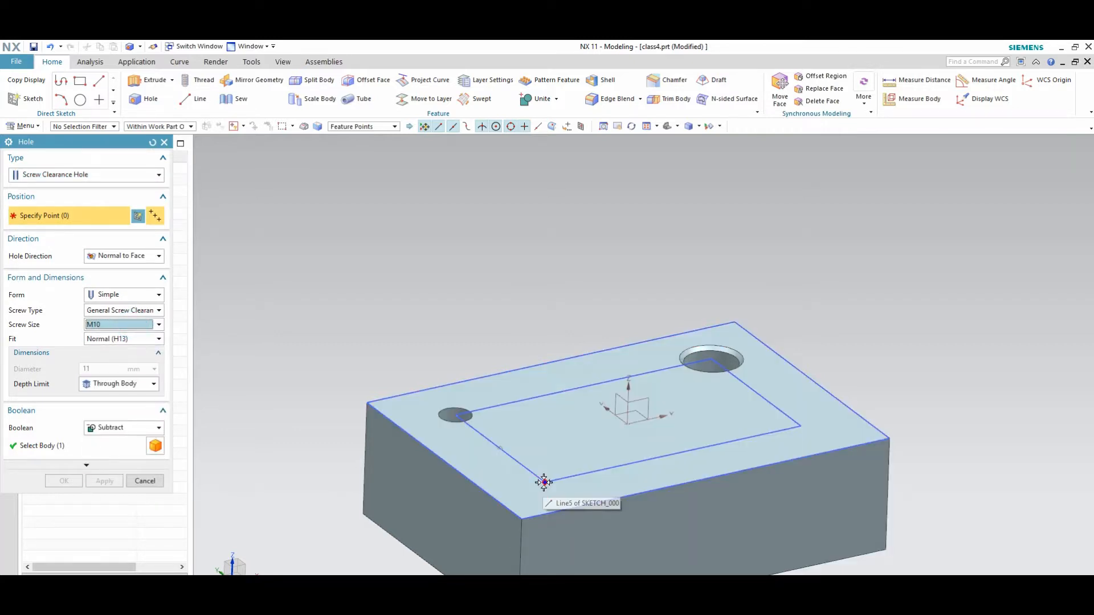
{"action": "left_click", "coordinate": [543, 483]}
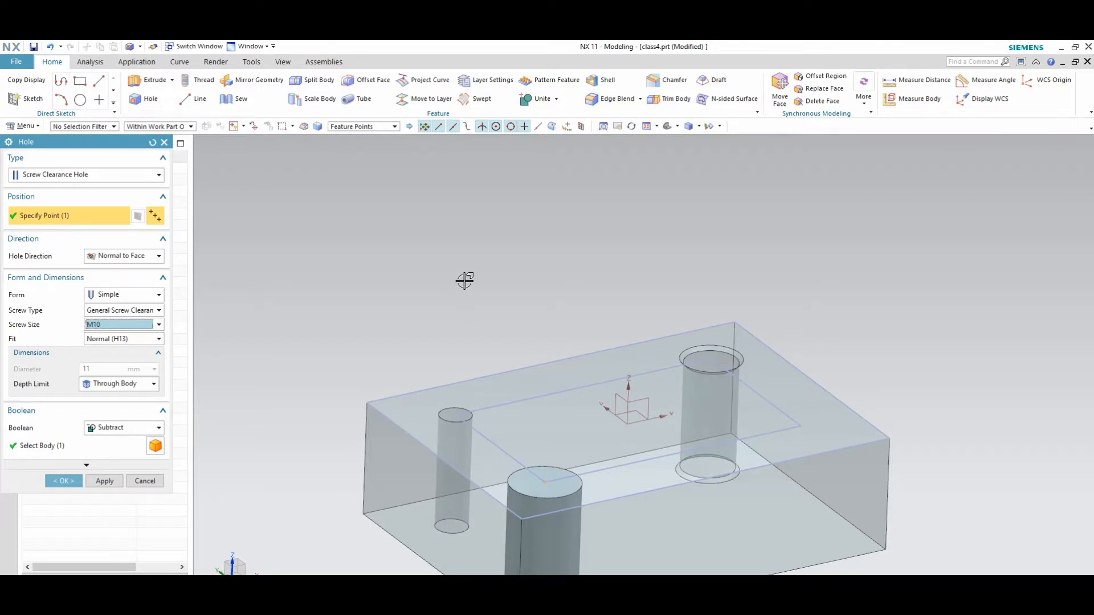
{"action": "left_click", "coordinate": [159, 325]}
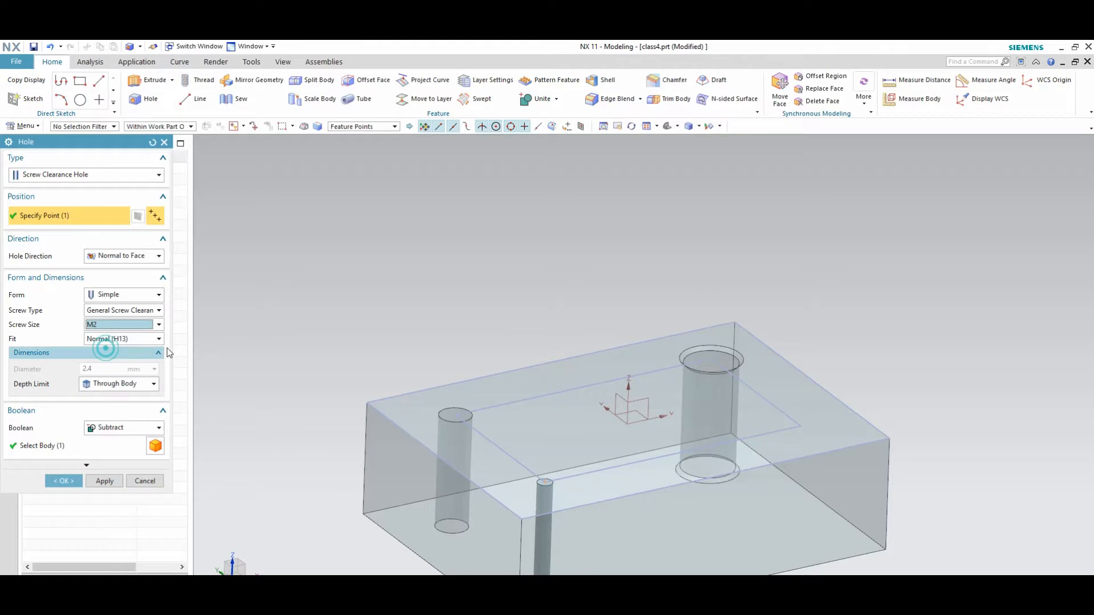
{"action": "left_click", "coordinate": [63, 480]}
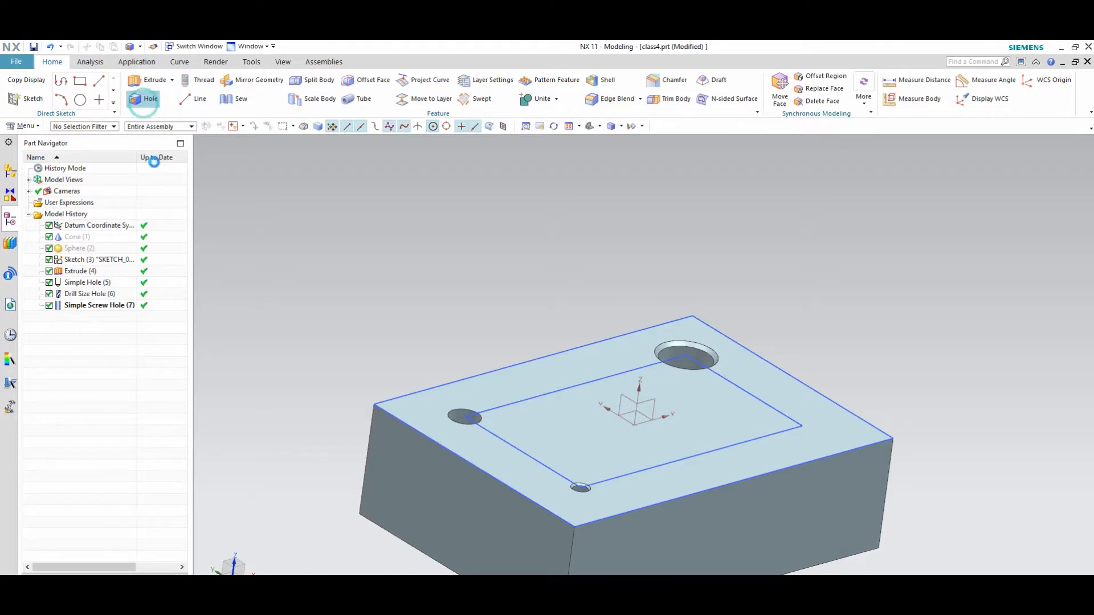
- Add an M10 x 1.5 Threaded Hole with 15 mm thread depth at the right corner
{"action": "left_click", "coordinate": [143, 99]}
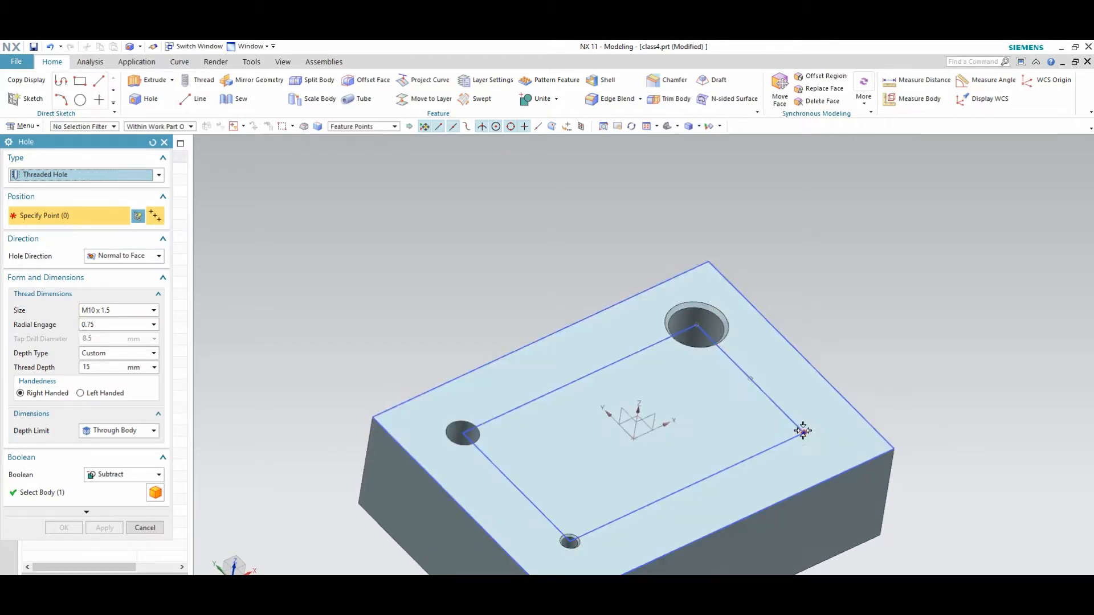
{"action": "left_click", "coordinate": [801, 432]}
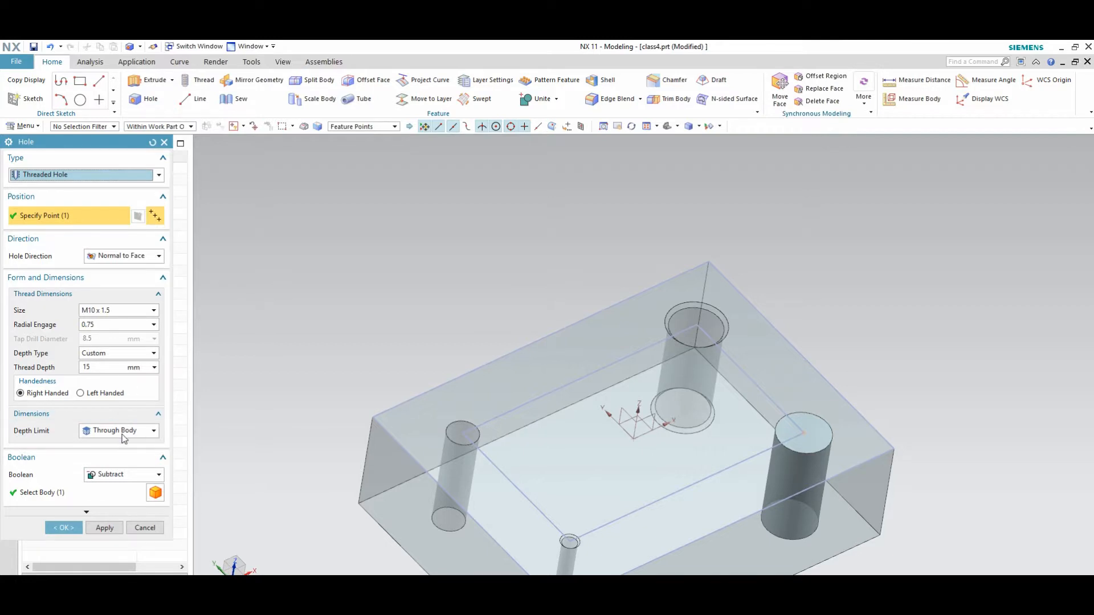
{"action": "left_click", "coordinate": [153, 431]}
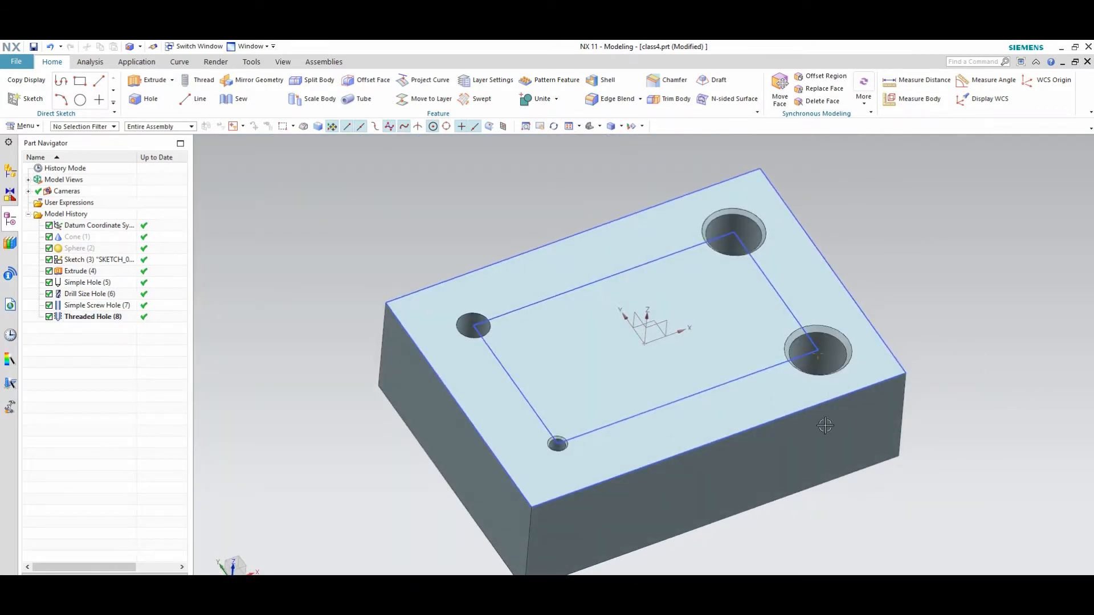
{"action": "mouse_move", "coordinate": [349, 232]}
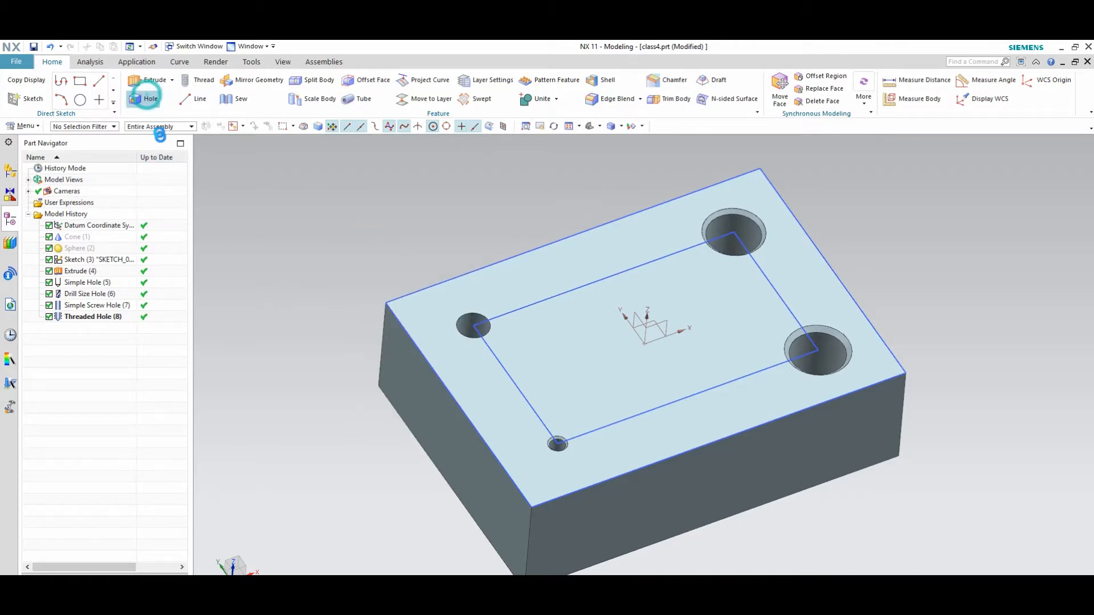
- Cut a counterbored hole on the top face: 10 mm counterbore, 9 mm deep, 6 mm diameter
{"action": "left_click", "coordinate": [150, 98]}
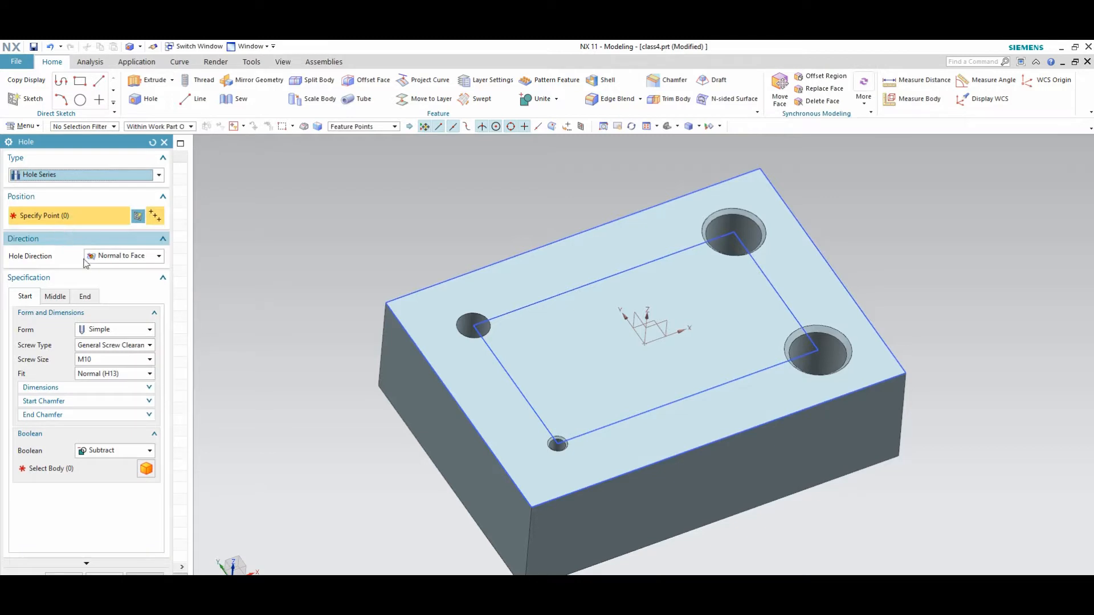
{"action": "left_click", "coordinate": [125, 329]}
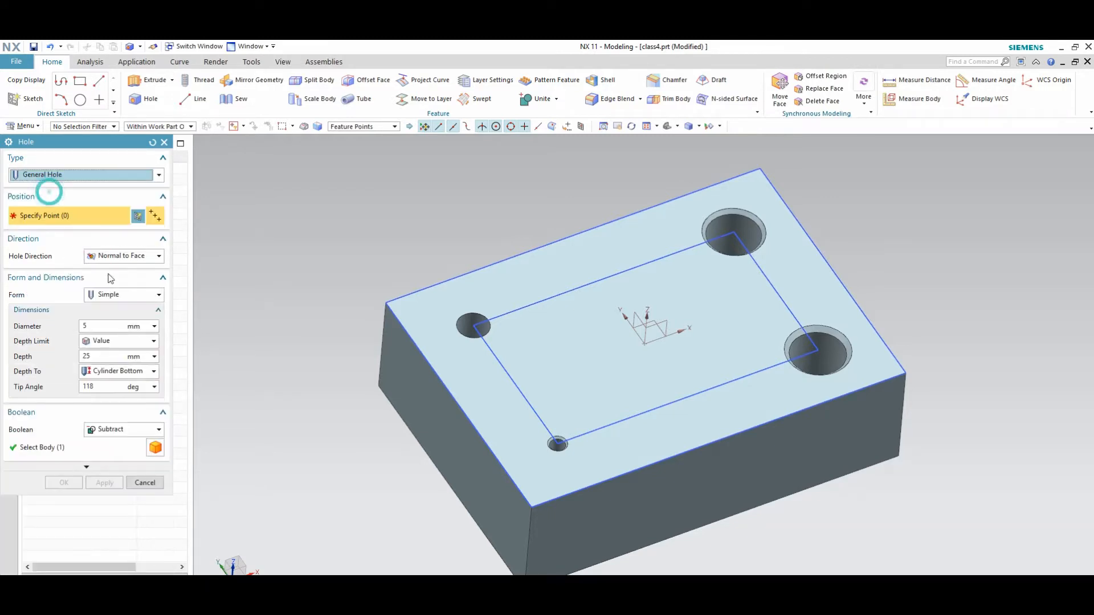
{"action": "left_click", "coordinate": [122, 294]}
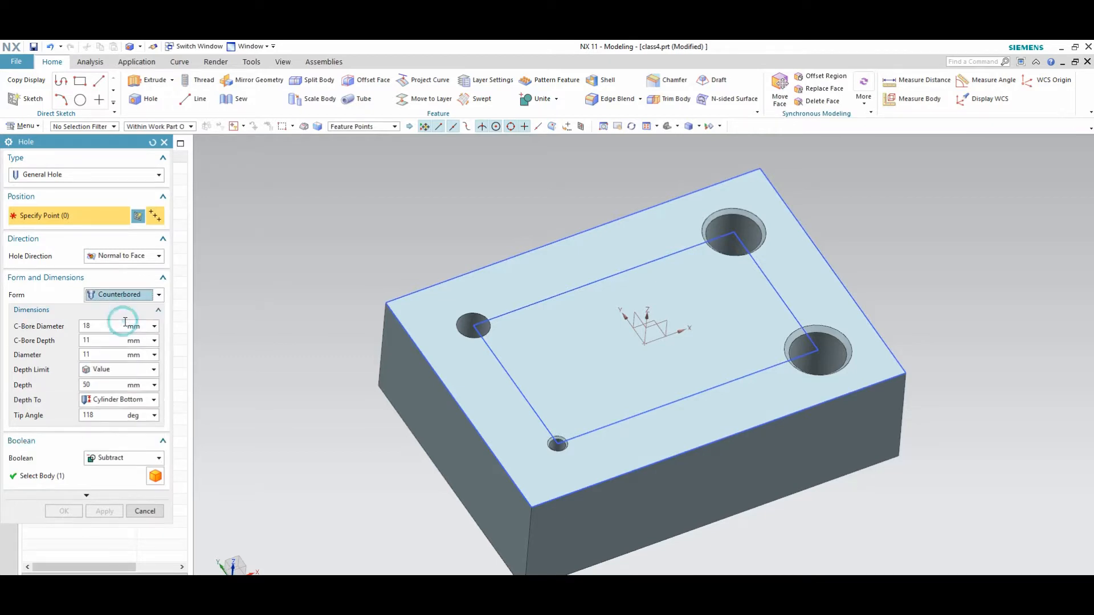
{"action": "left_click", "coordinate": [100, 326]}
{"action": "type", "text": "10"}
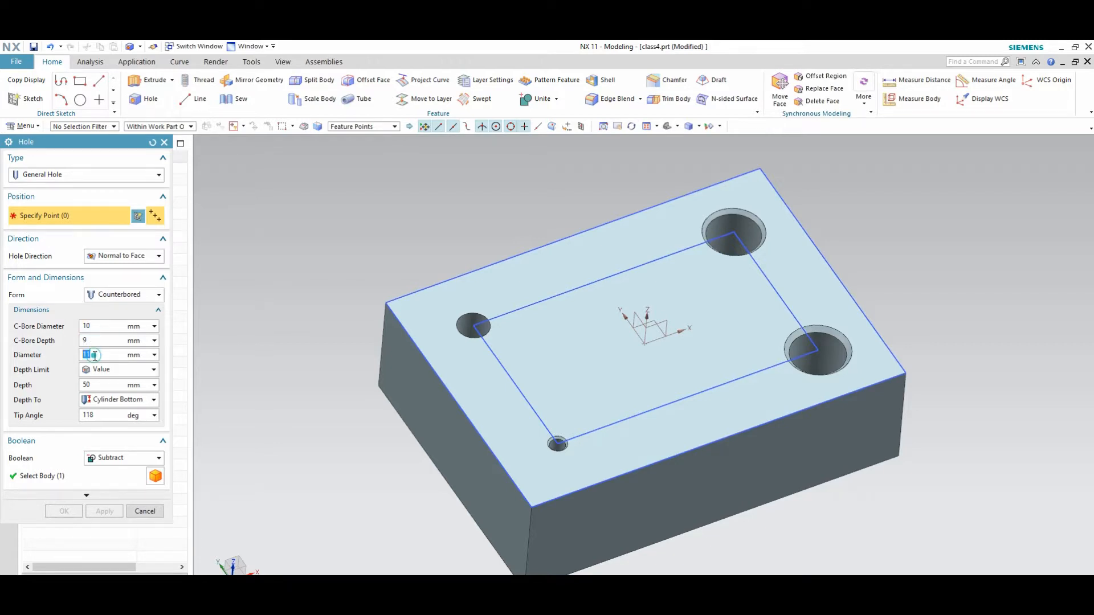
{"action": "type", "text": "6"}
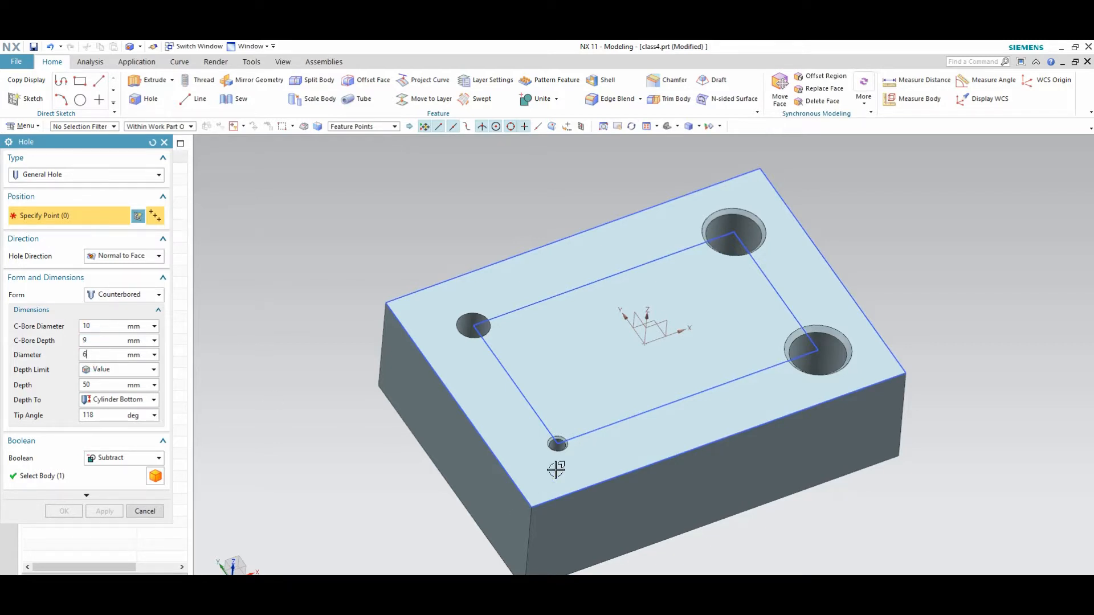
{"action": "mouse_move", "coordinate": [693, 393]}
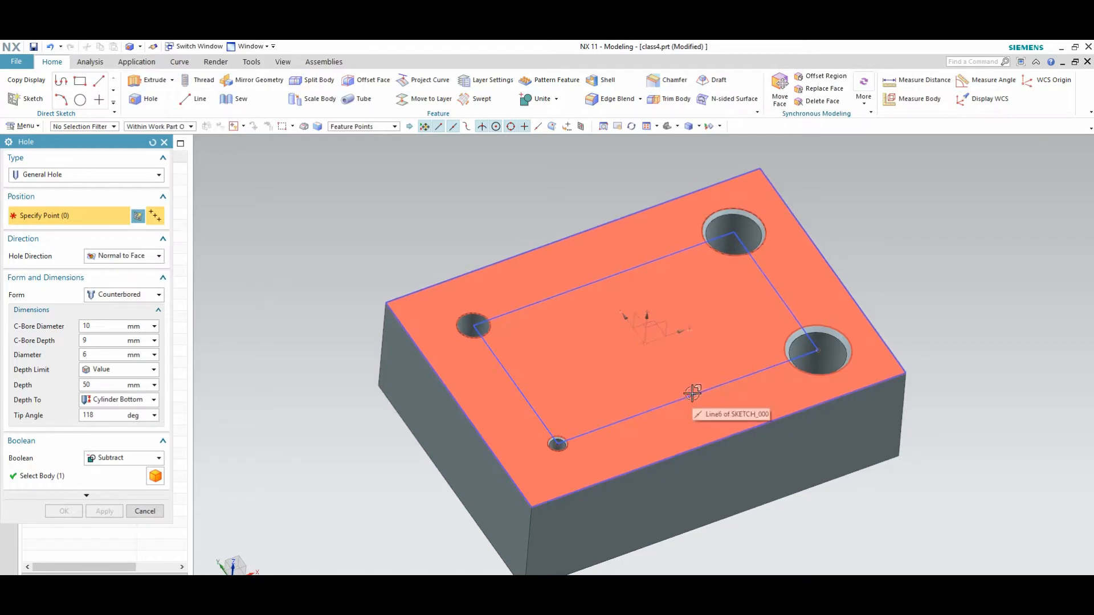
{"action": "left_click", "coordinate": [556, 446]}
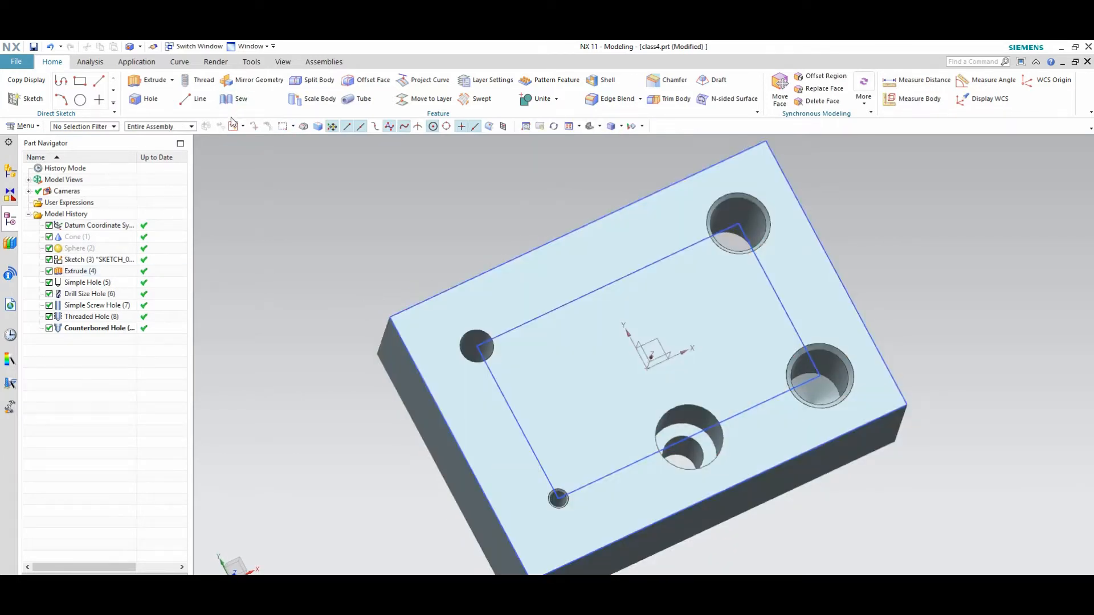
- Place a countersunk hole (12 mm countersink, 90°, 6 mm diameter) on the upper sketch line
{"action": "left_click", "coordinate": [150, 99]}
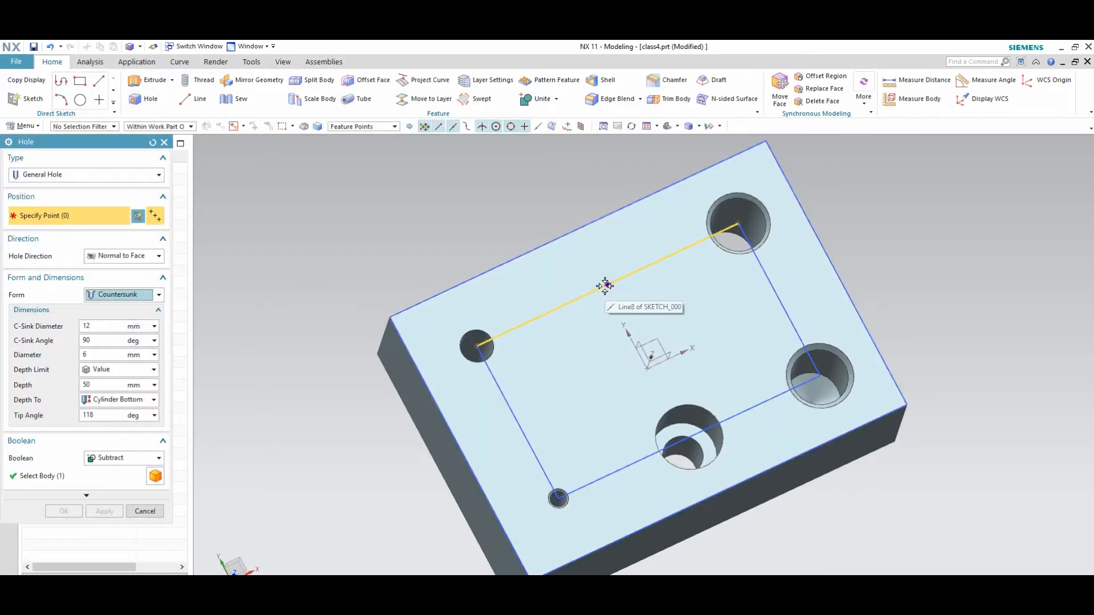
{"action": "left_click", "coordinate": [606, 286]}
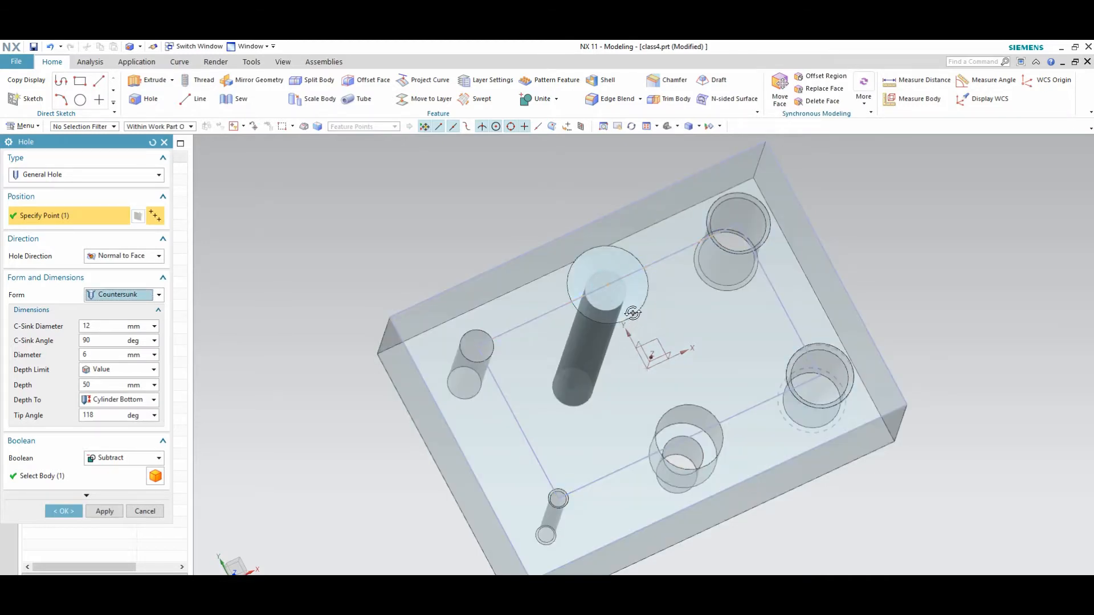
{"action": "left_click", "coordinate": [64, 511]}
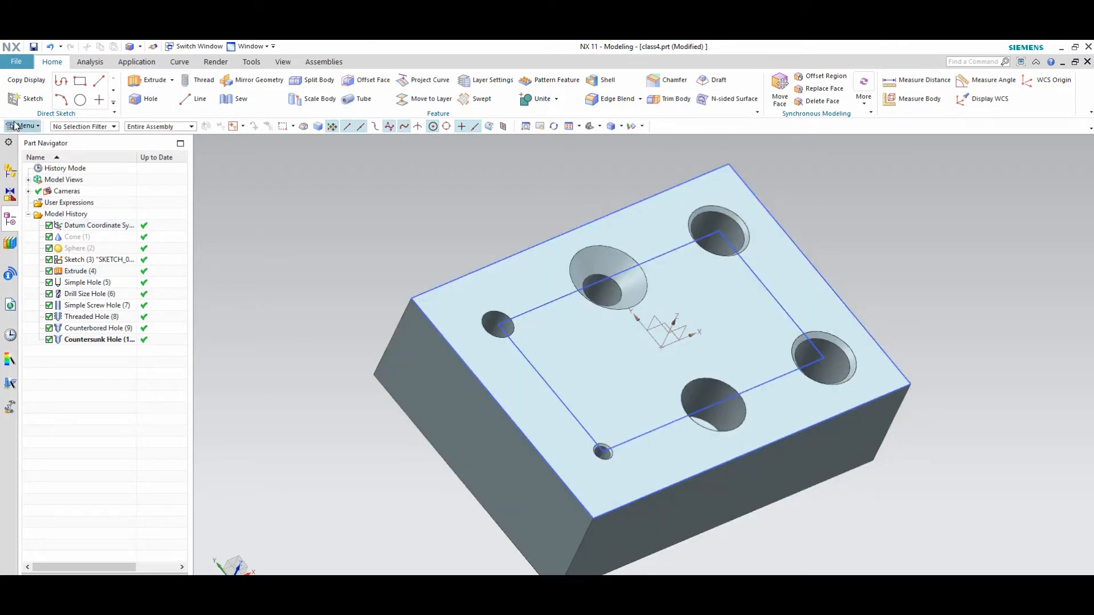
- Create a tapered Boss on the plate's top face with 5 mm diameter and value 12
{"action": "left_click", "coordinate": [21, 126]}
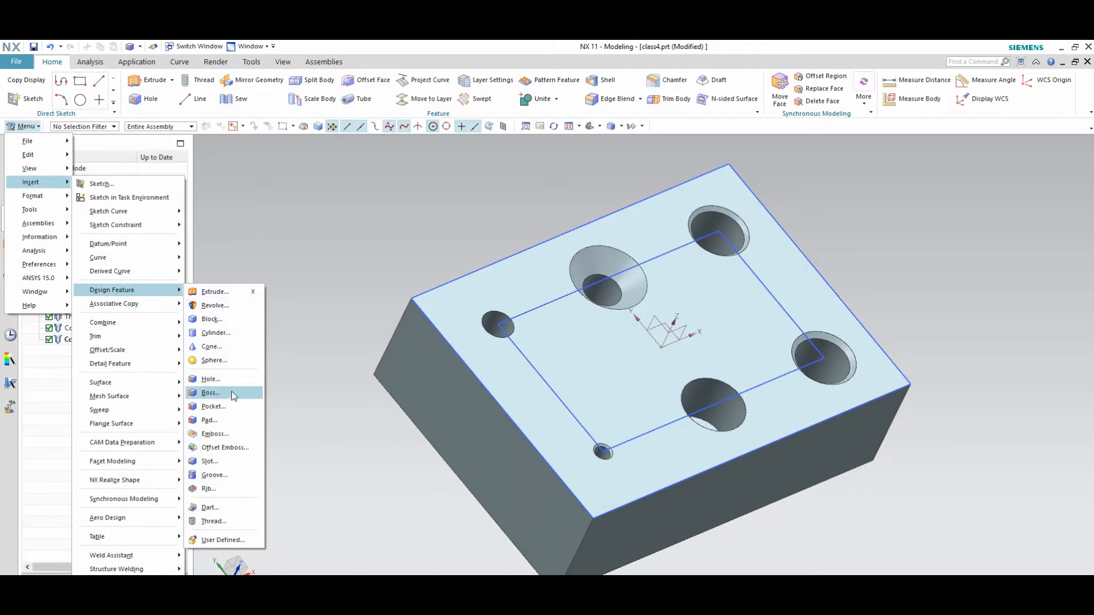
{"action": "left_click", "coordinate": [209, 393]}
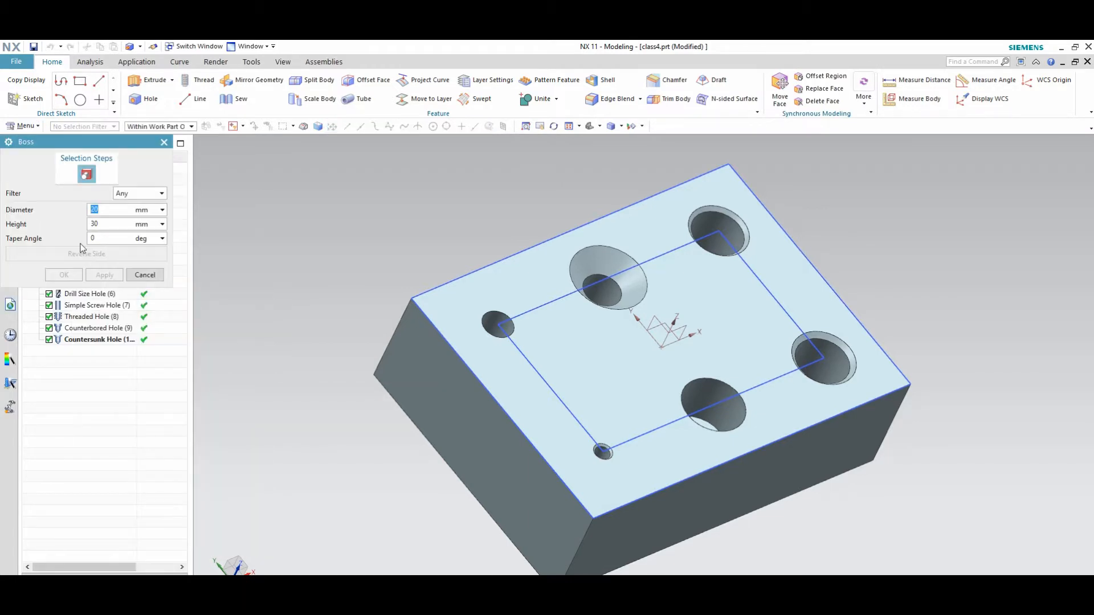
{"action": "left_click", "coordinate": [629, 273]}
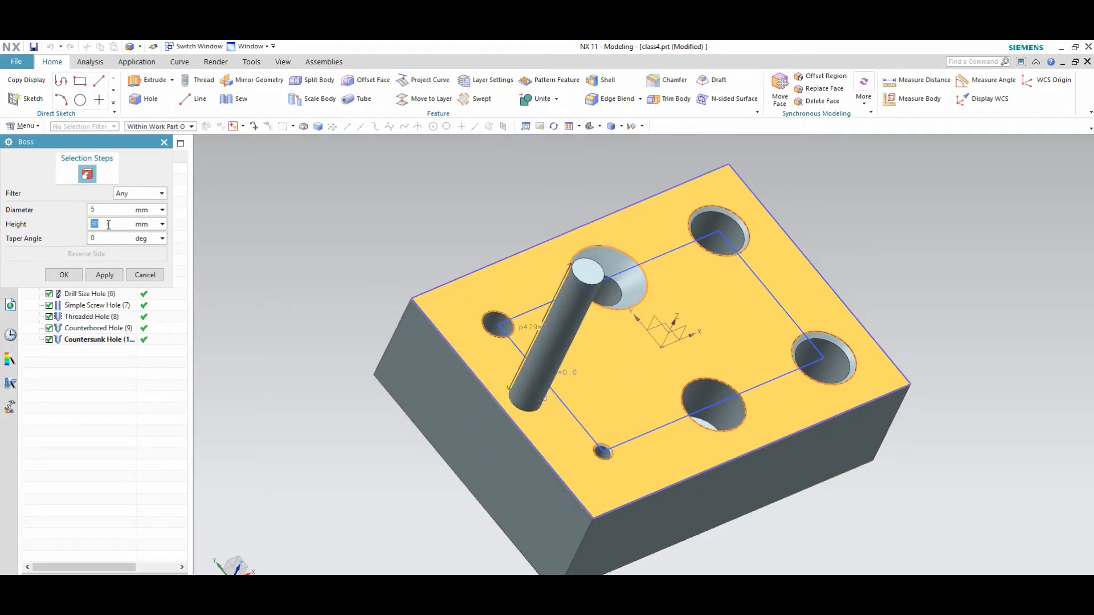
{"action": "type", "text": "5"}
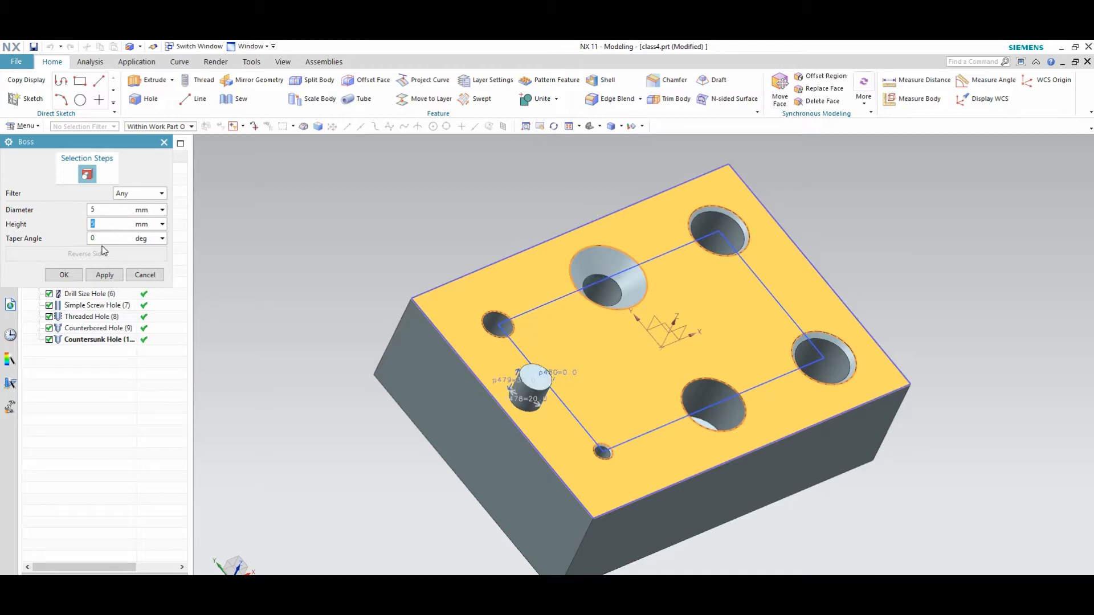
{"action": "type", "text": "12"}
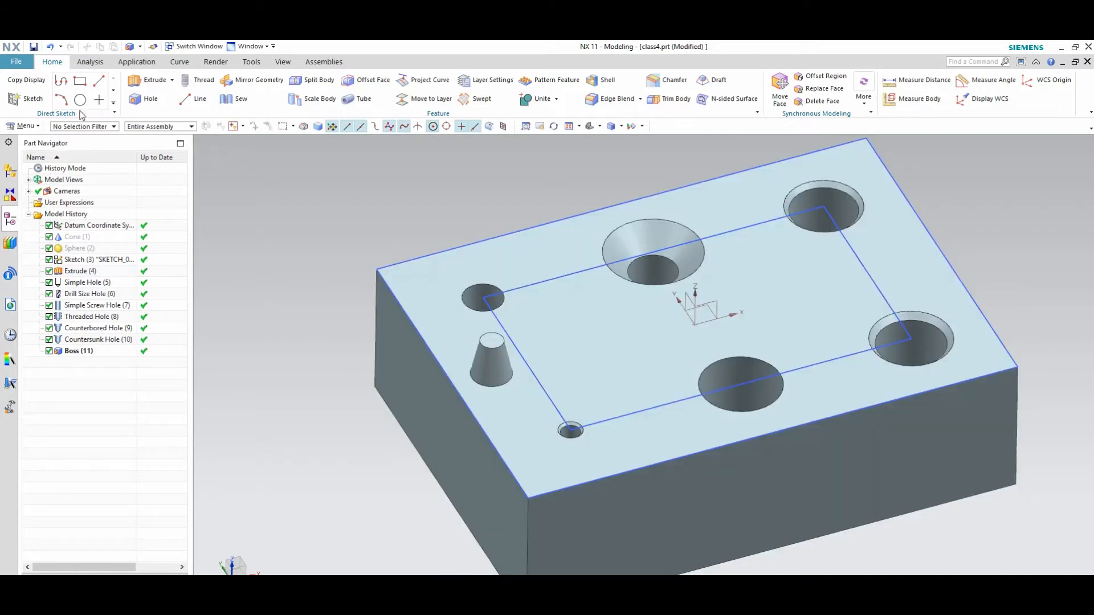
- Define a 5 mm Cylindrical Pocket, correcting the depth versus floor radius error
{"action": "left_click", "coordinate": [22, 126]}
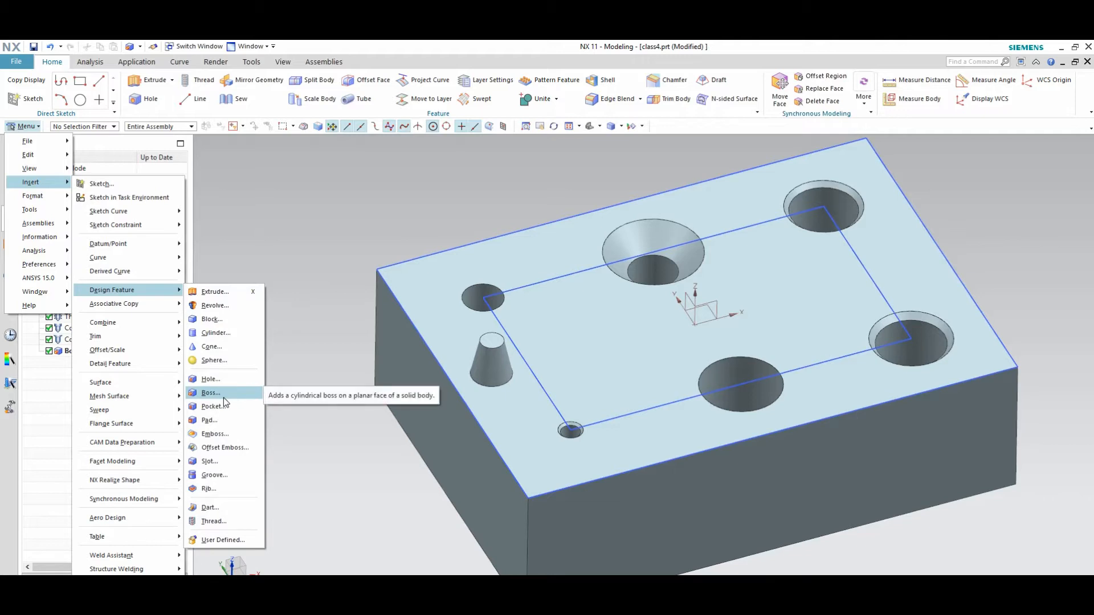
{"action": "left_click", "coordinate": [211, 406]}
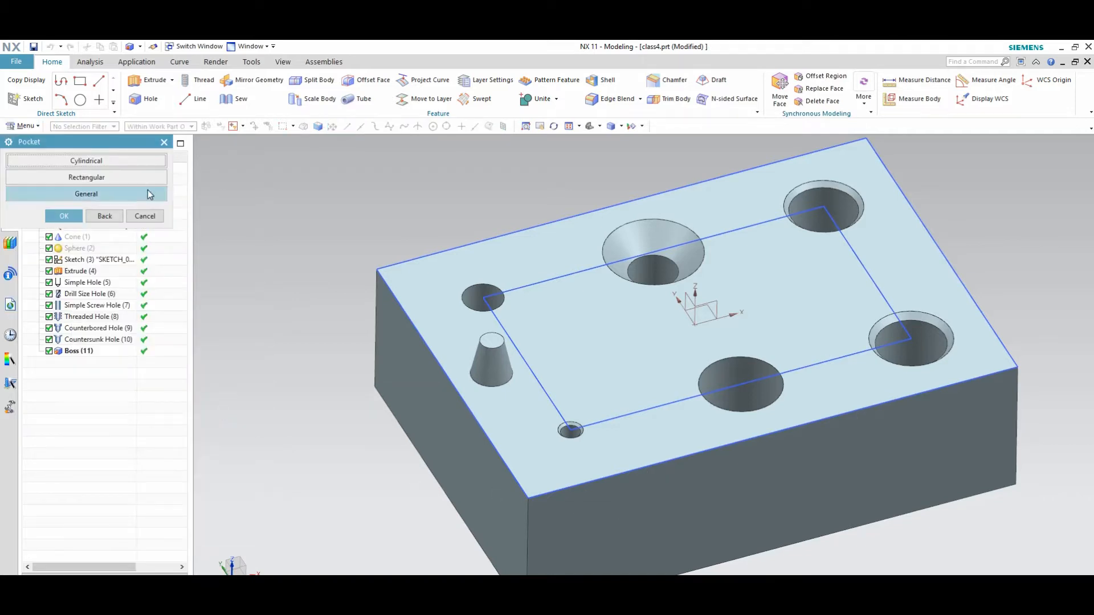
{"action": "left_click", "coordinate": [86, 160]}
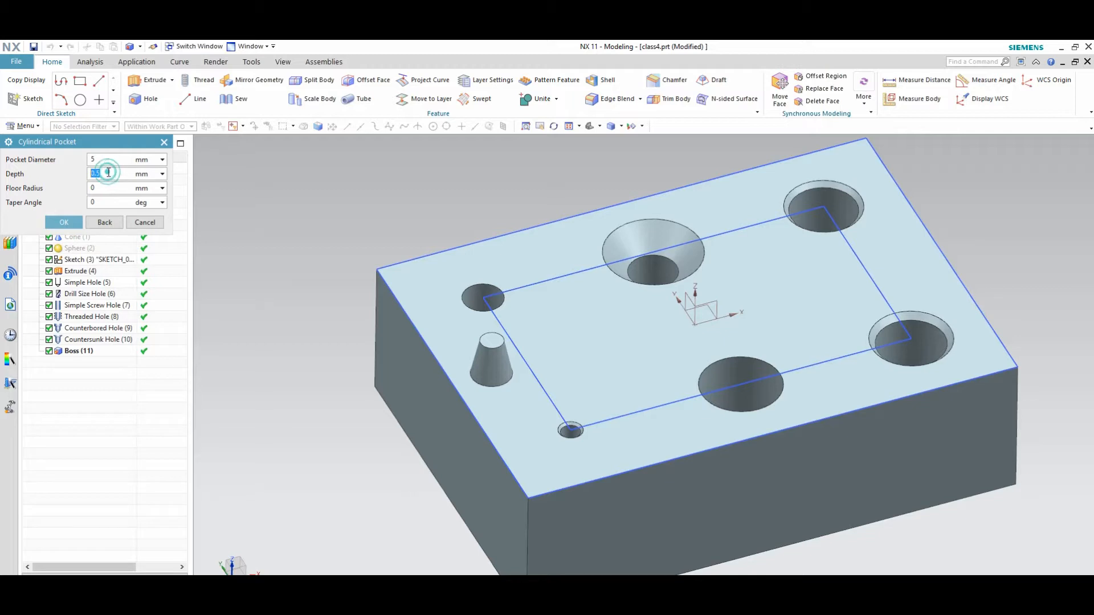
{"action": "type", "text": "1"}
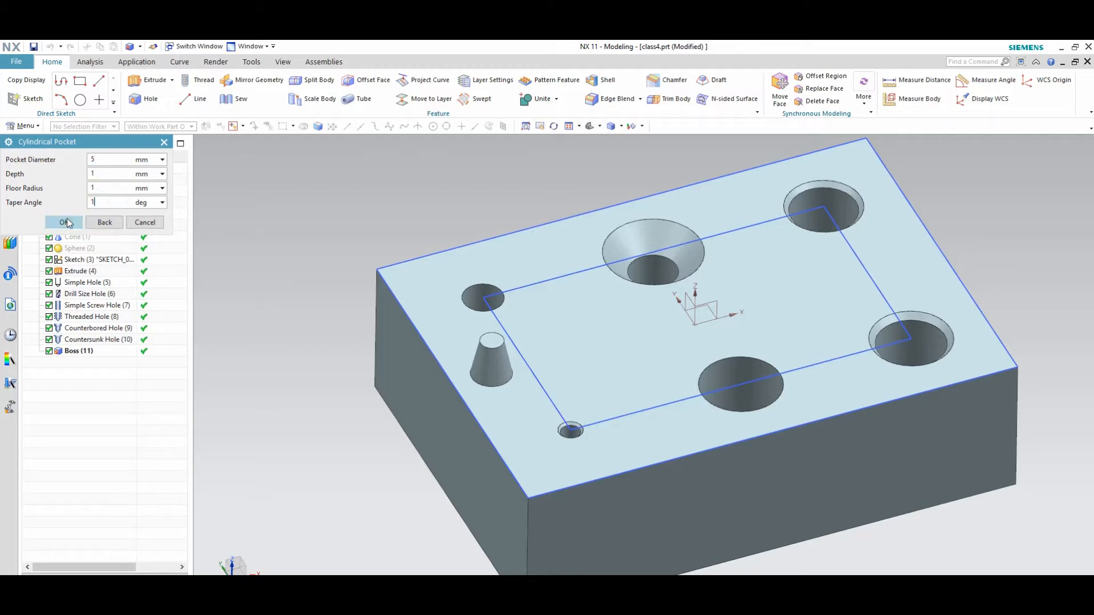
{"action": "left_click", "coordinate": [63, 222]}
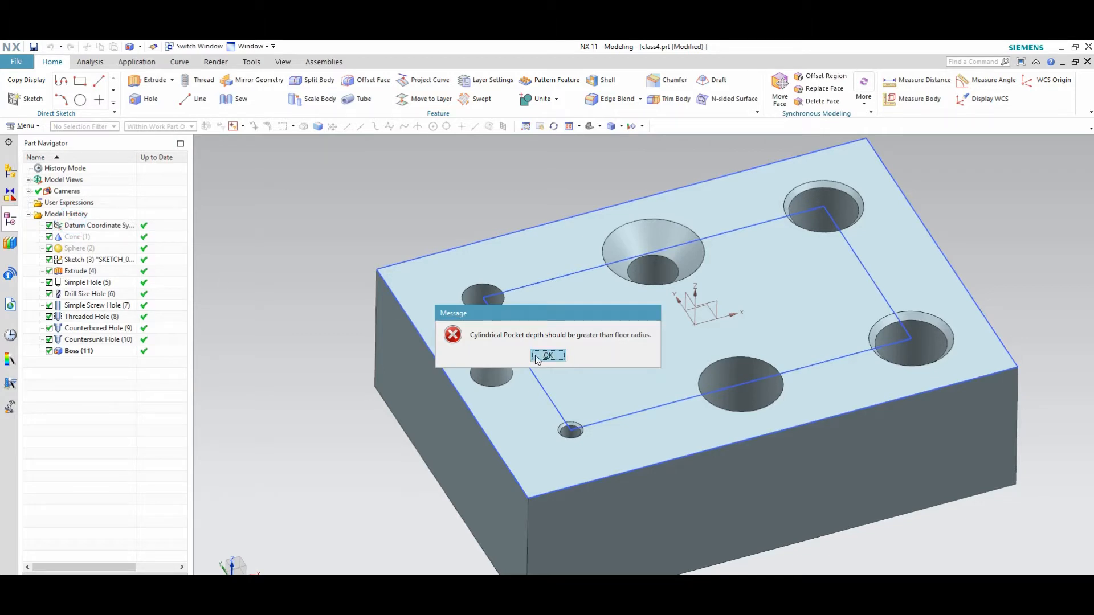
{"action": "left_click", "coordinate": [547, 354]}
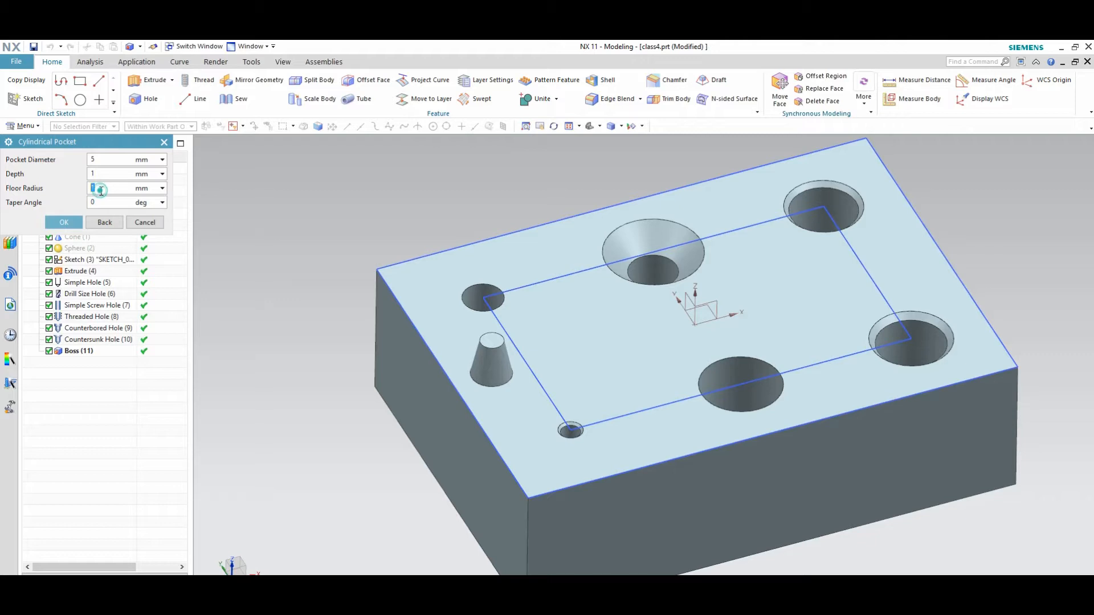
{"action": "left_click", "coordinate": [145, 222]}
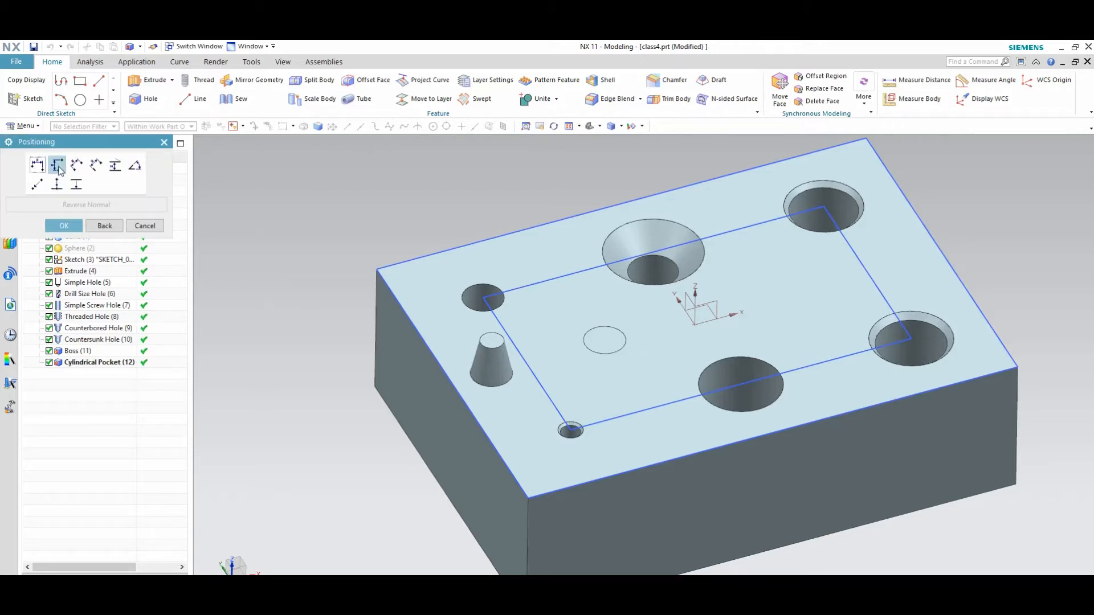
- Place the pocket without positioning constraints after dismissing a parallel reference error
{"action": "left_click", "coordinate": [57, 165]}
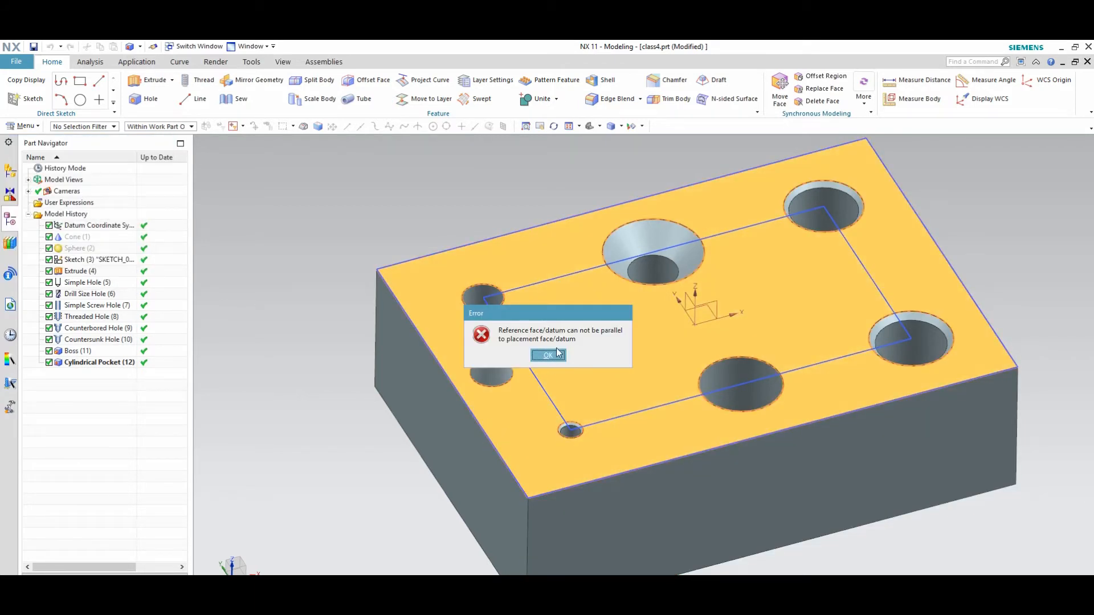
{"action": "left_click", "coordinate": [547, 355]}
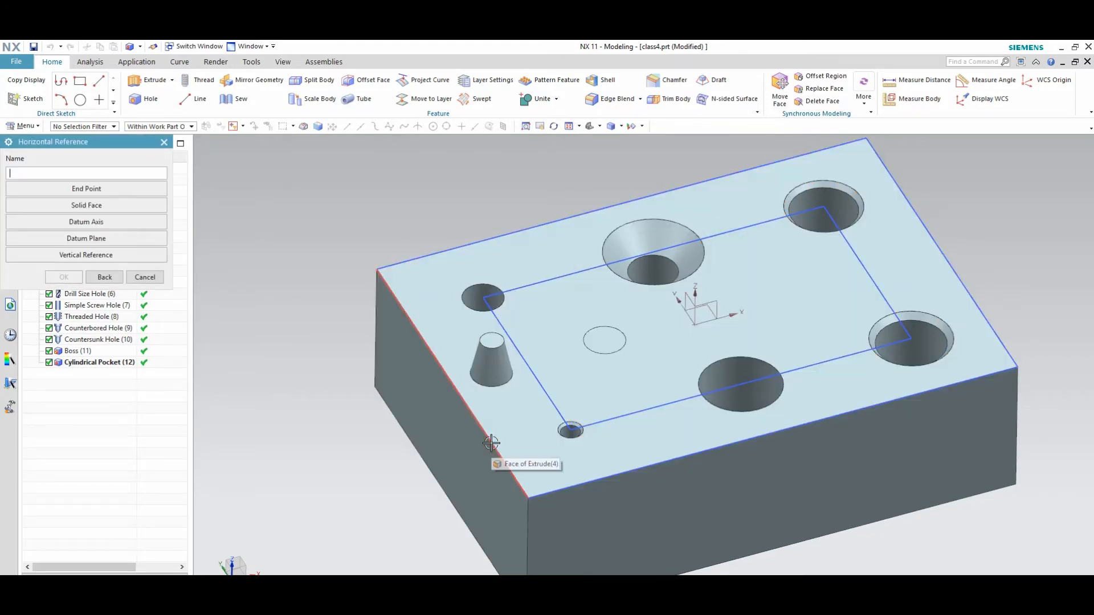
{"action": "left_click", "coordinate": [86, 256]}
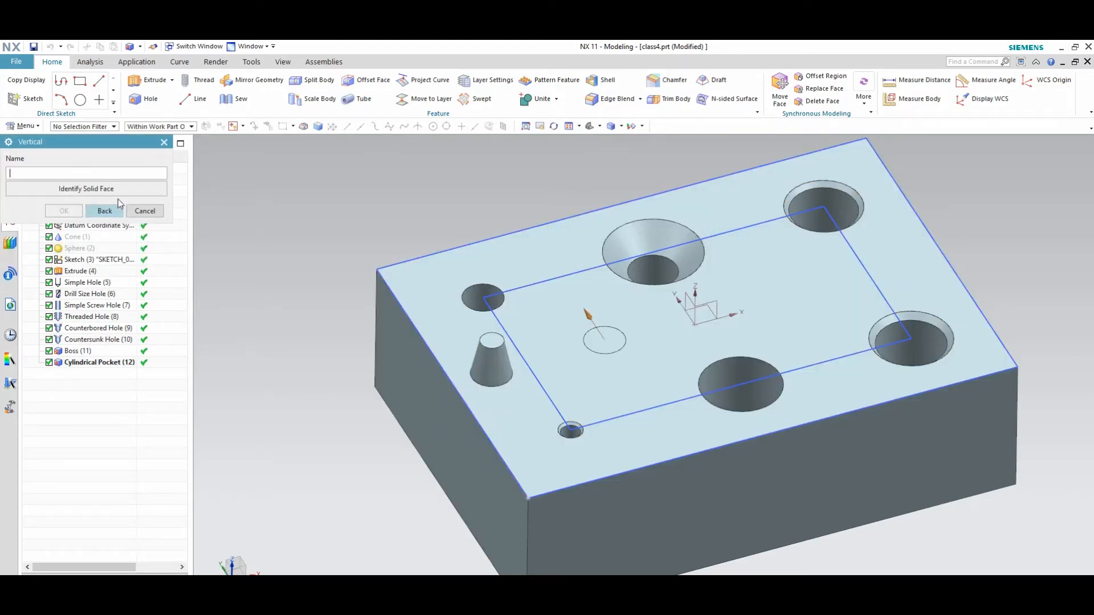
{"action": "mouse_move", "coordinate": [486, 473]}
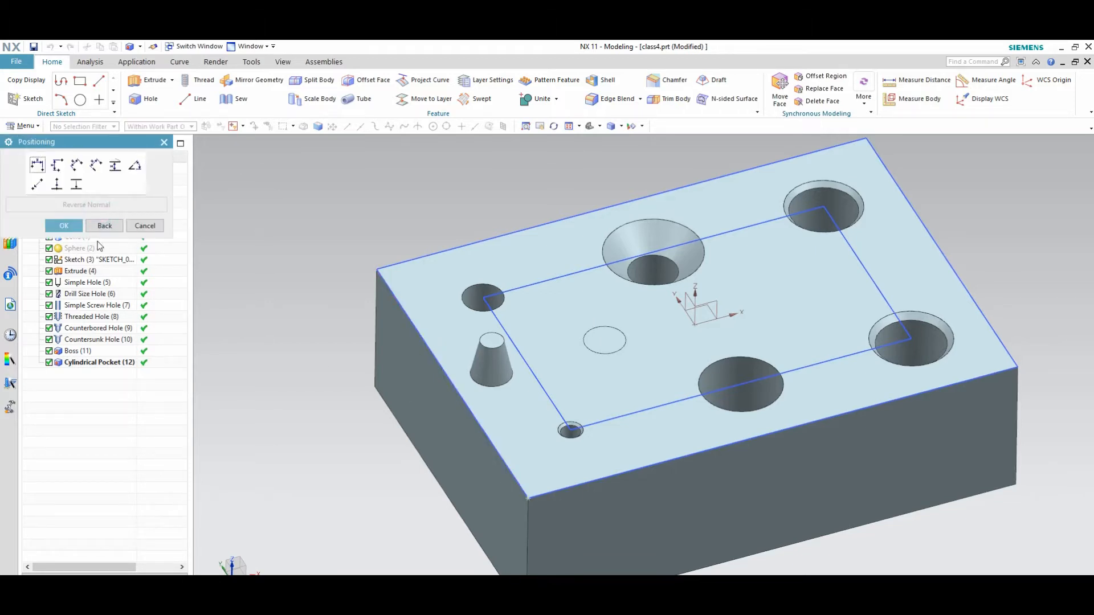
{"action": "left_click", "coordinate": [105, 226]}
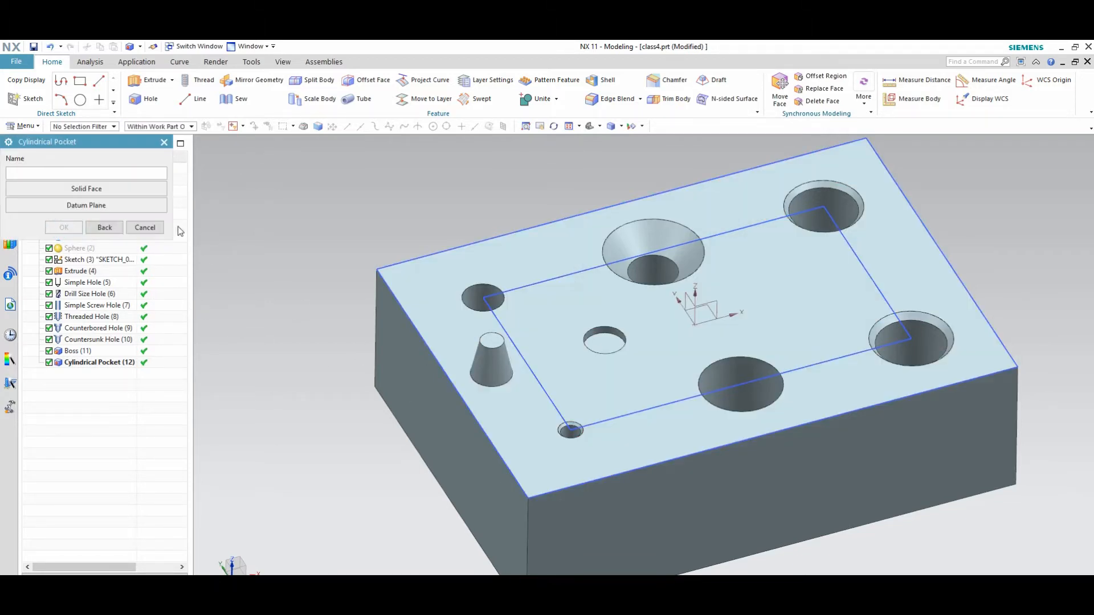
{"action": "left_click", "coordinate": [145, 227]}
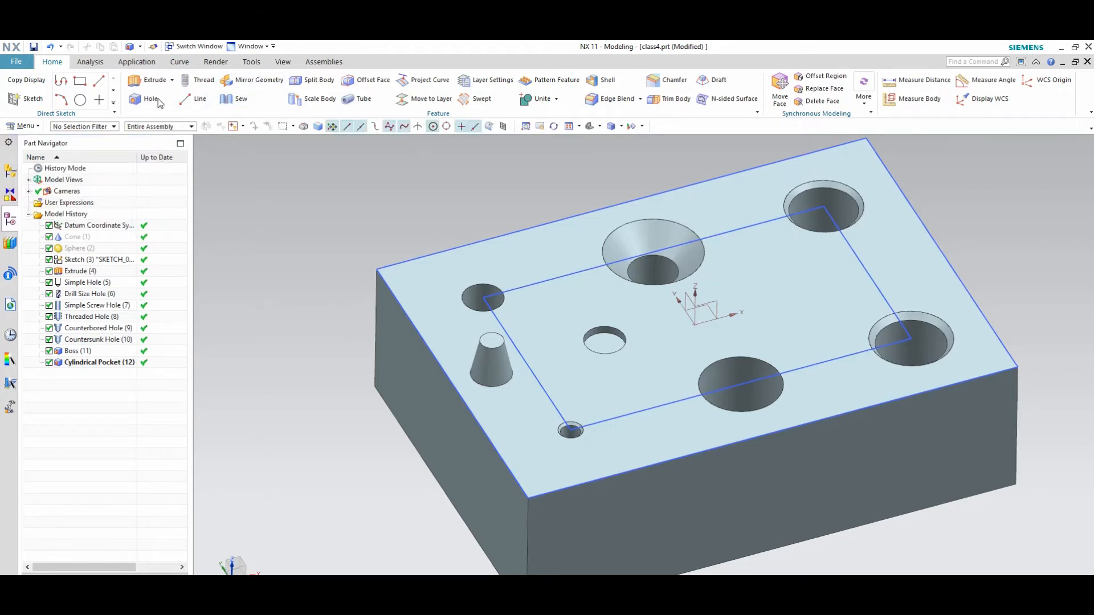
- Cut a Ball End Slot 5 mm in diameter, 5 mm deep, 10 mm long, unconstrained
{"action": "left_click", "coordinate": [23, 126]}
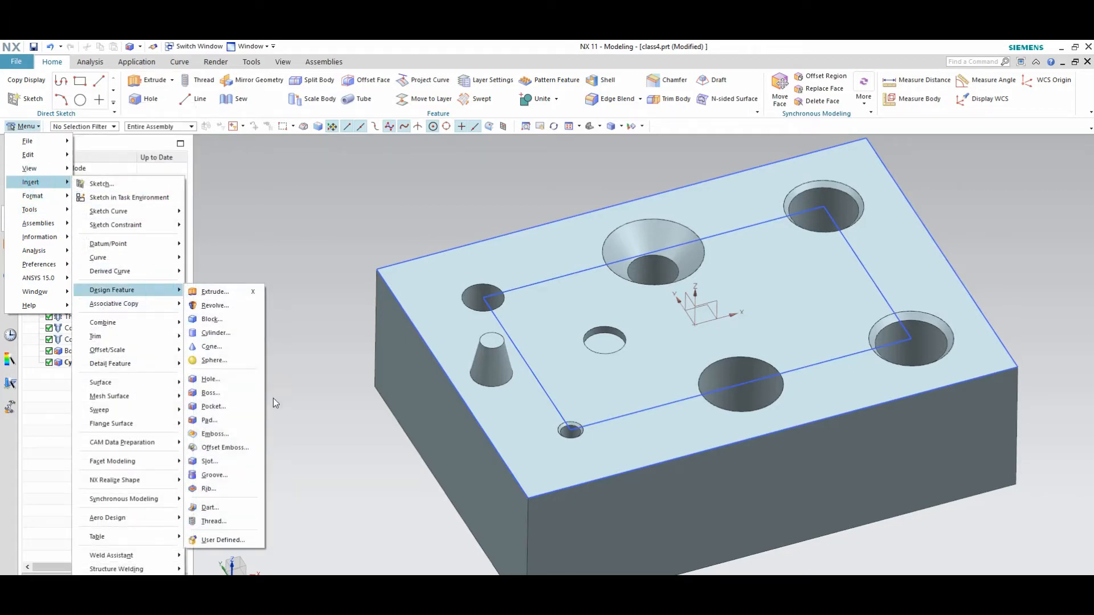
{"action": "mouse_move", "coordinate": [220, 468]}
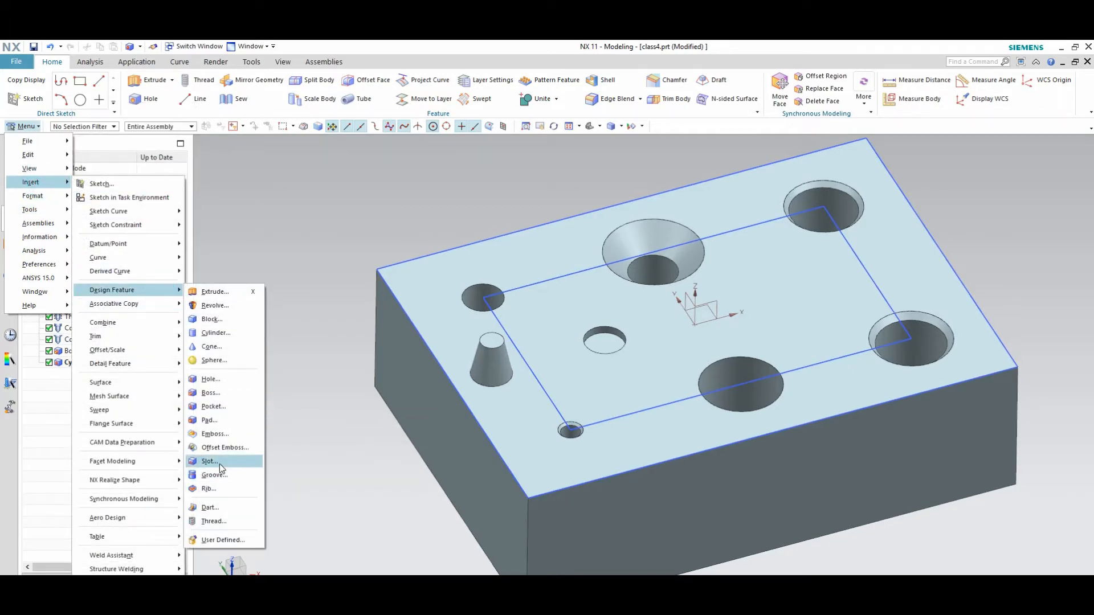
{"action": "left_click", "coordinate": [208, 461]}
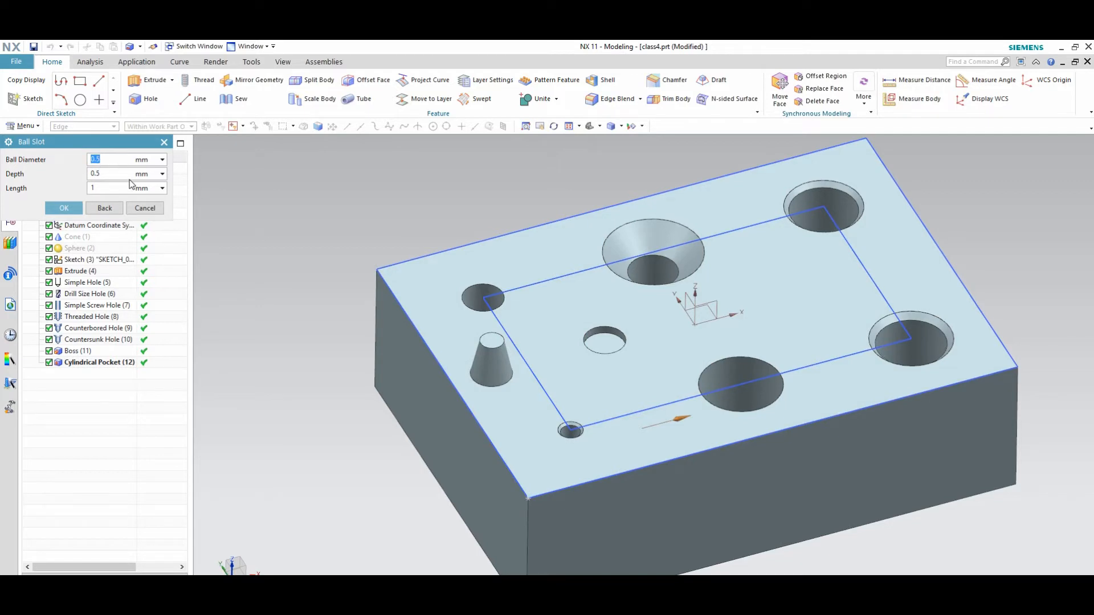
{"action": "left_click", "coordinate": [126, 174]}
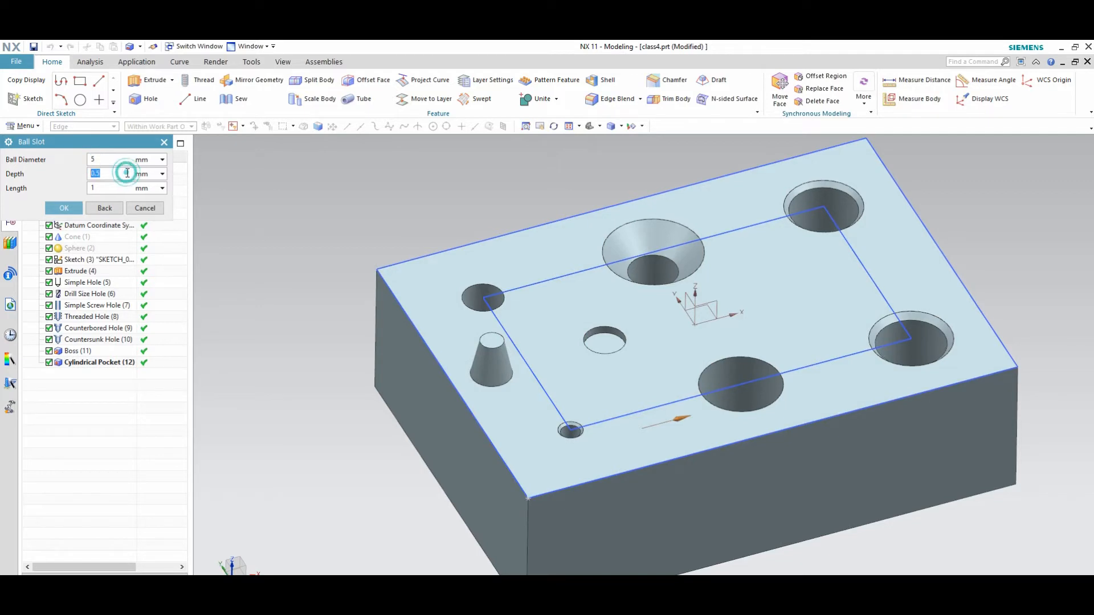
{"action": "type", "text": "5"}
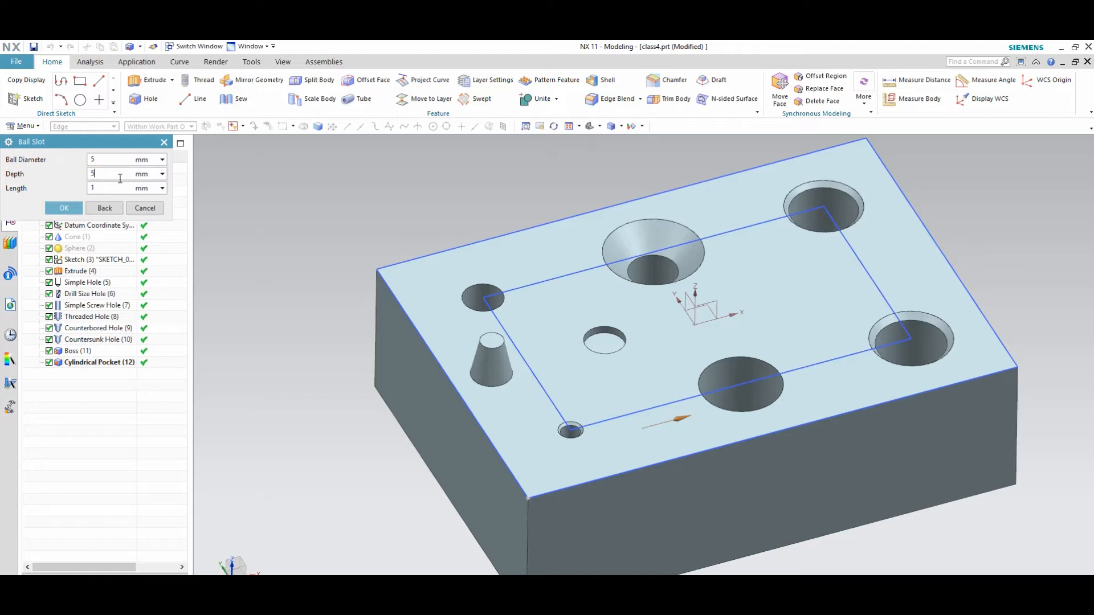
{"action": "type", "text": "10"}
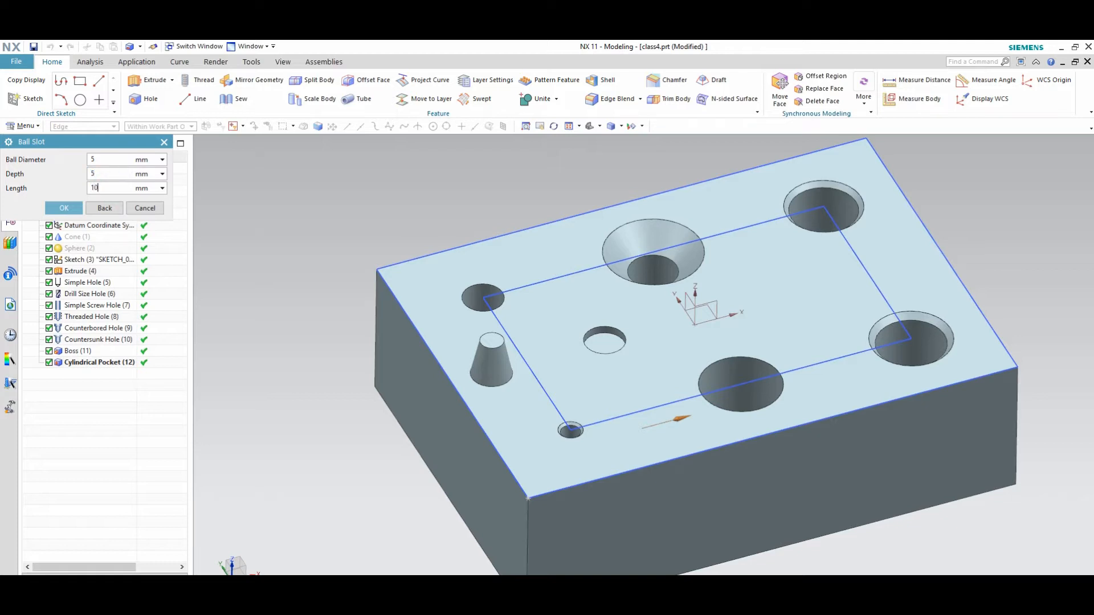
{"action": "left_click", "coordinate": [64, 208]}
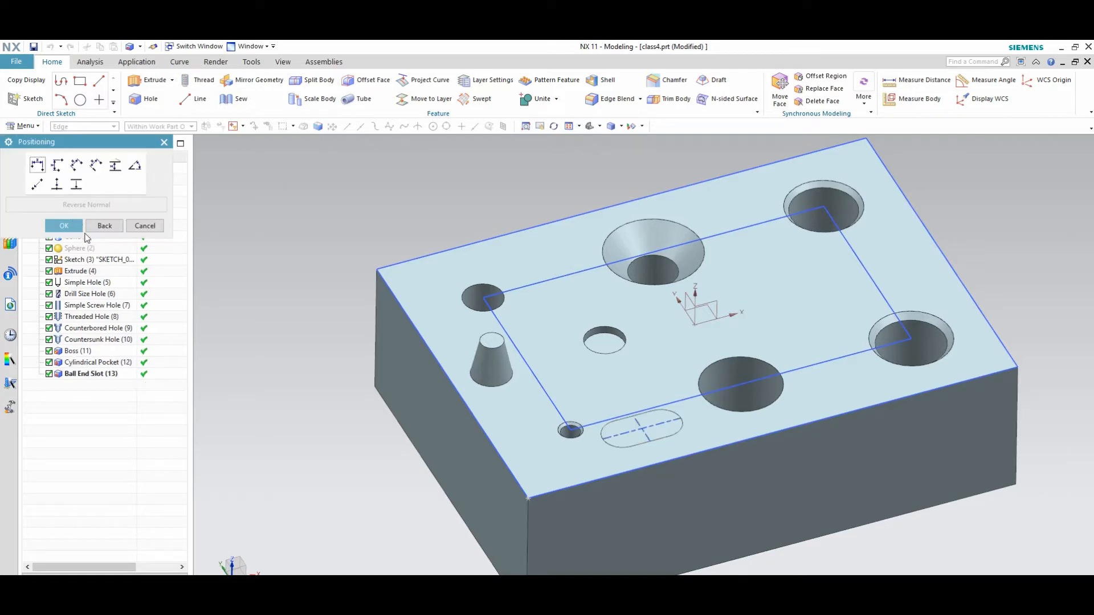
{"action": "left_click", "coordinate": [64, 226]}
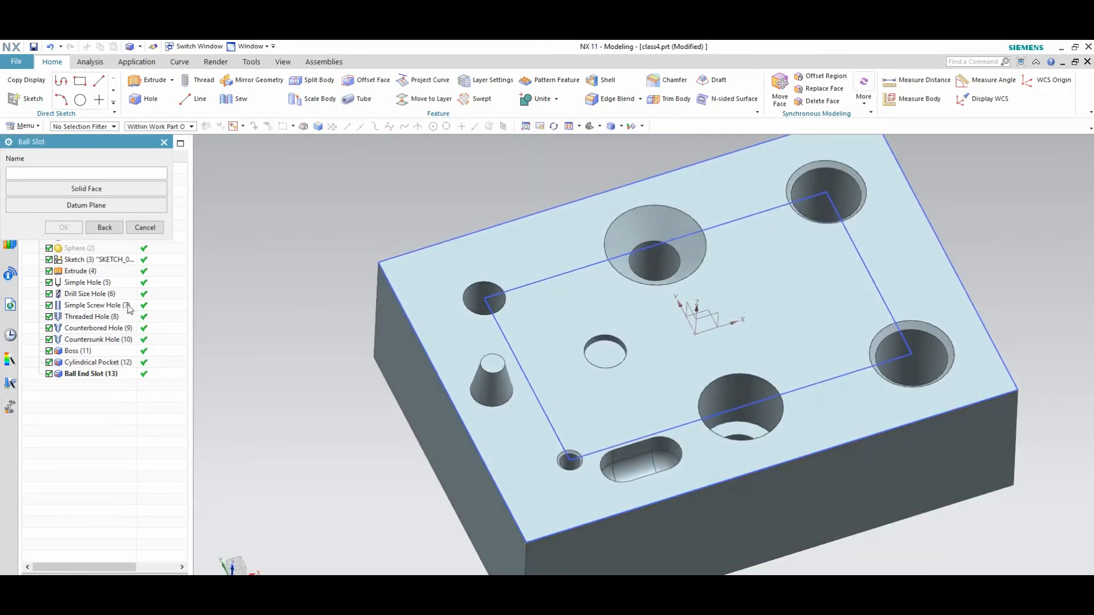
{"action": "left_click", "coordinate": [145, 228]}
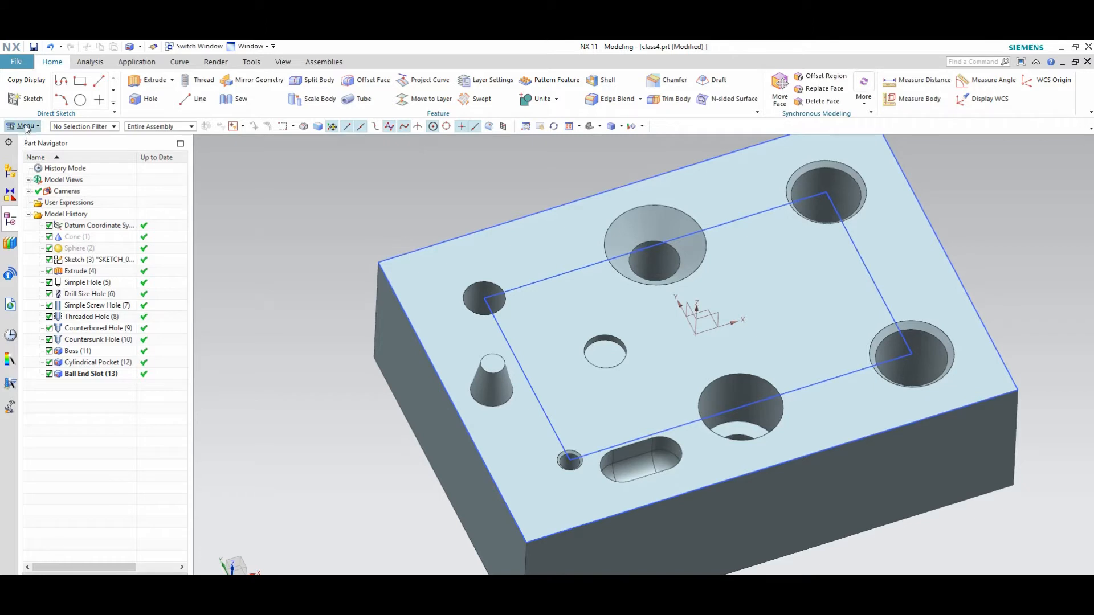
- Ring the tapered boss with a Rectangular Groove, 2 mm diameter and 0.2 mm wide
{"action": "left_click", "coordinate": [21, 126]}
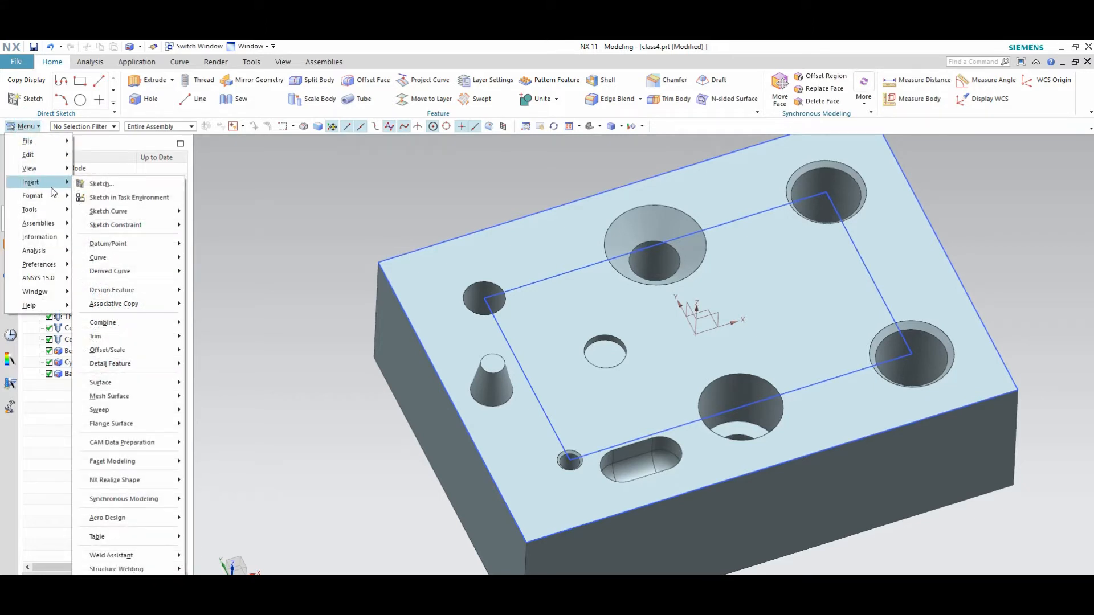
{"action": "left_click", "coordinate": [112, 290]}
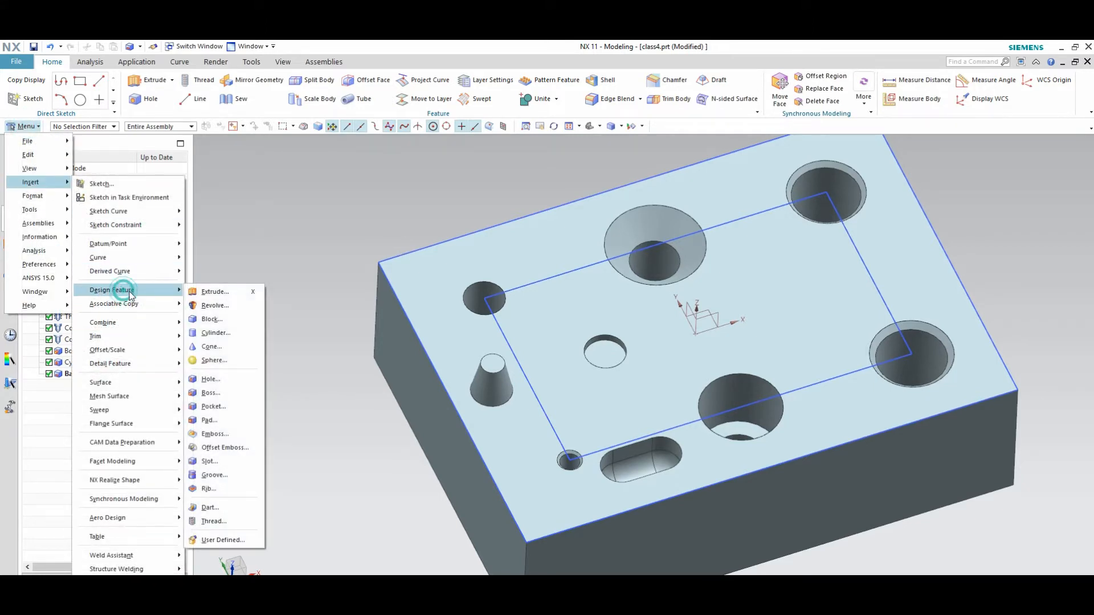
{"action": "mouse_move", "coordinate": [215, 476]}
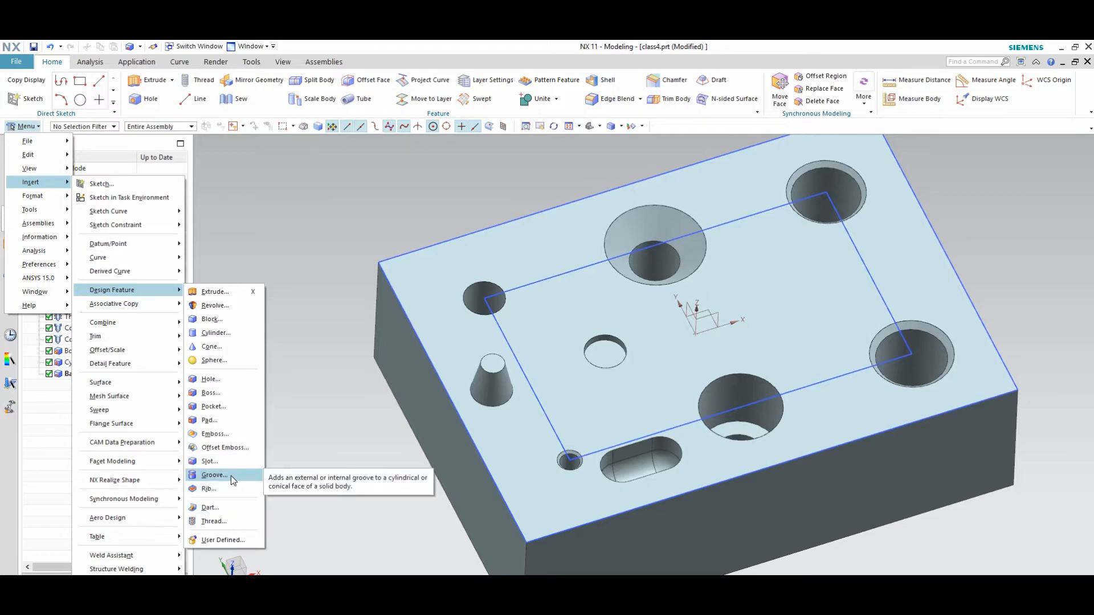
{"action": "left_click", "coordinate": [212, 475]}
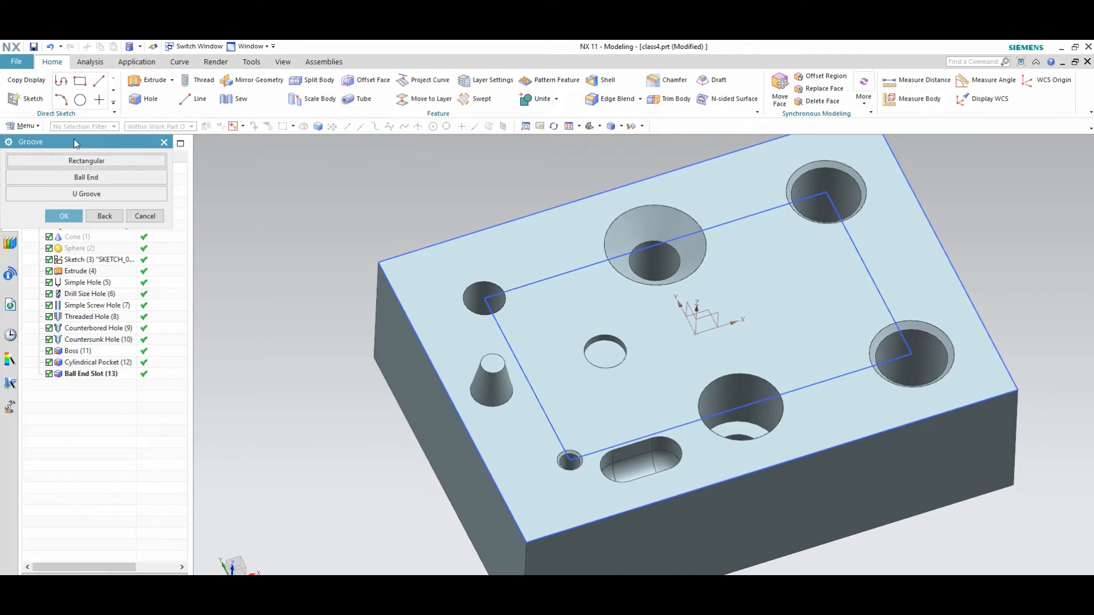
{"action": "left_click", "coordinate": [86, 161]}
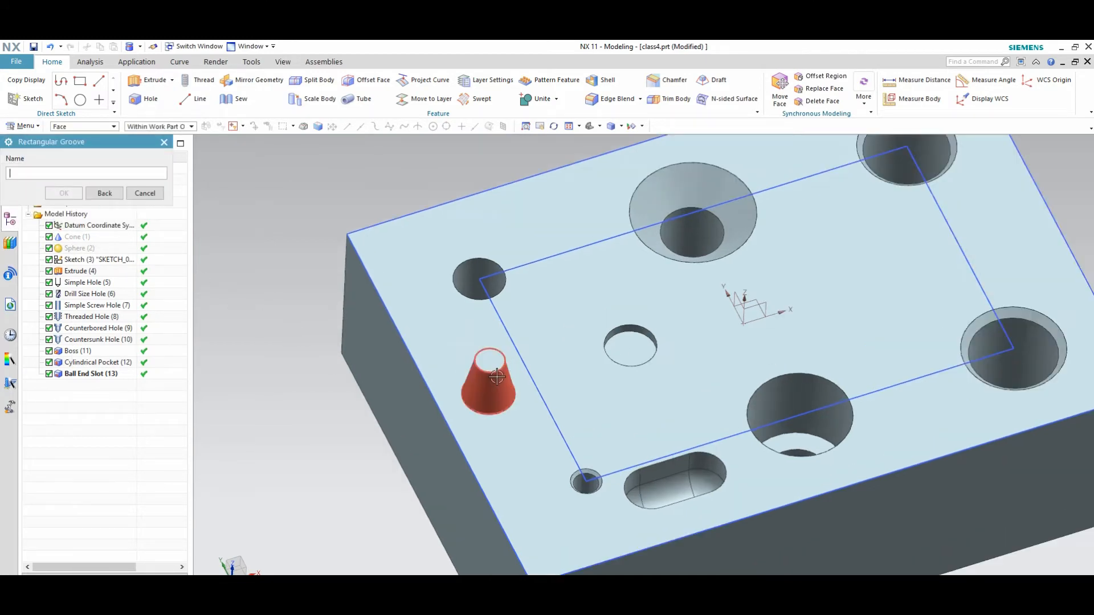
{"action": "left_click", "coordinate": [485, 386]}
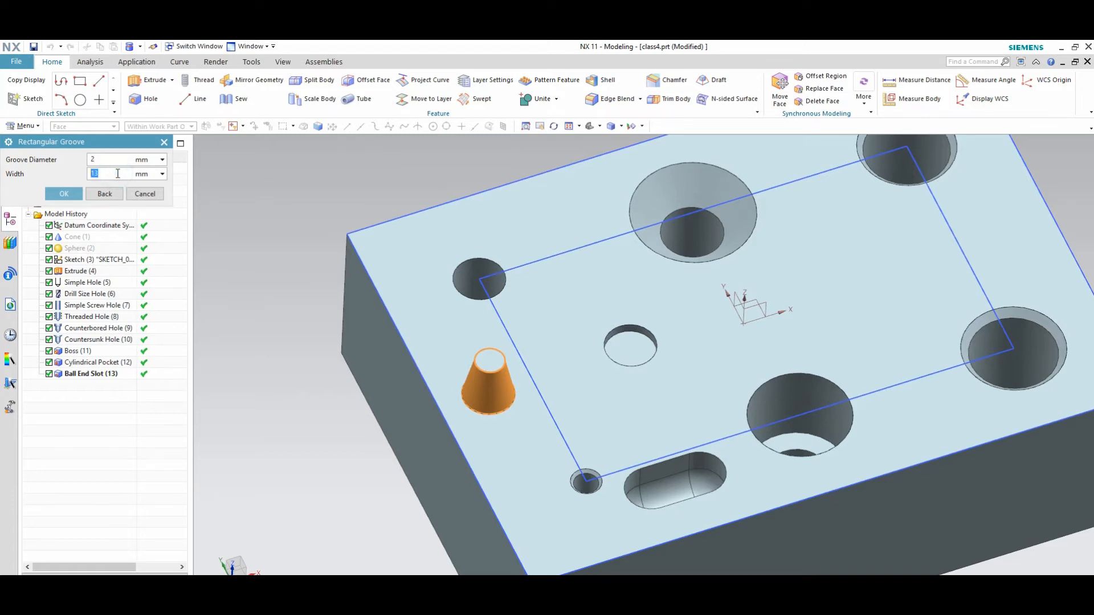
{"action": "type", "text": "0.2"}
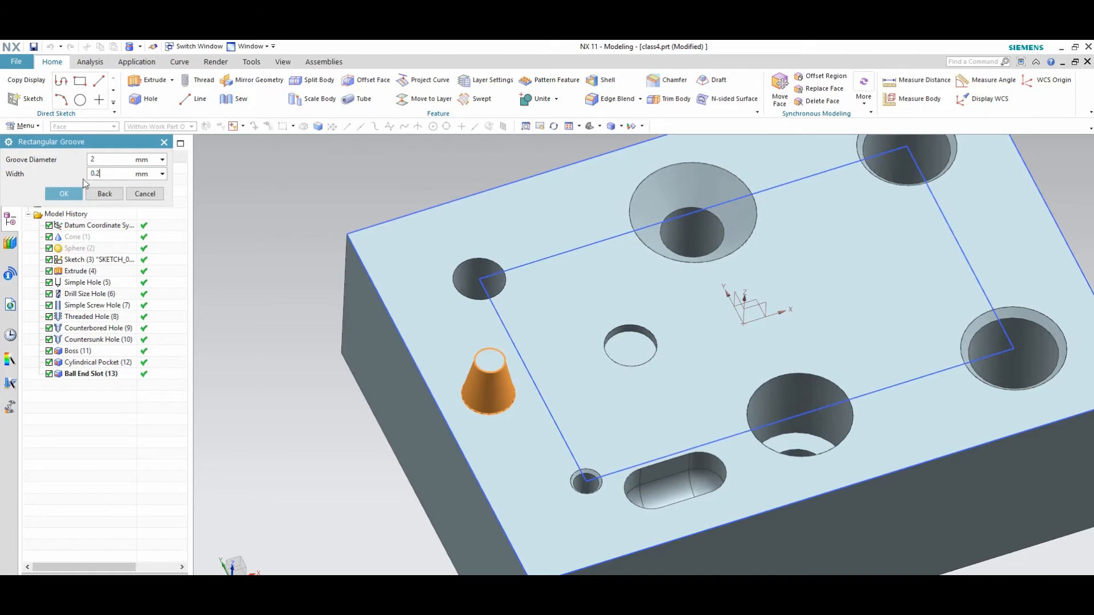
{"action": "left_click", "coordinate": [63, 193]}
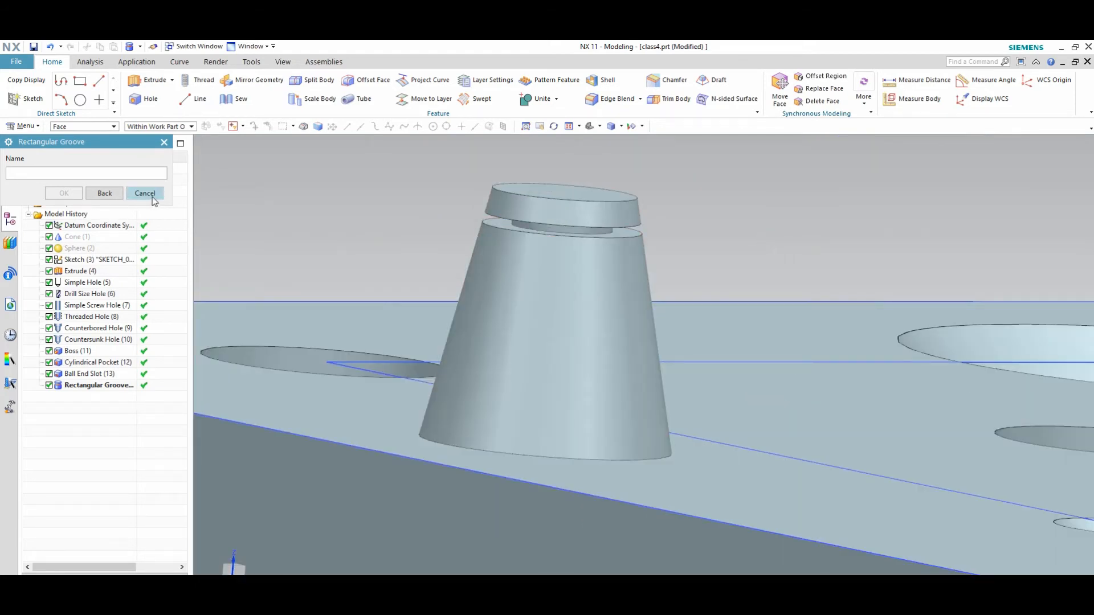
{"action": "left_click", "coordinate": [144, 193]}
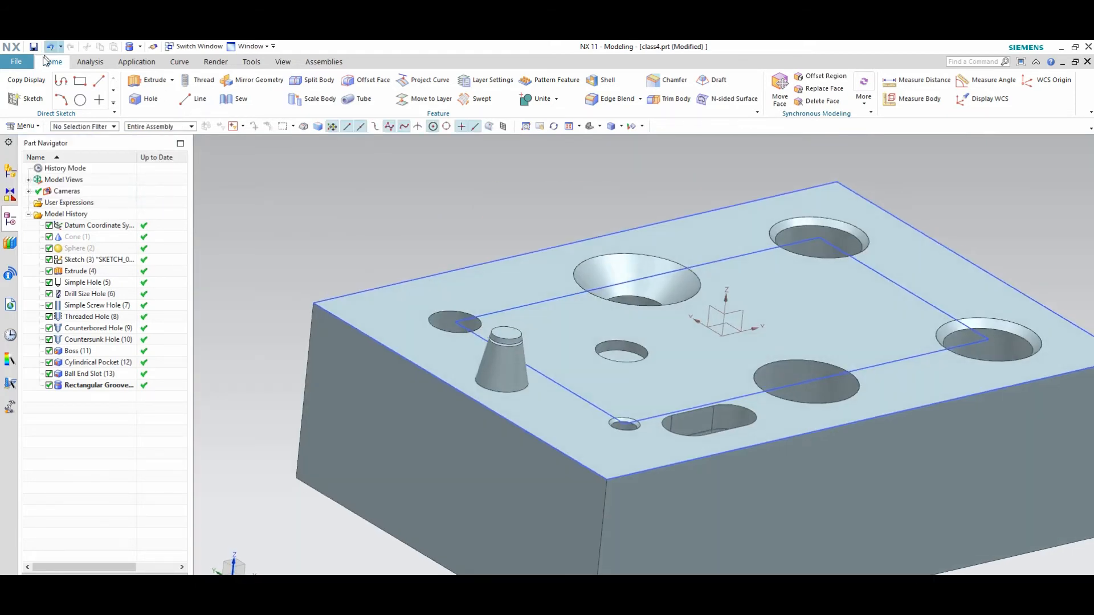
- Insert a 2 mm symmetric Rib along the sketched rectangle, united with the plate, and reframe the view
{"action": "left_click", "coordinate": [23, 126]}
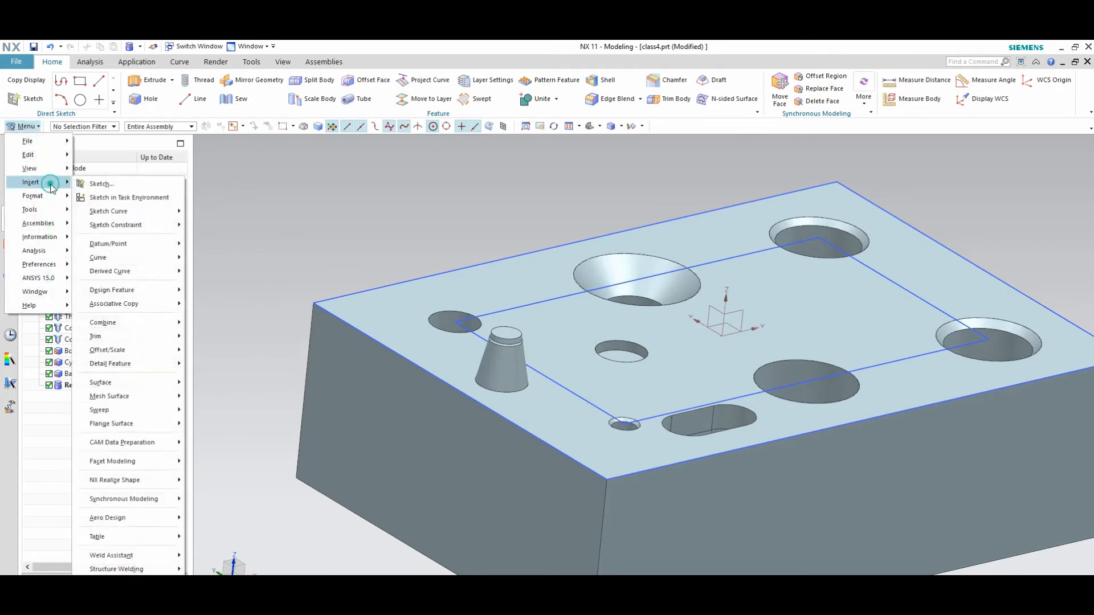
{"action": "mouse_move", "coordinate": [112, 290]}
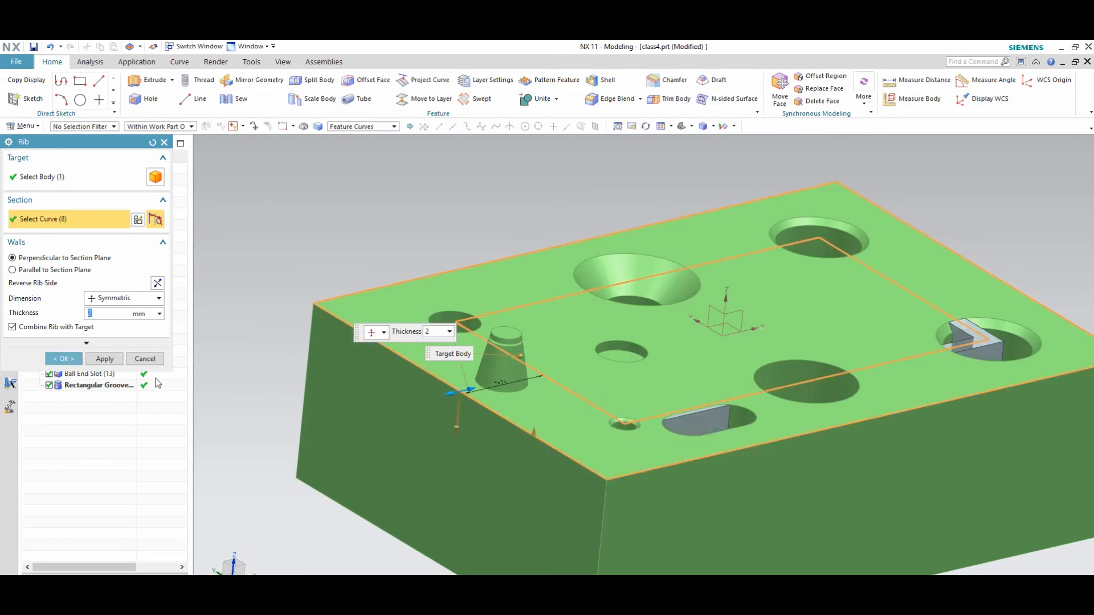
{"action": "left_click", "coordinate": [63, 359]}
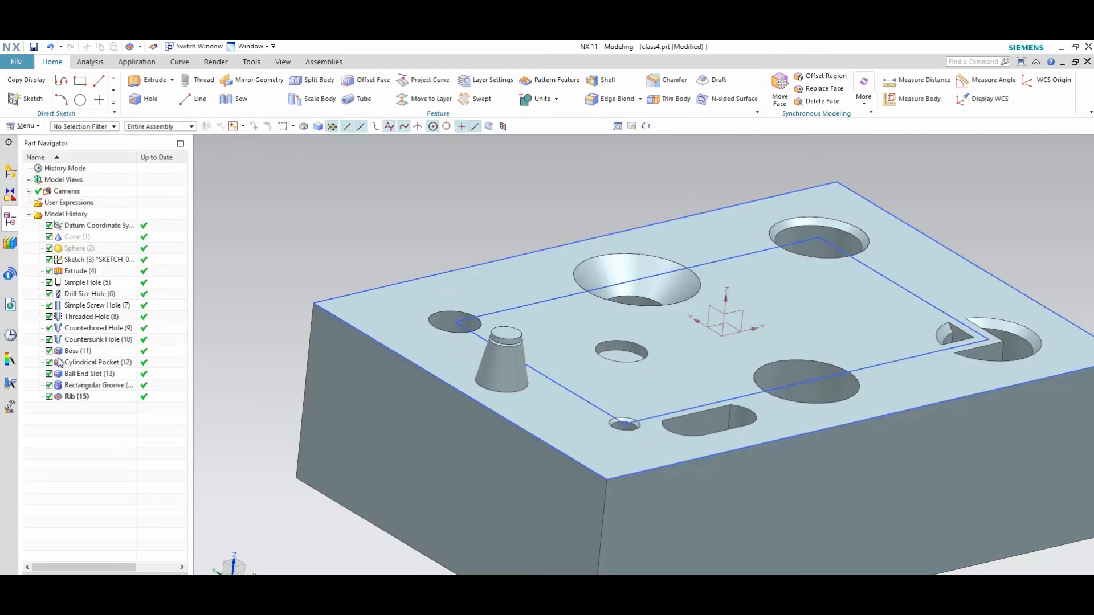
{"action": "left_click_drag", "start_coordinate": [726, 314], "coordinate": [687, 503]}
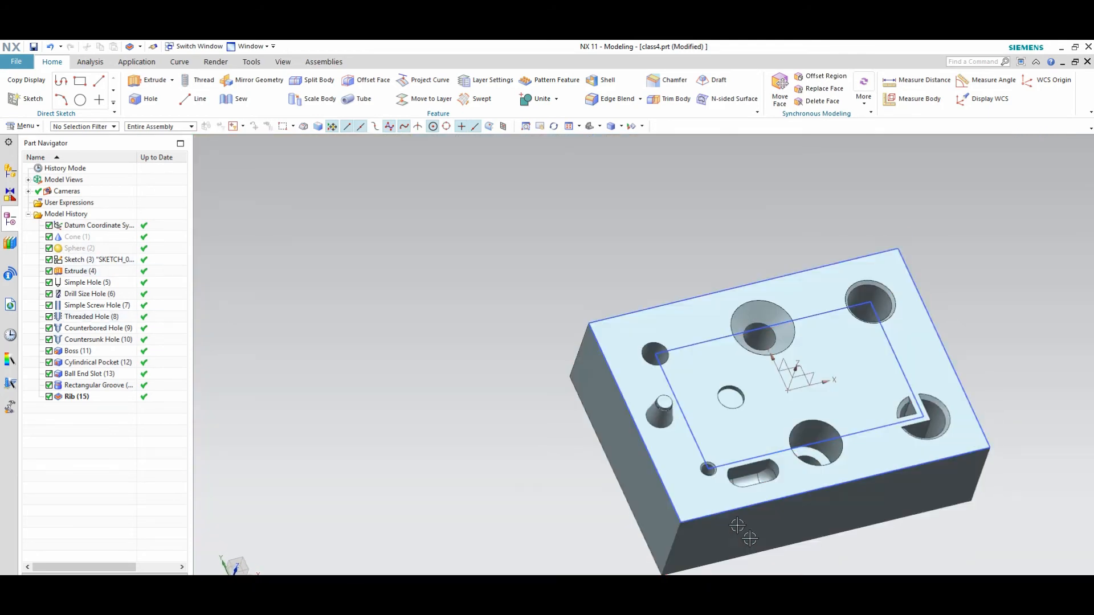
{"action": "left_click", "coordinate": [23, 126]}
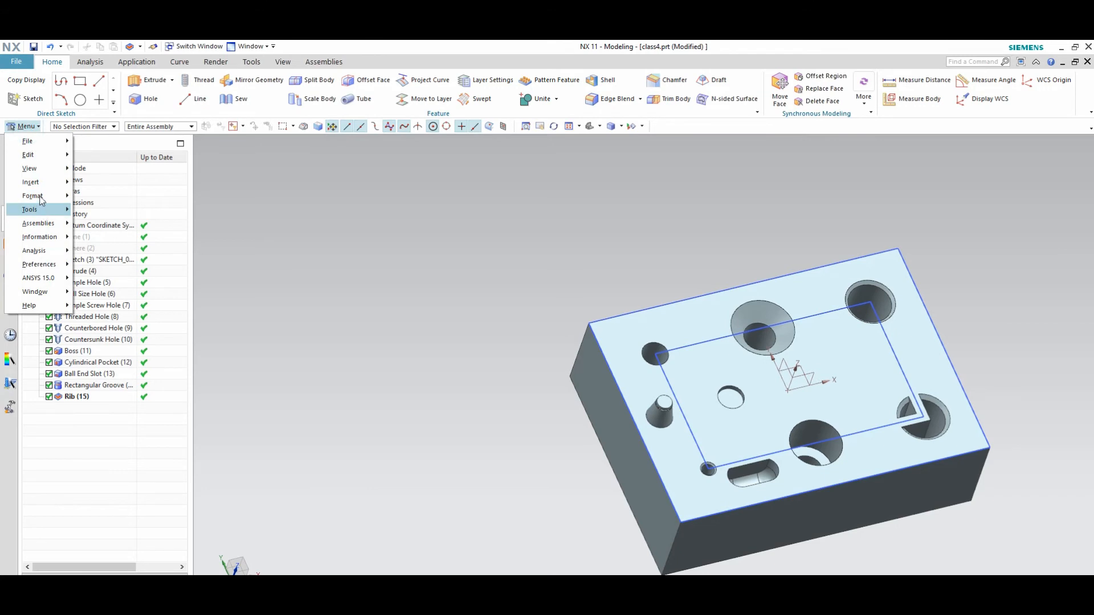
{"action": "left_click", "coordinate": [30, 182]}
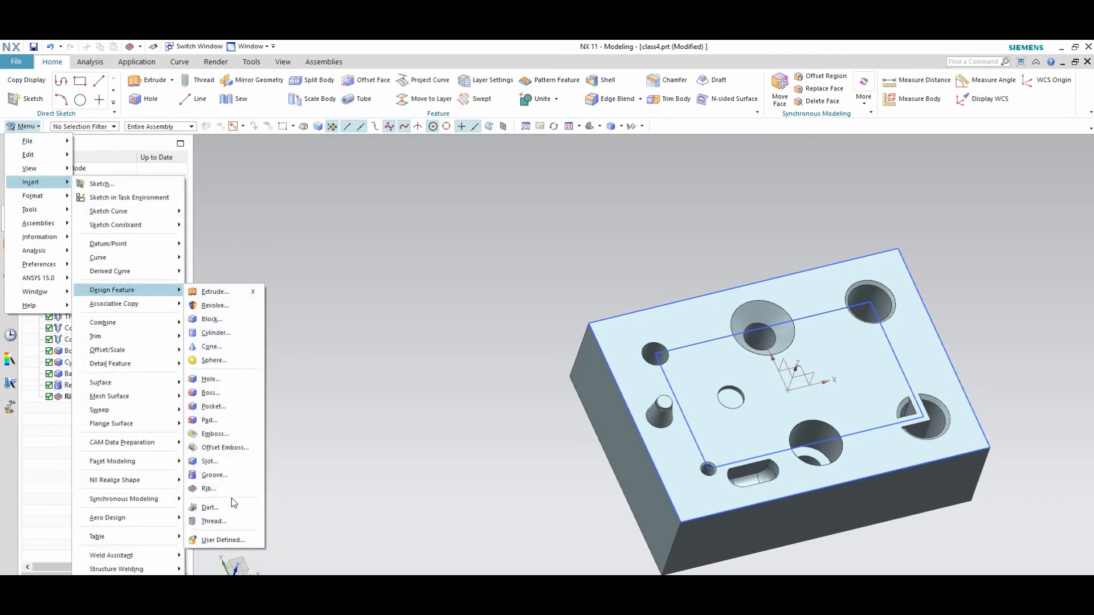
{"action": "mouse_move", "coordinate": [227, 525]}
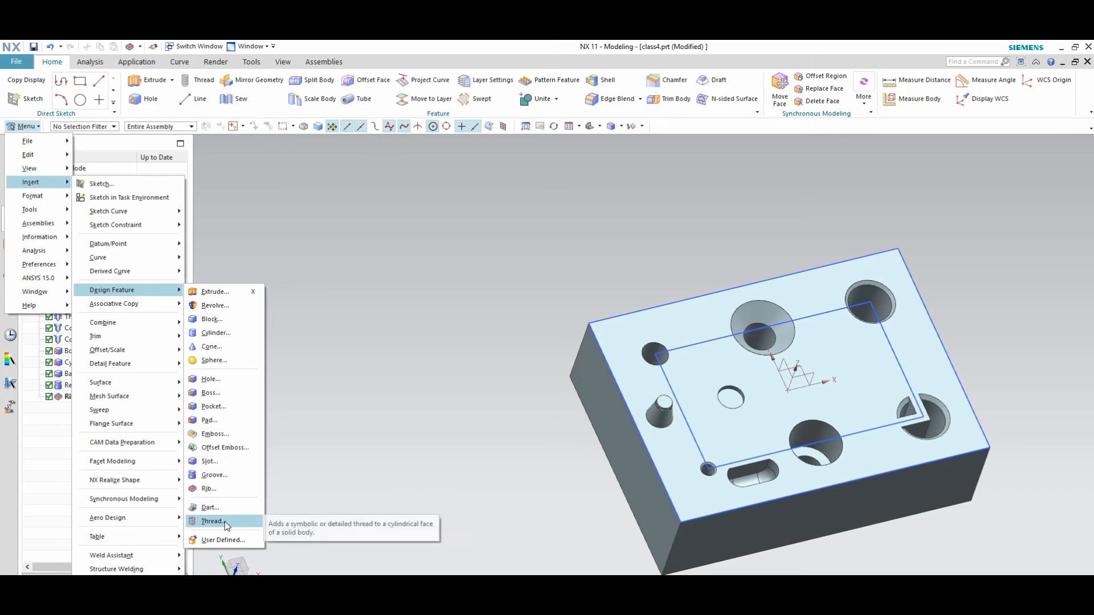
{"action": "mouse_move", "coordinate": [469, 426]}
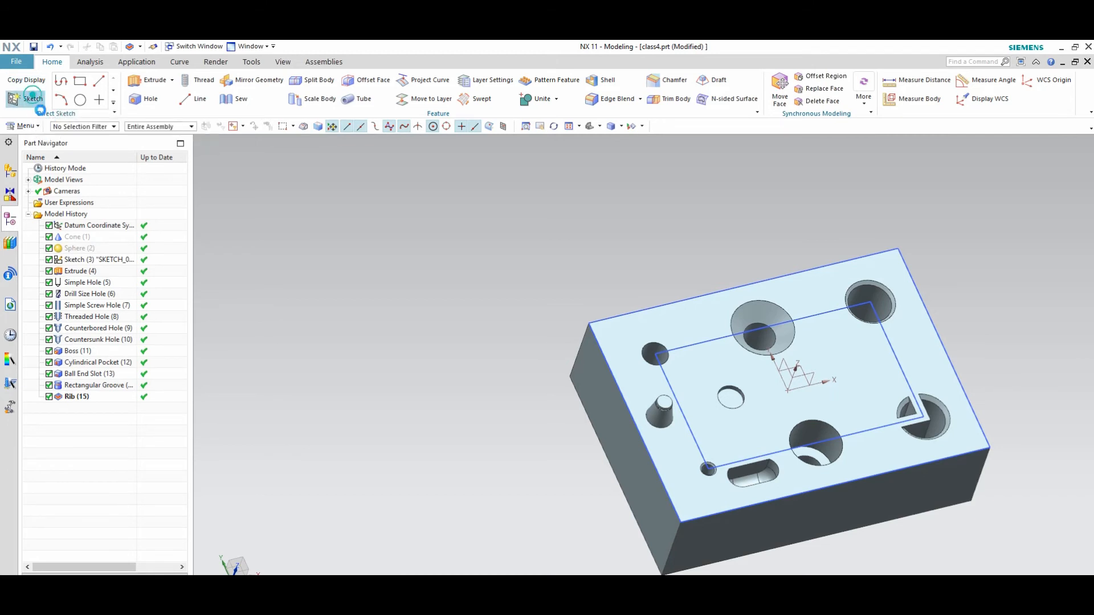
- Sketch a 10 mm diameter circle at the centre of the plate top
{"action": "left_click", "coordinate": [33, 99]}
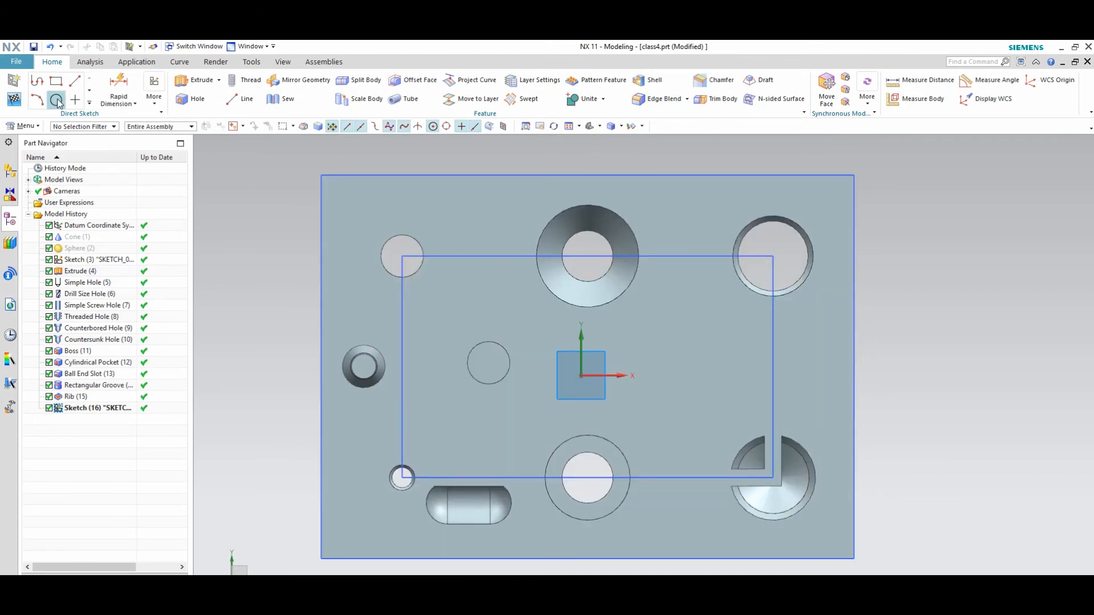
{"action": "left_click", "coordinate": [57, 100]}
{"action": "type", "text": "10"}
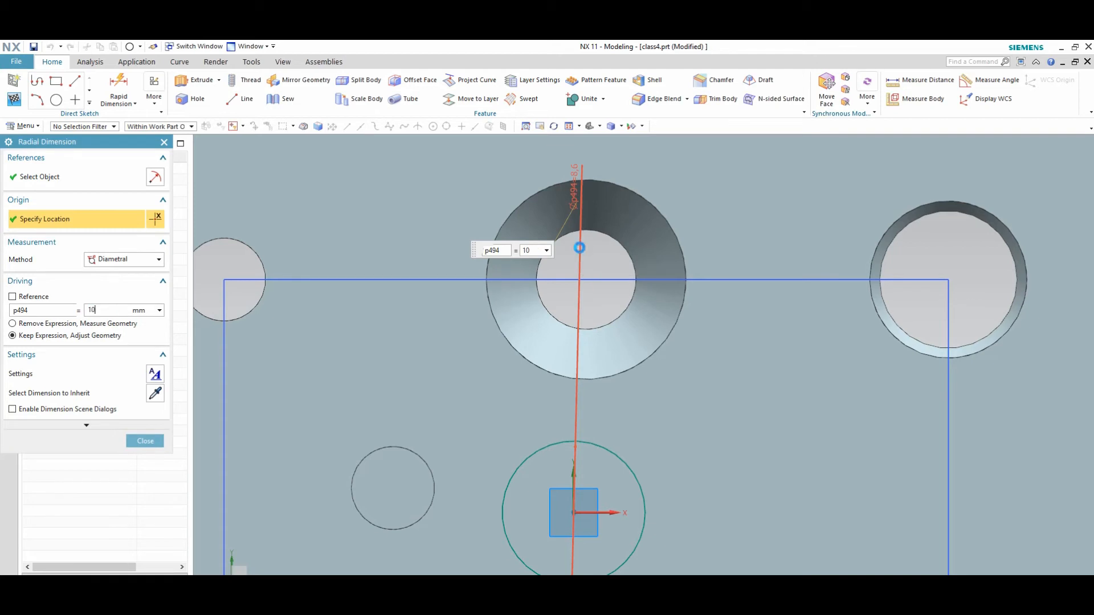
{"action": "left_click", "coordinate": [145, 440]}
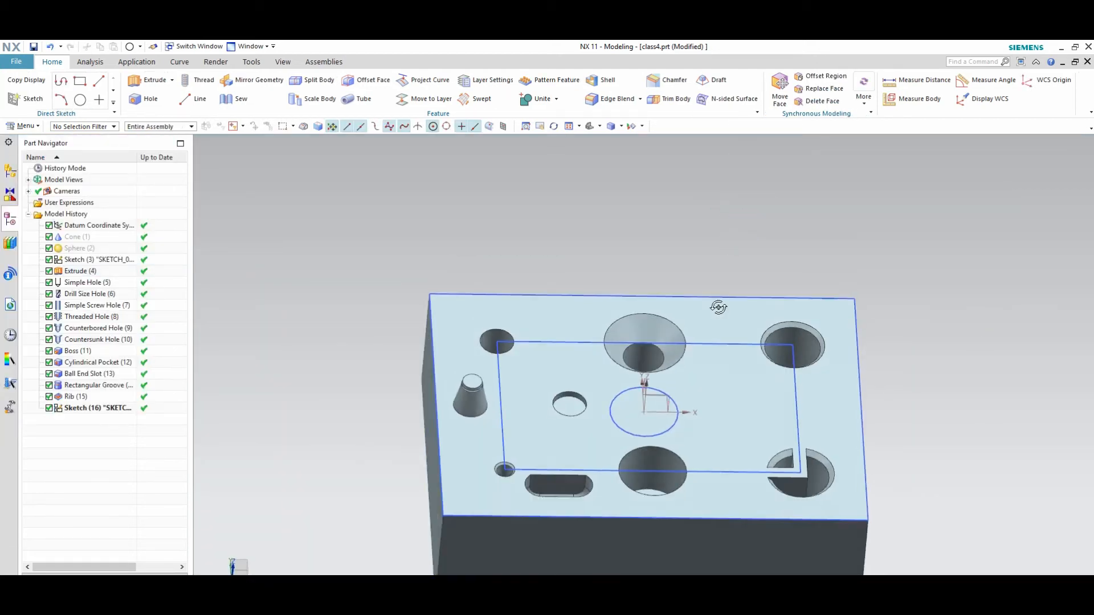
- Extrude the circle 18 mm with Unite to form the post
{"action": "left_click", "coordinate": [135, 80]}
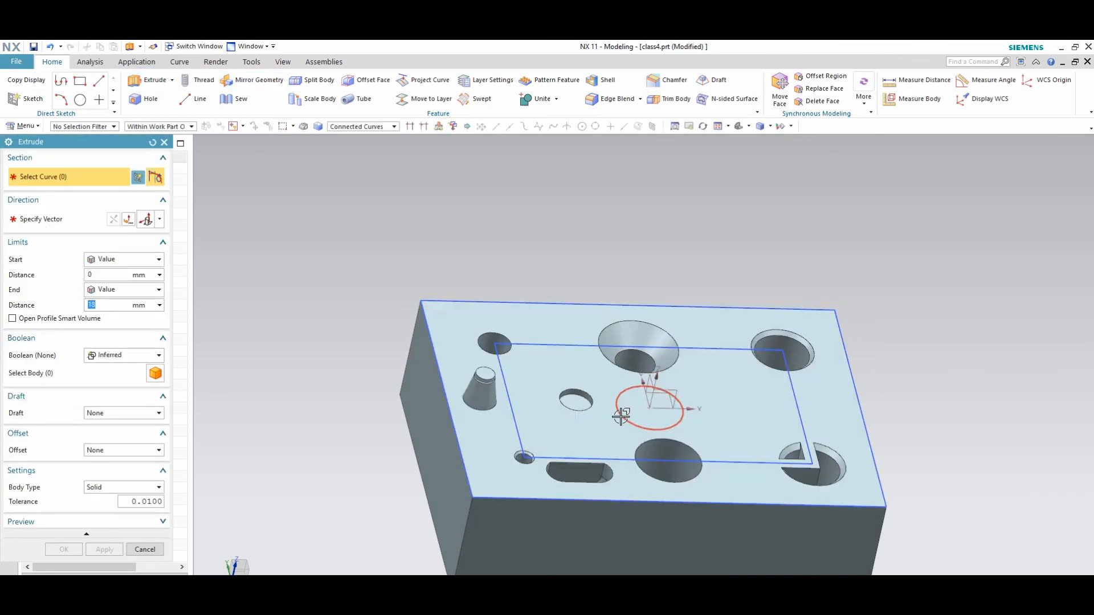
{"action": "left_click", "coordinate": [644, 409]}
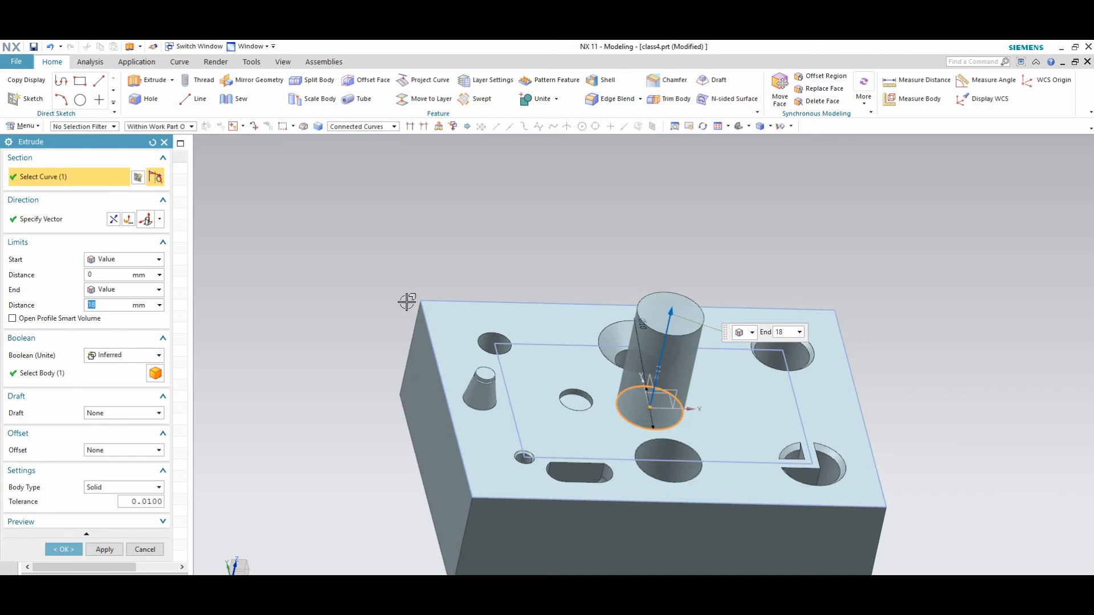
{"action": "left_click", "coordinate": [123, 355]}
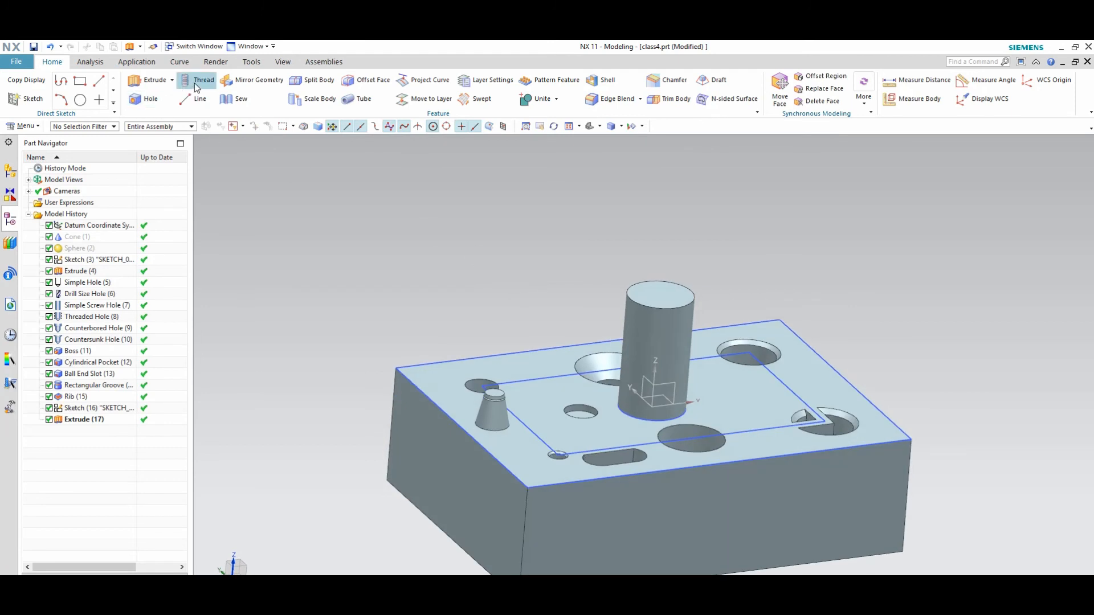
- Thread the post with a detailed 1.5 mm pitch thread after the symbolic attempt errors
{"action": "left_click", "coordinate": [204, 80]}
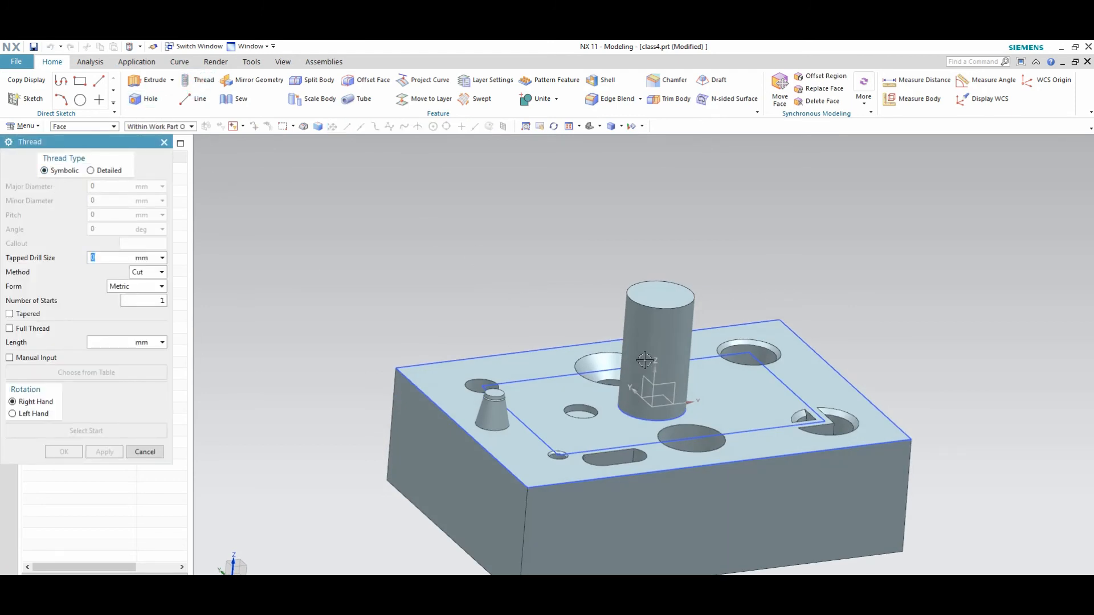
{"action": "left_click", "coordinate": [64, 452]}
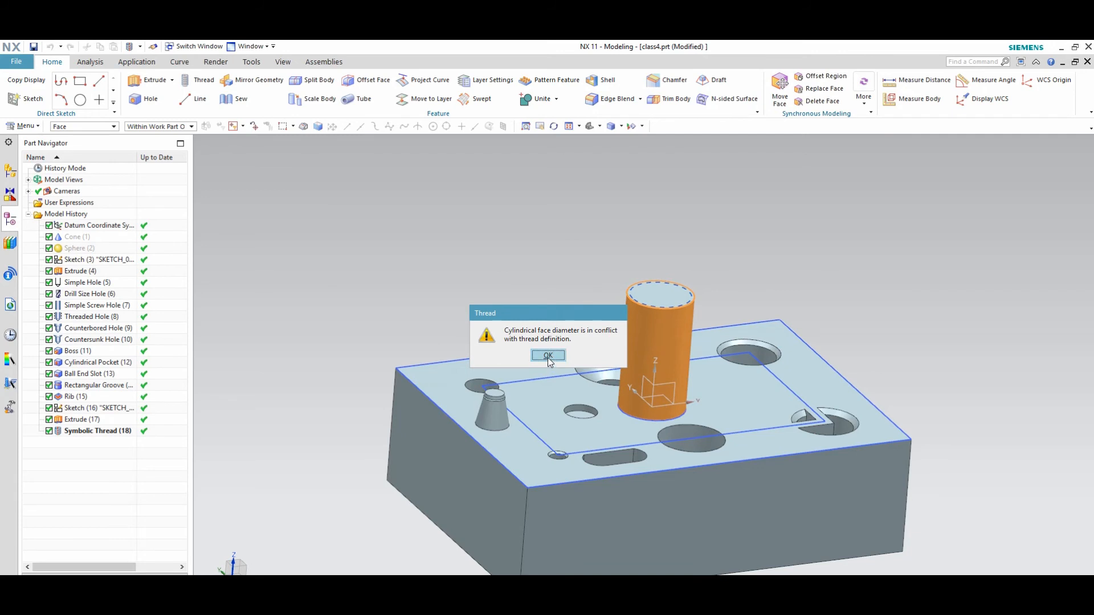
{"action": "left_click", "coordinate": [547, 355]}
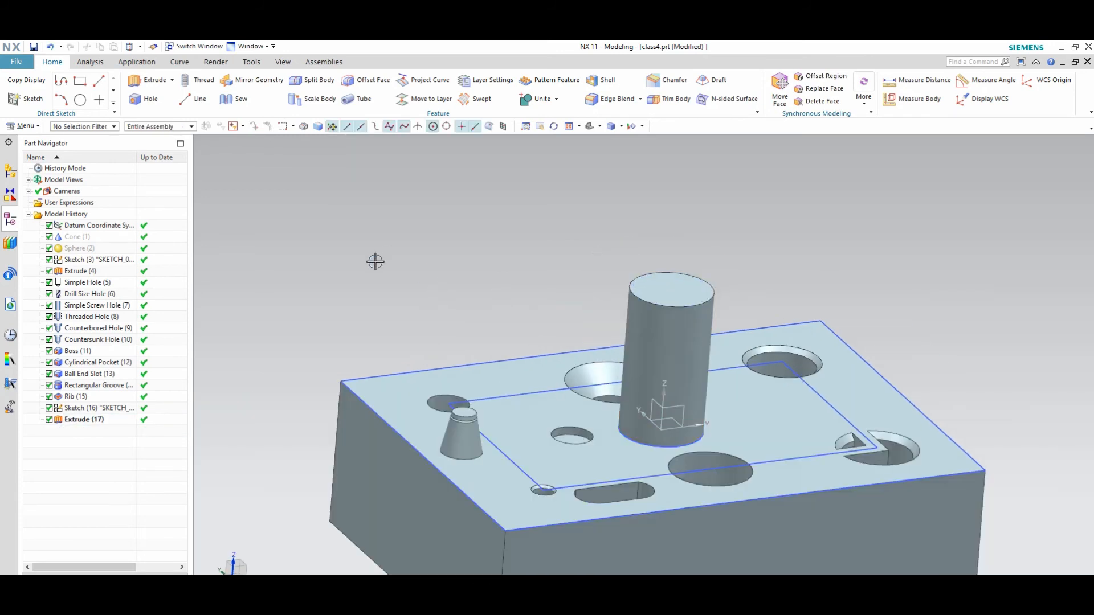
{"action": "left_click", "coordinate": [203, 80]}
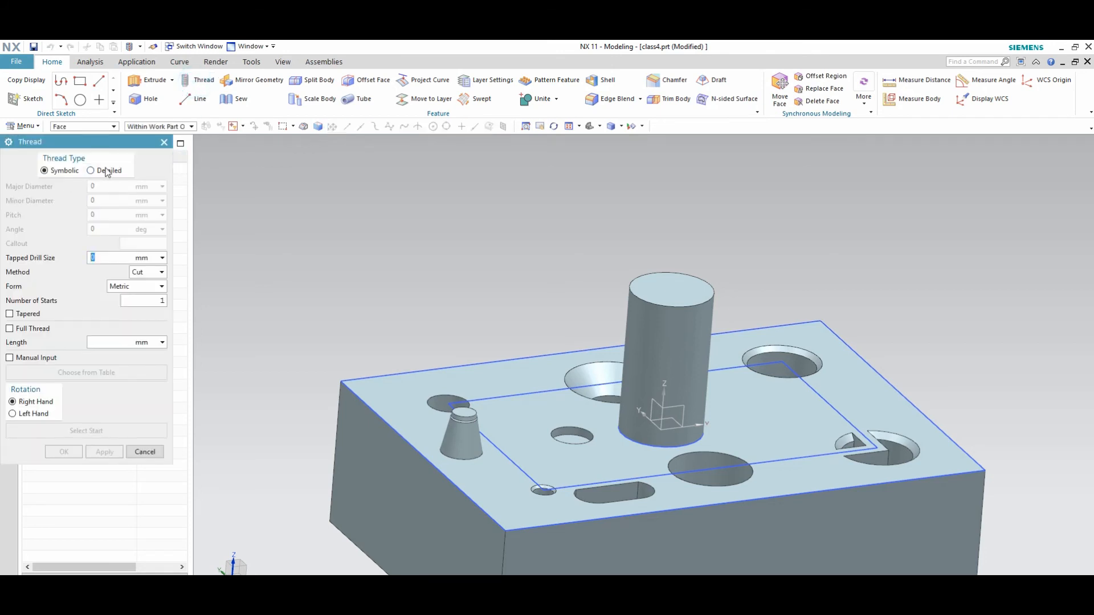
{"action": "left_click", "coordinate": [91, 171]}
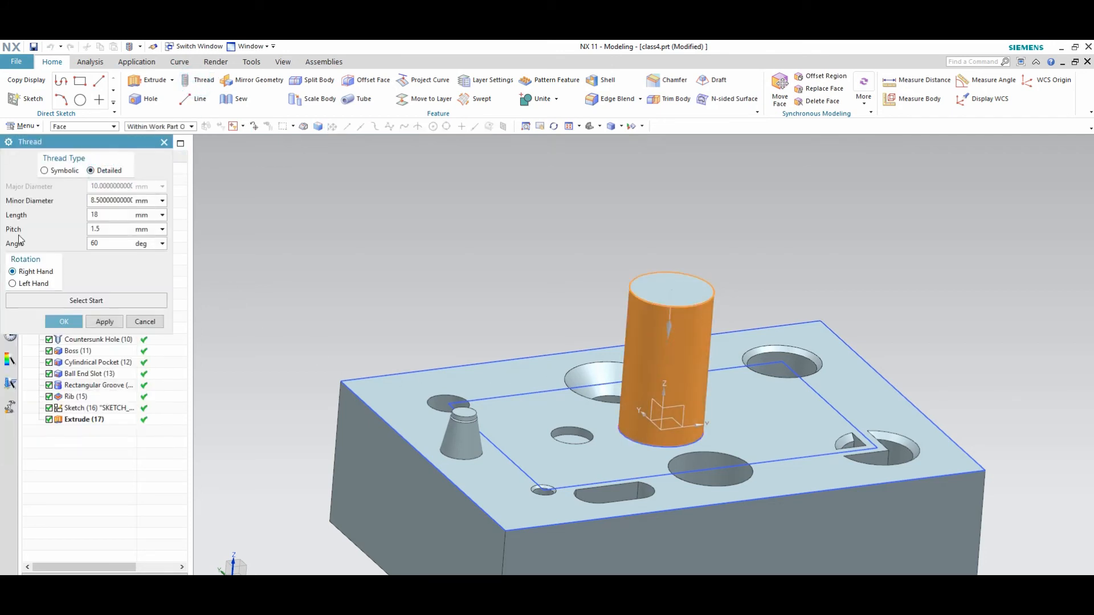
{"action": "mouse_move", "coordinate": [80, 326]}
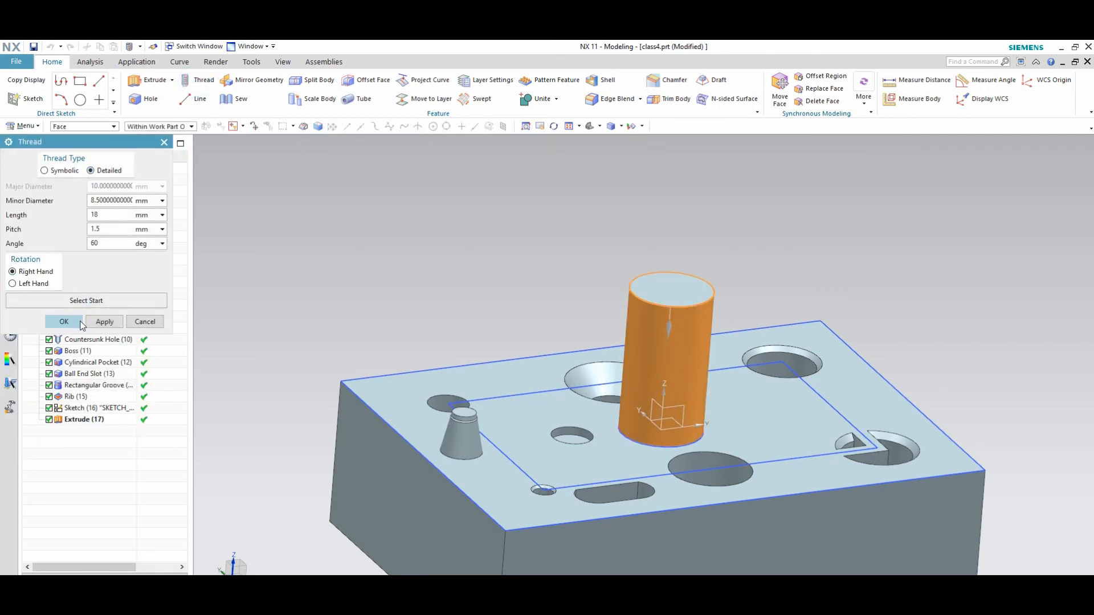
{"action": "left_click", "coordinate": [64, 322]}
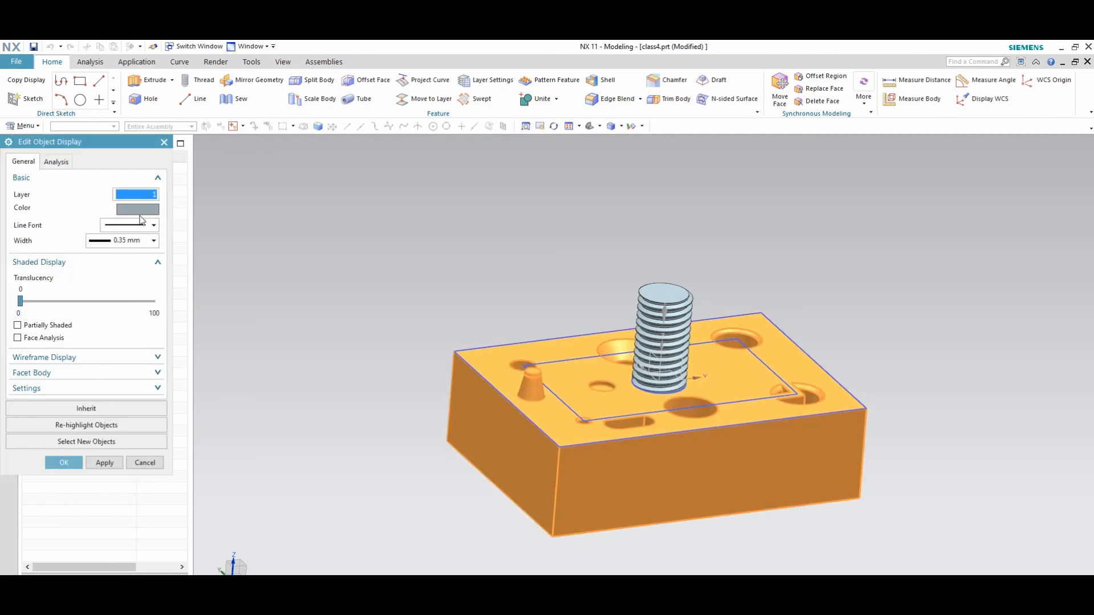
- Set the plate body's display colour to green and fit the model in view
{"action": "left_click", "coordinate": [135, 209]}
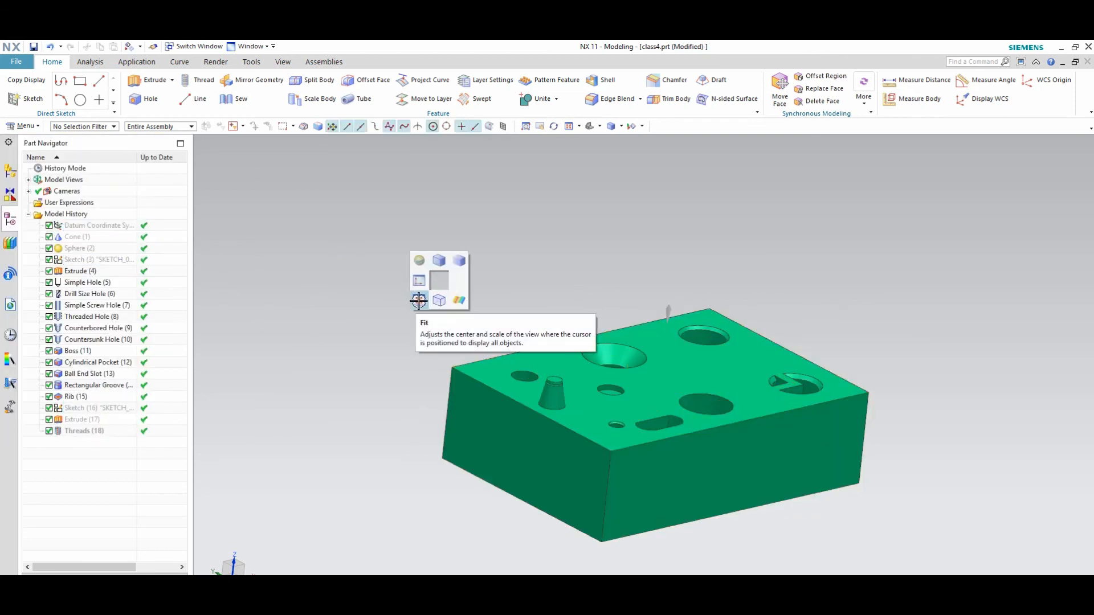
{"action": "left_click", "coordinate": [419, 300]}
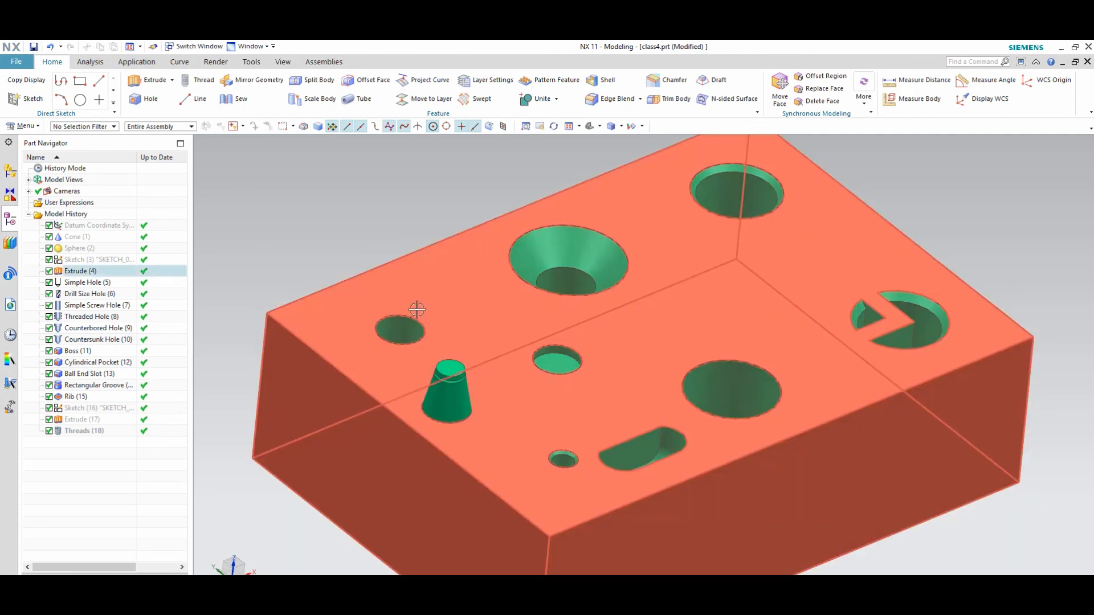